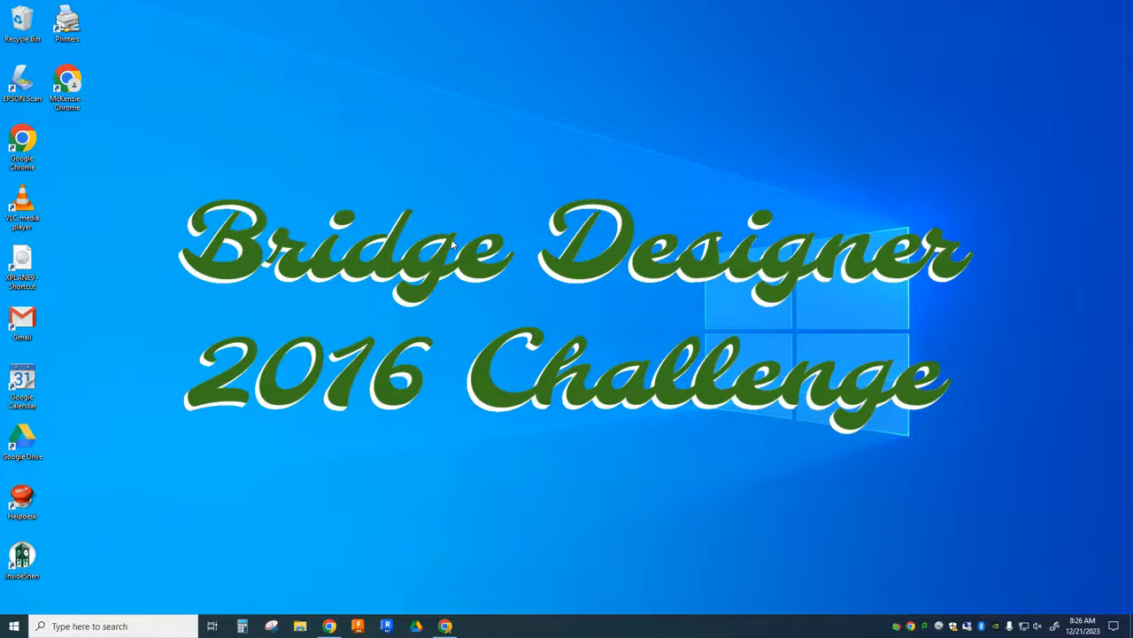
mouse_move(198, 524)
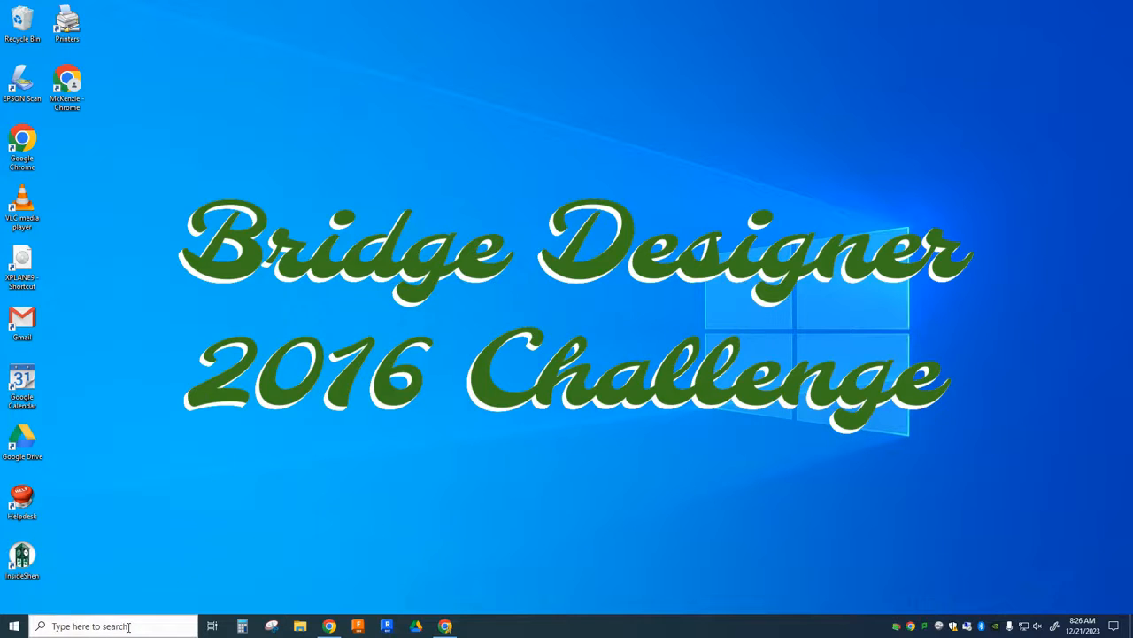
Search 'bri' in the Start menu and launch Bridge Designer 2016 (2nd Edition).
click(89, 627)
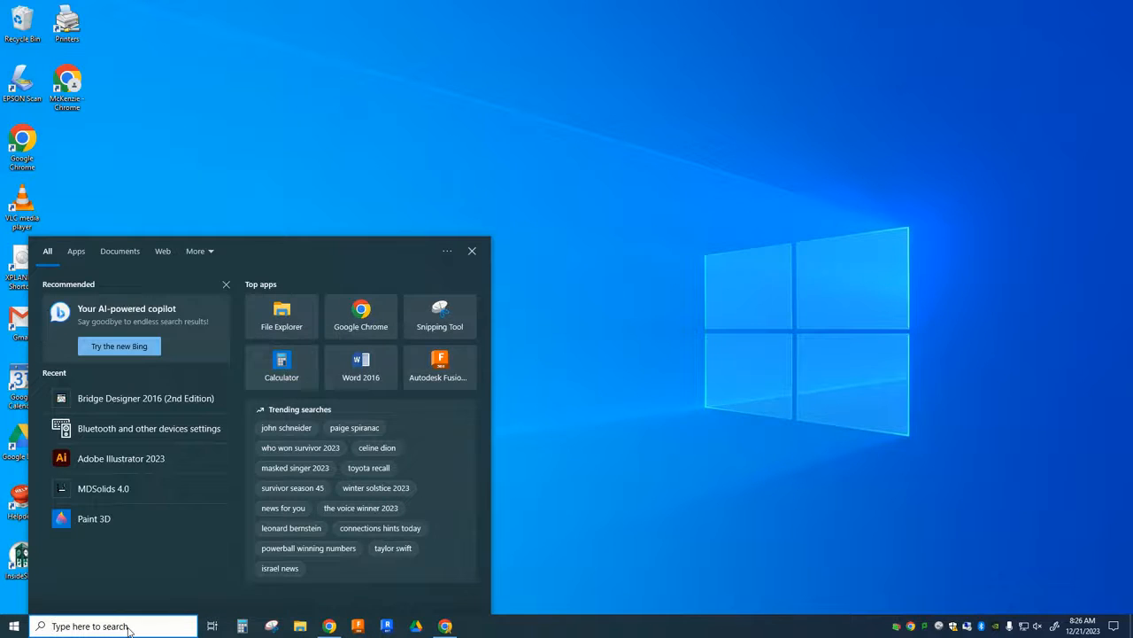
text(bri)
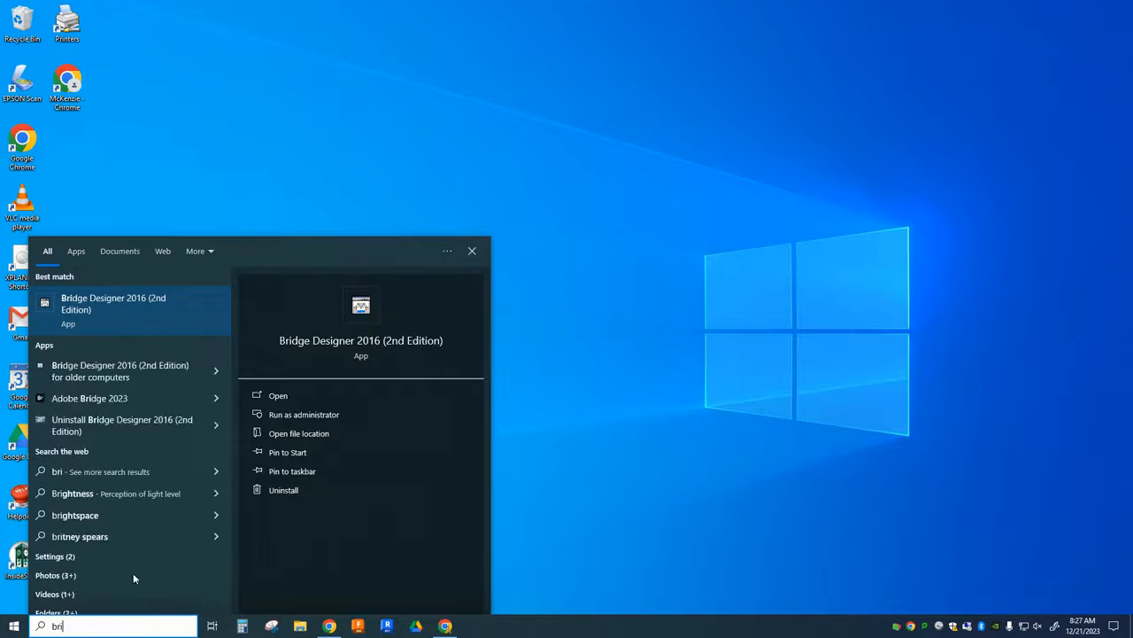
click(277, 395)
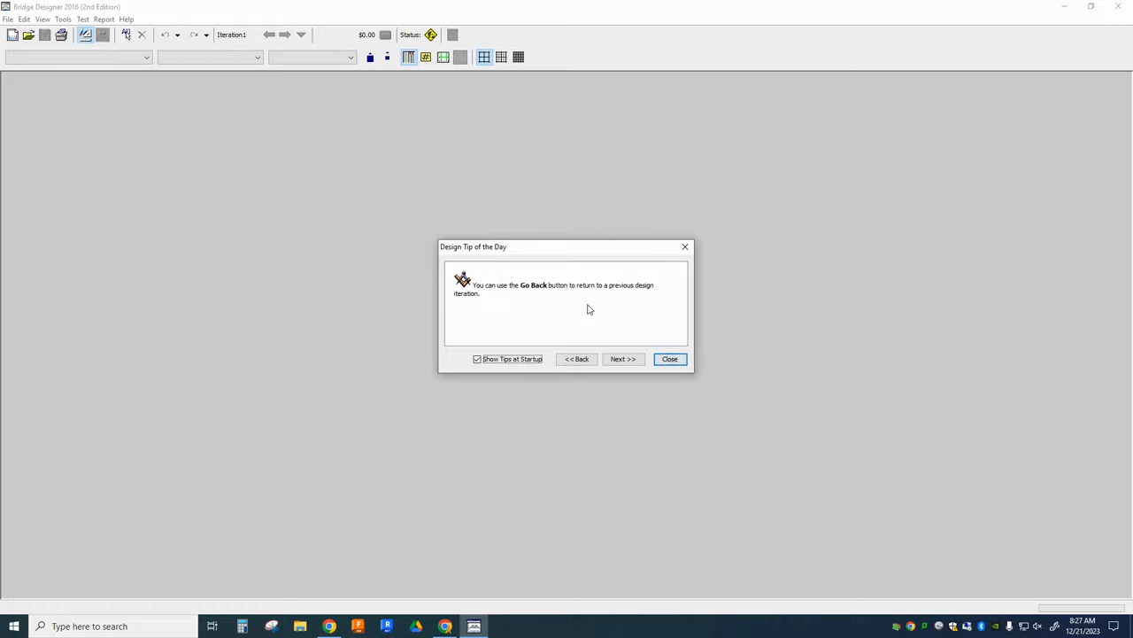
Dismiss the Tip of the Day and begin a new bridge design from the Welcome dialog.
click(670, 358)
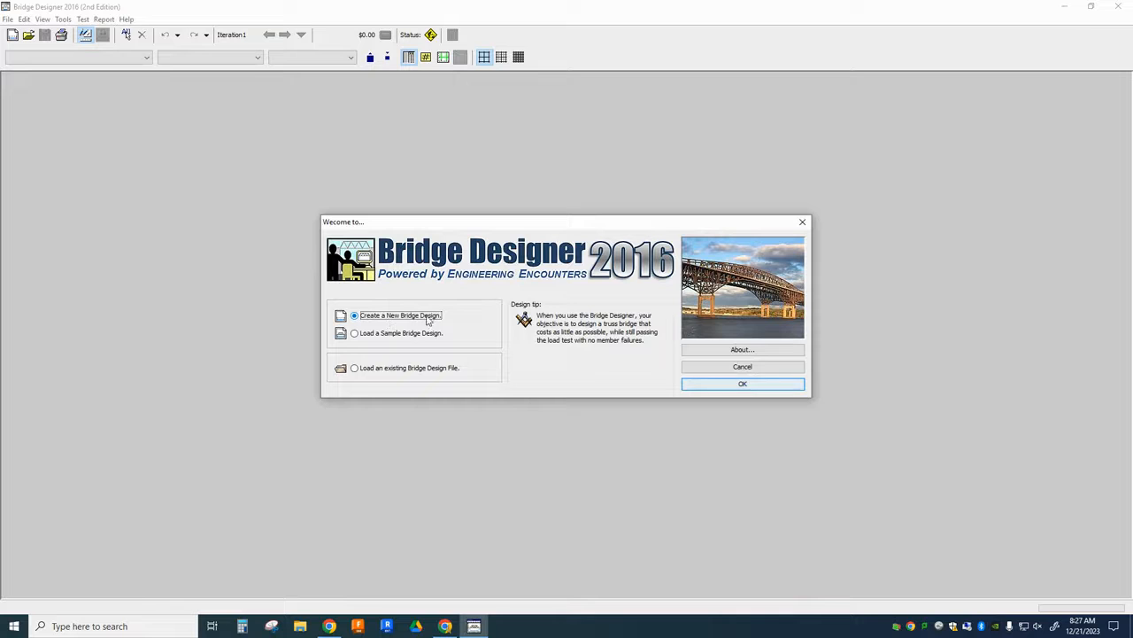
click(742, 383)
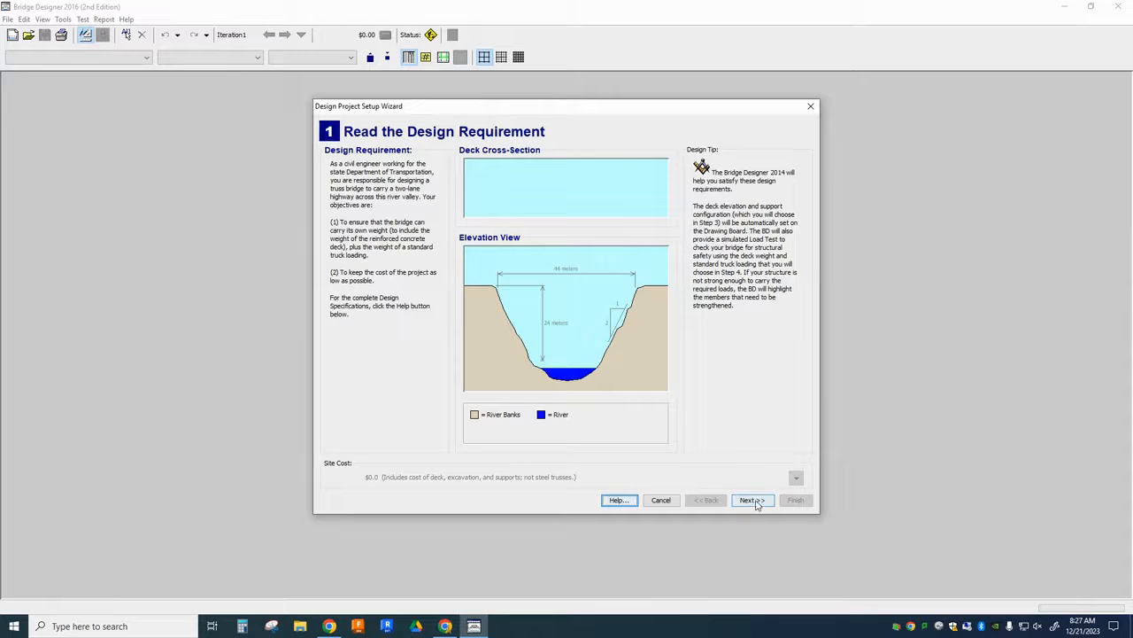
Accept the wizard defaults for contest, deck elevation, supports, deck material and truss template.
click(751, 500)
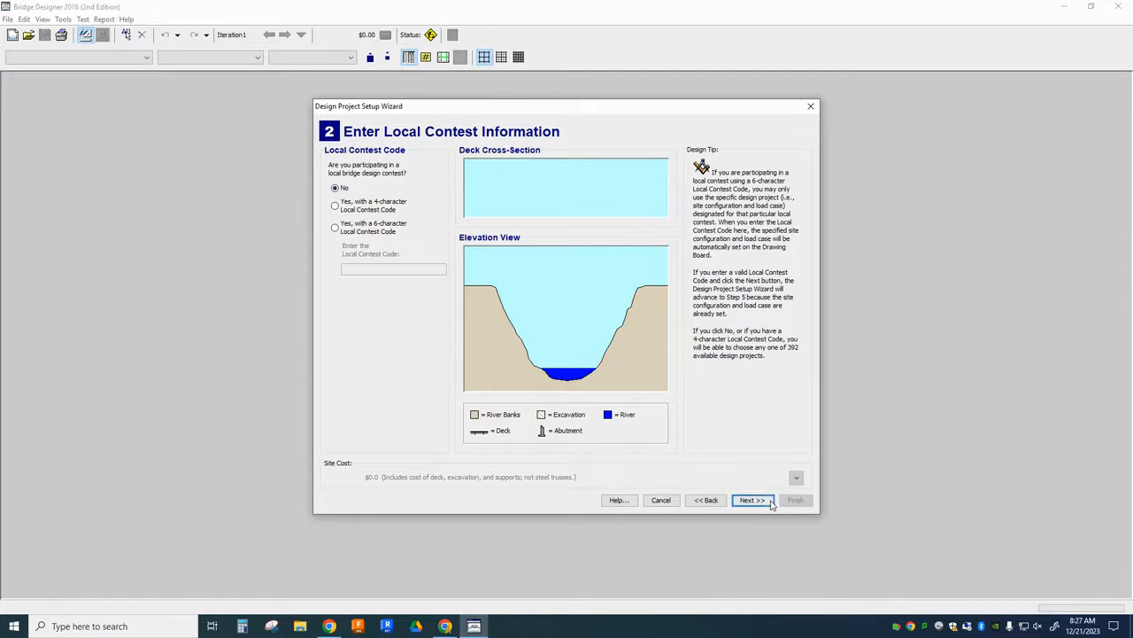
click(751, 499)
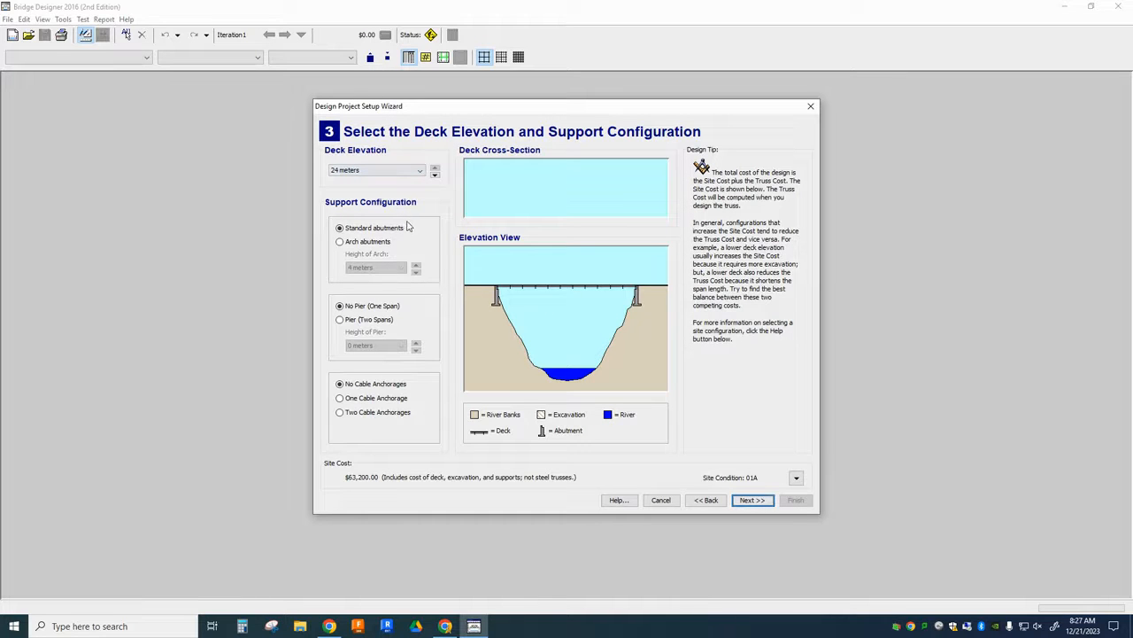
mouse_move(407, 322)
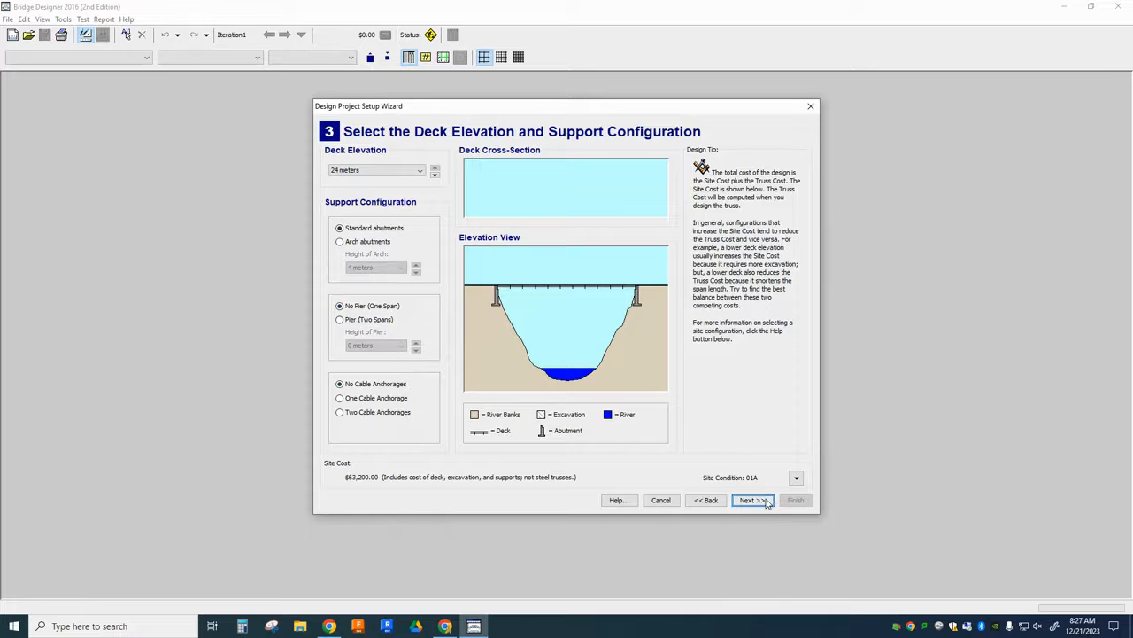
click(751, 500)
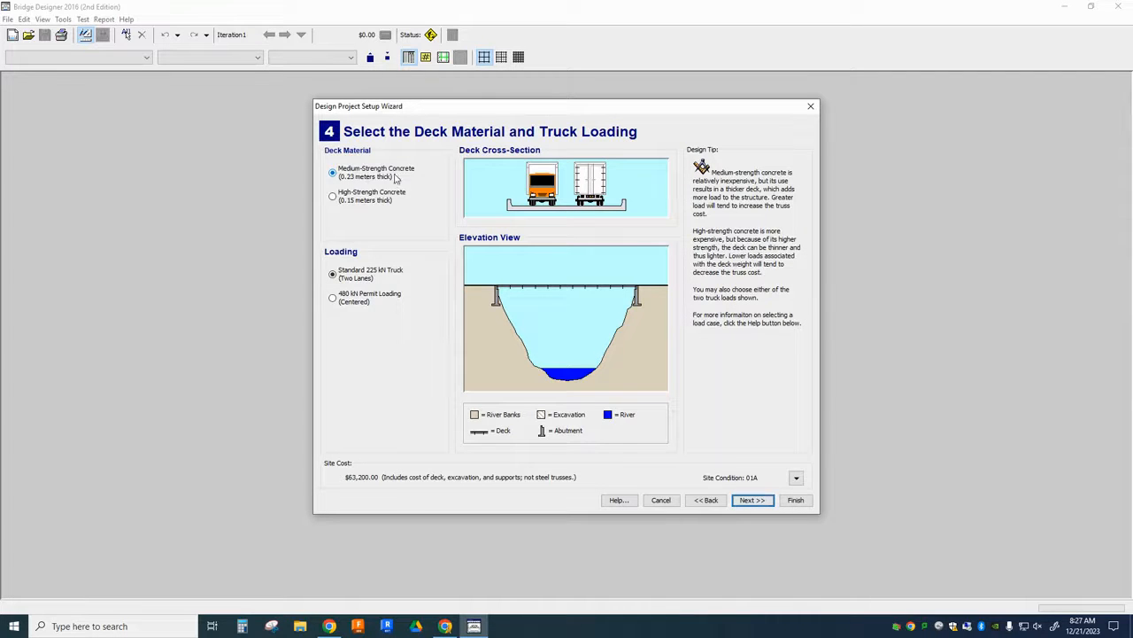
mouse_move(386, 282)
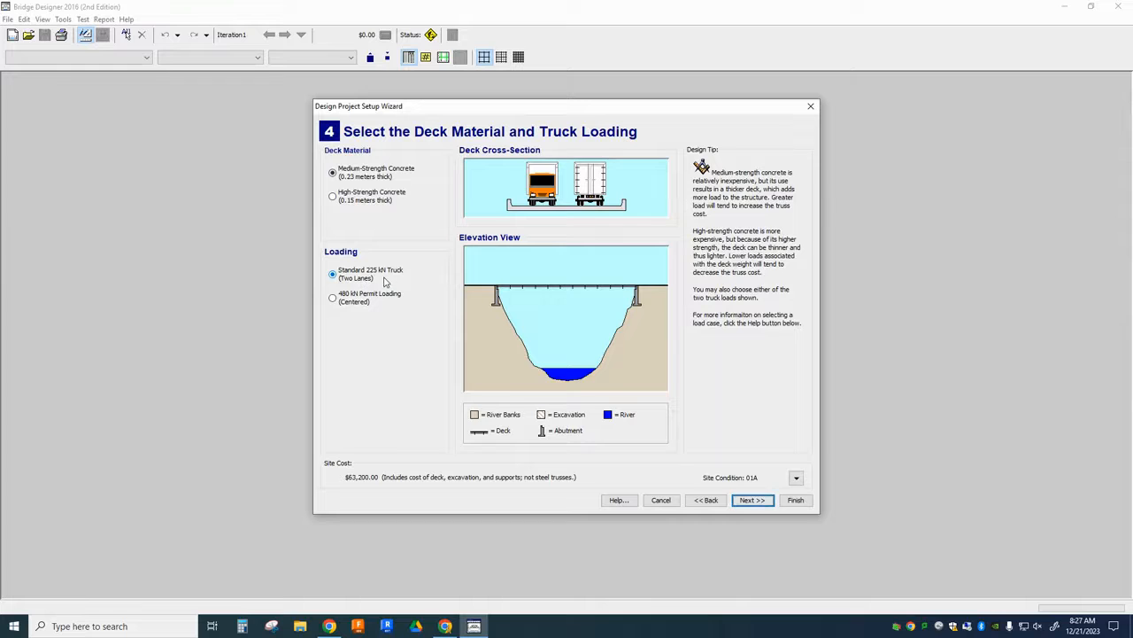
mouse_move(750, 500)
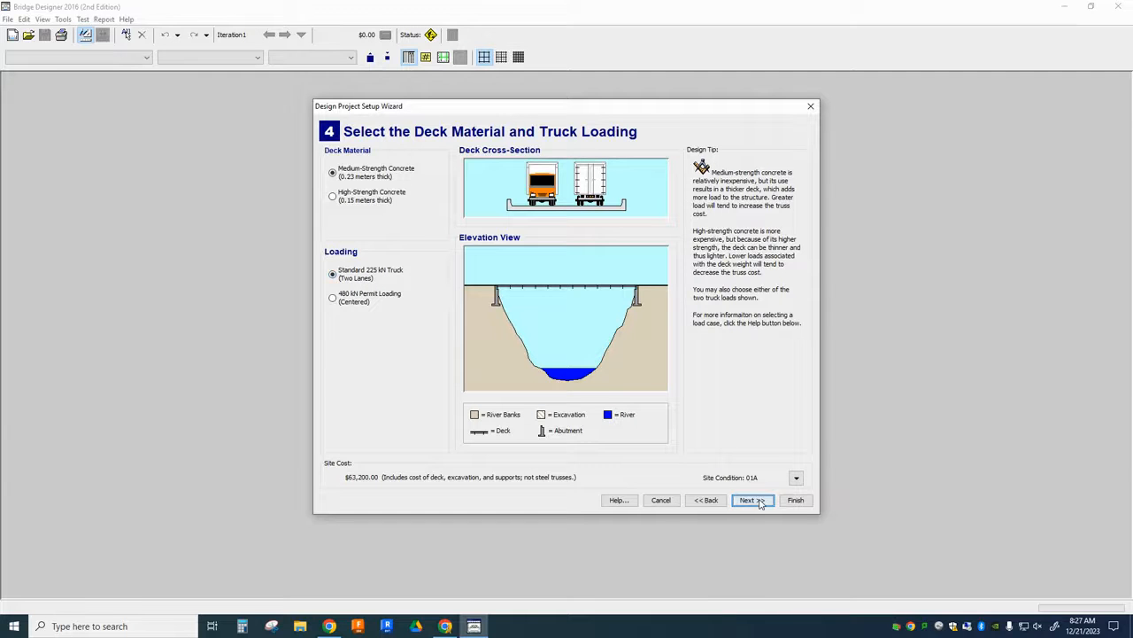
click(747, 500)
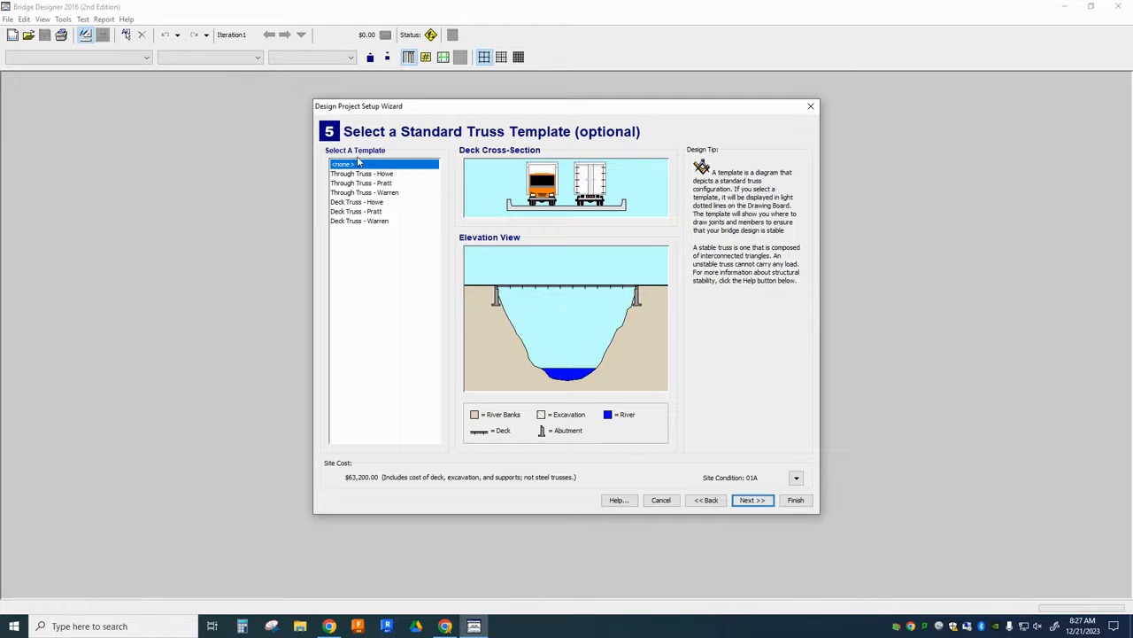
click(751, 499)
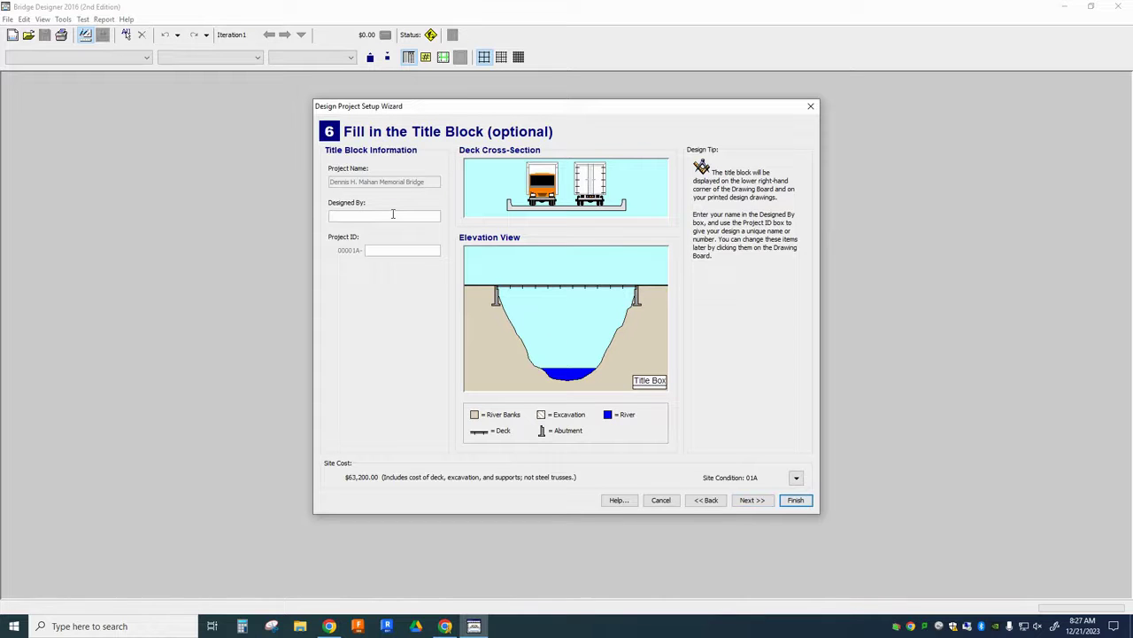
Enter 'Mr. D' as the designer in the title block and finish the wizard.
text(Mr. D)
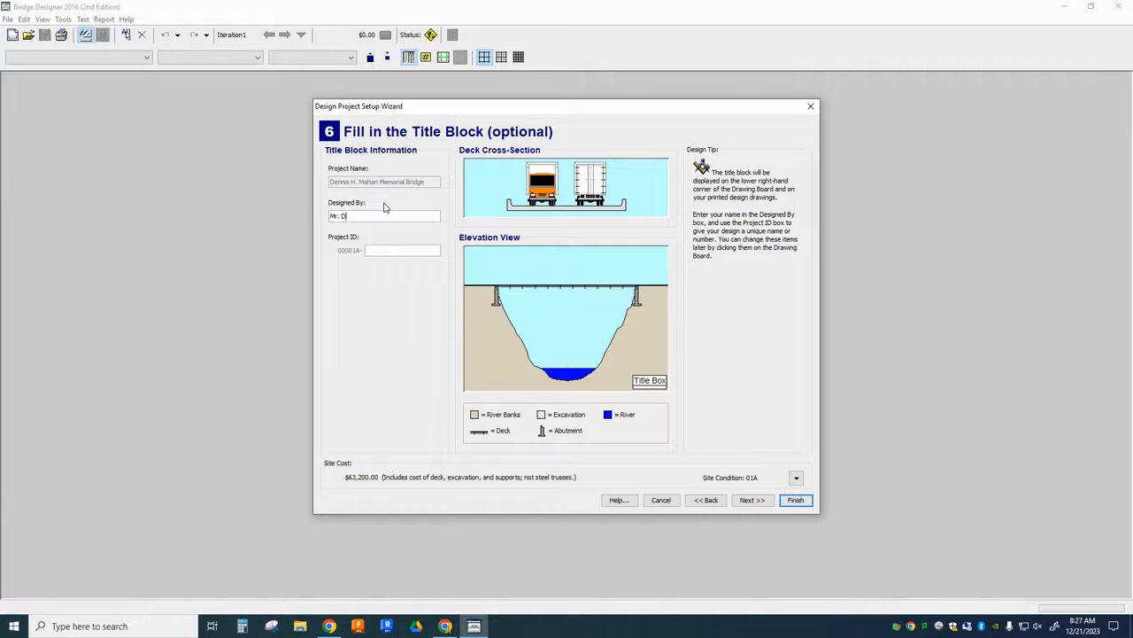
click(751, 500)
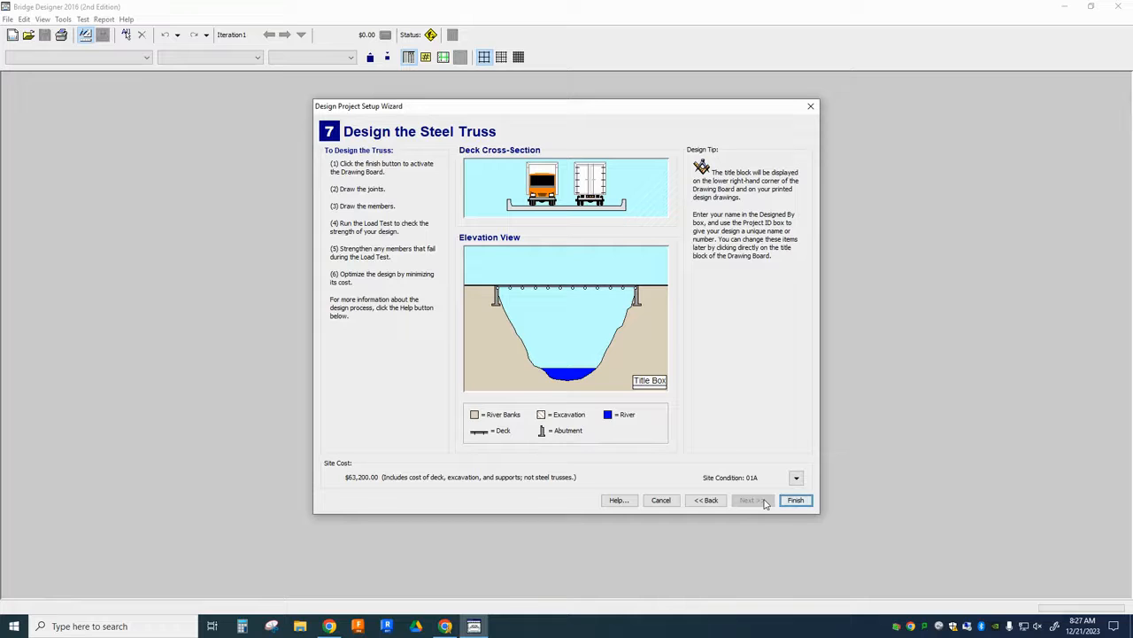
click(794, 500)
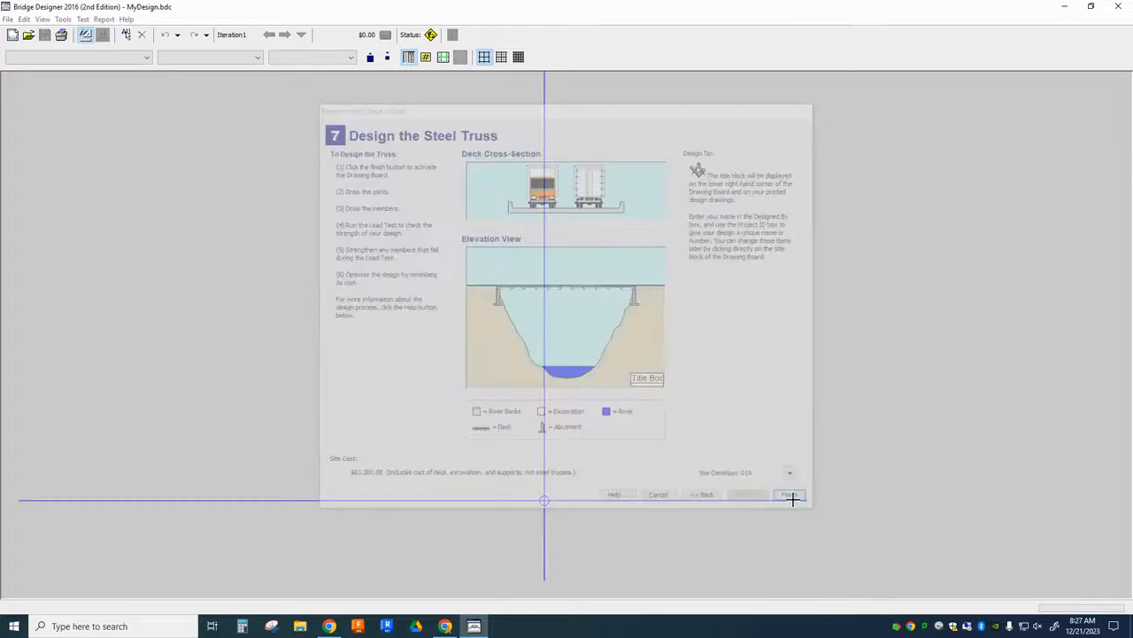
Confirm the final wizard prompt so the drawing board loads with the empty deck.
click(788, 495)
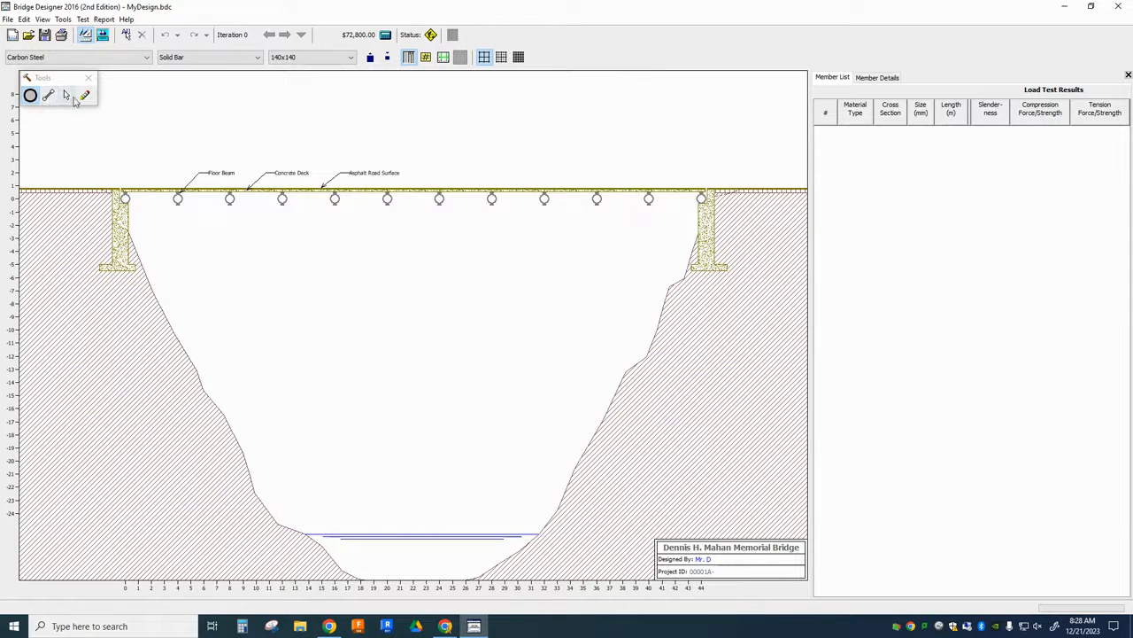
mouse_move(49, 95)
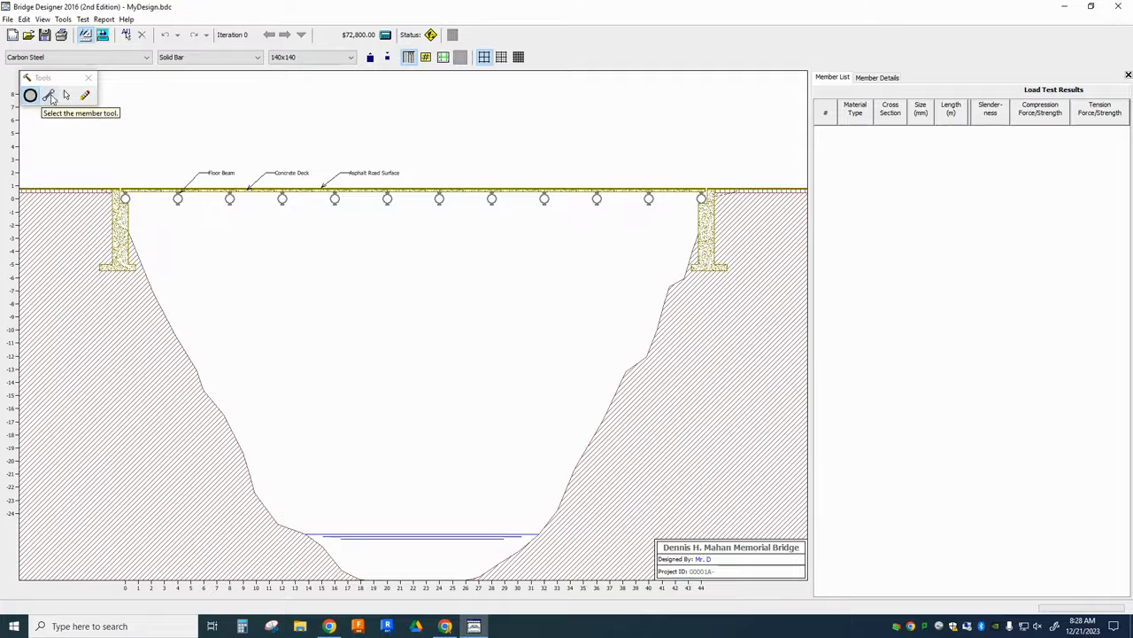
mouse_move(85, 96)
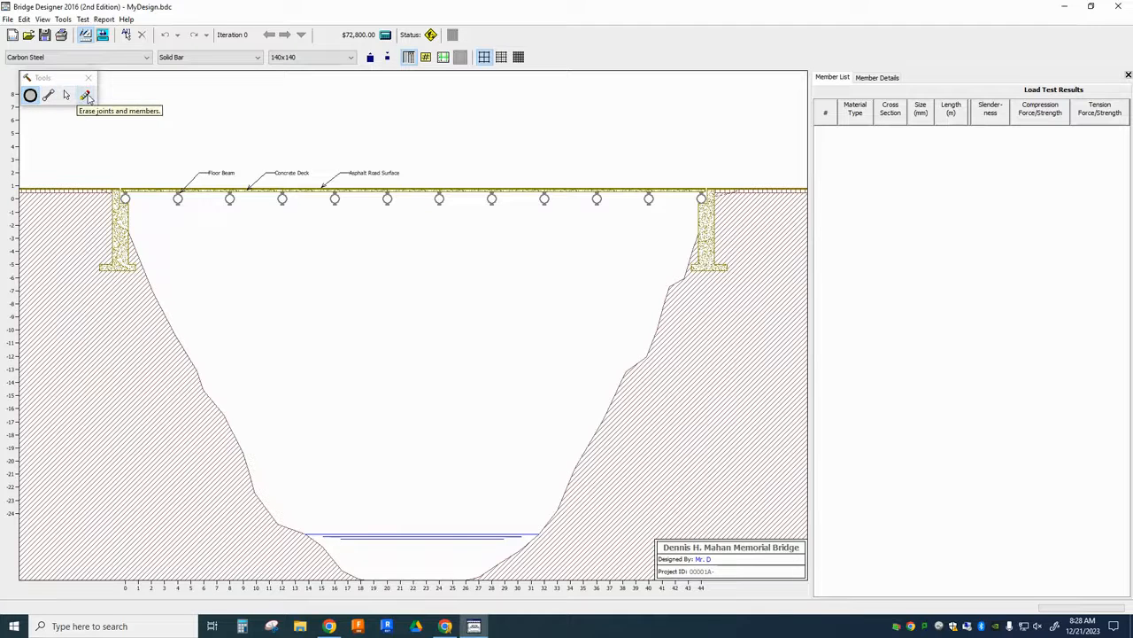
mouse_move(478, 303)
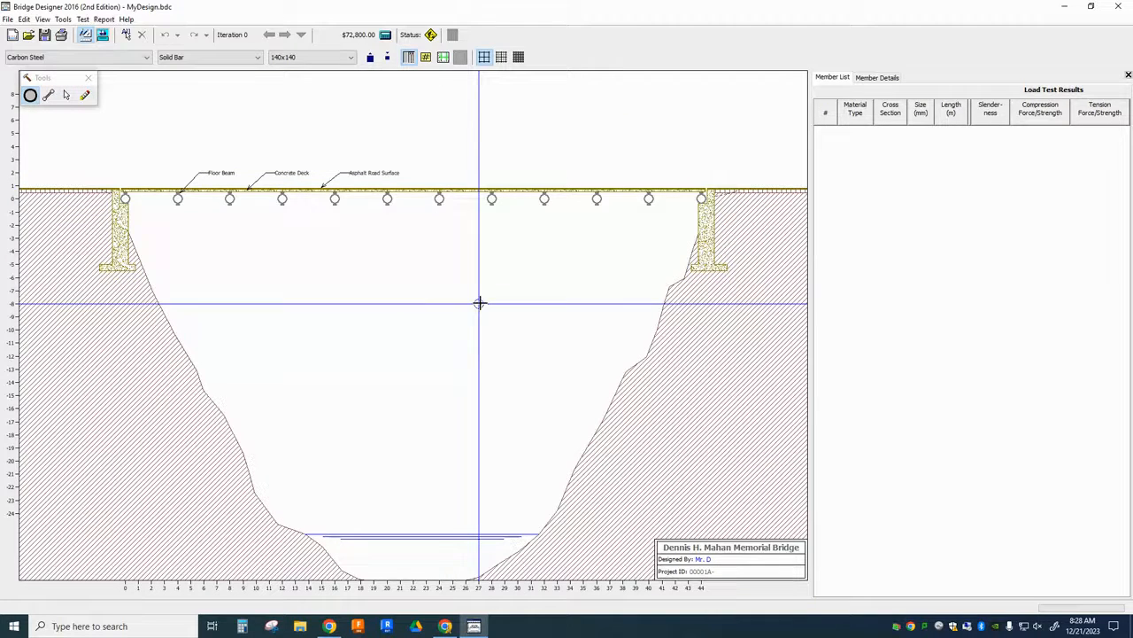
mouse_move(192, 161)
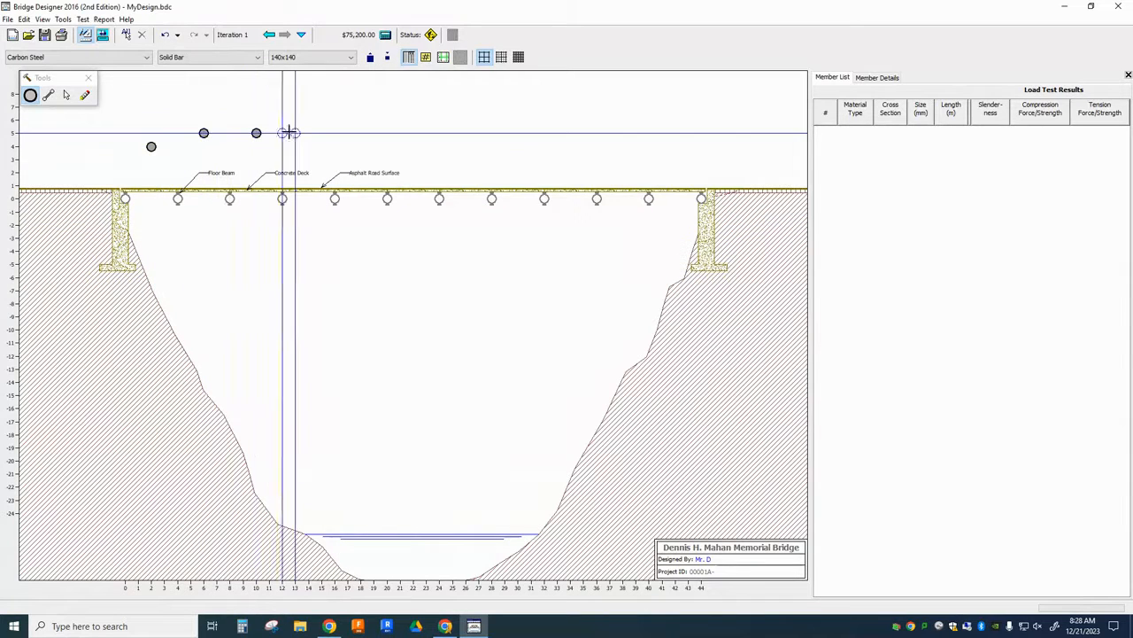
Add another top joint above the deck for the truss.
click(415, 133)
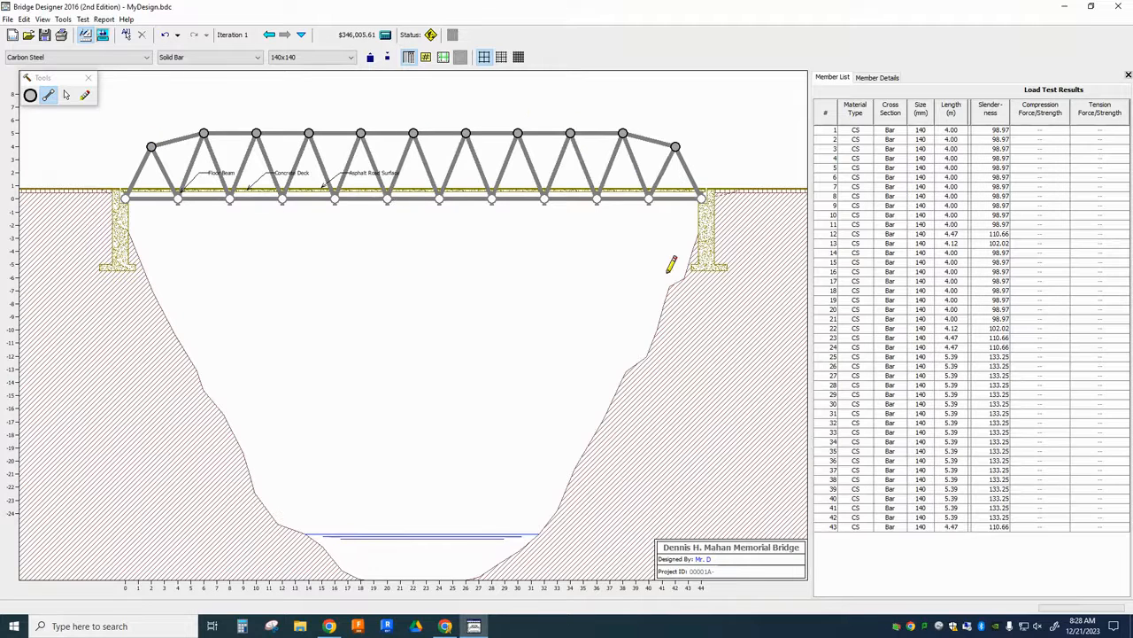
mouse_move(110, 106)
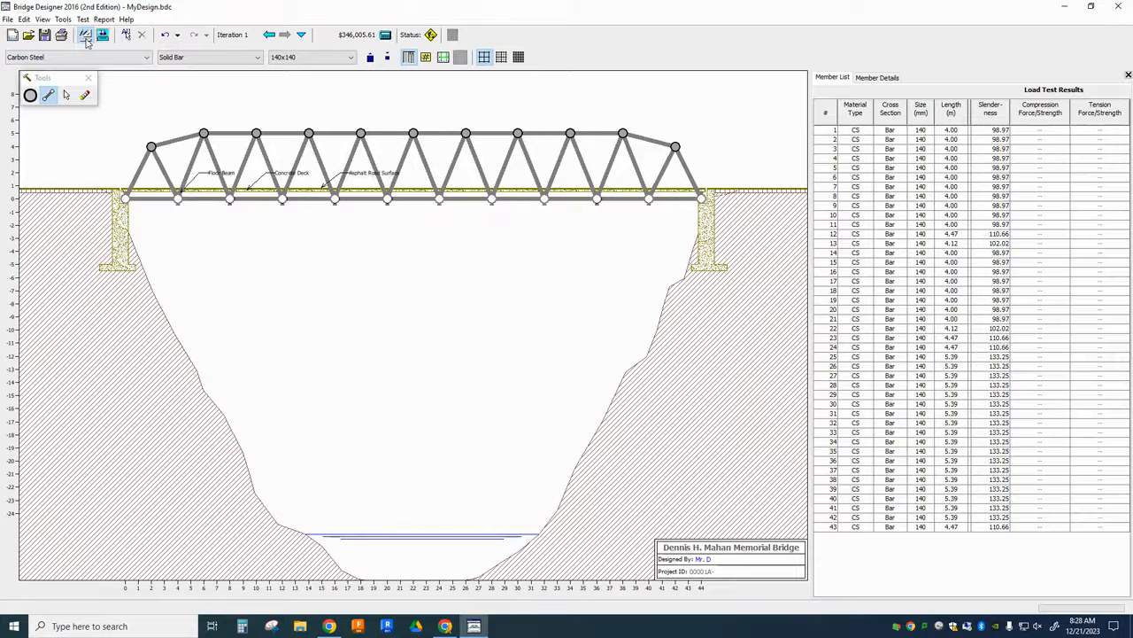
mouse_move(85, 36)
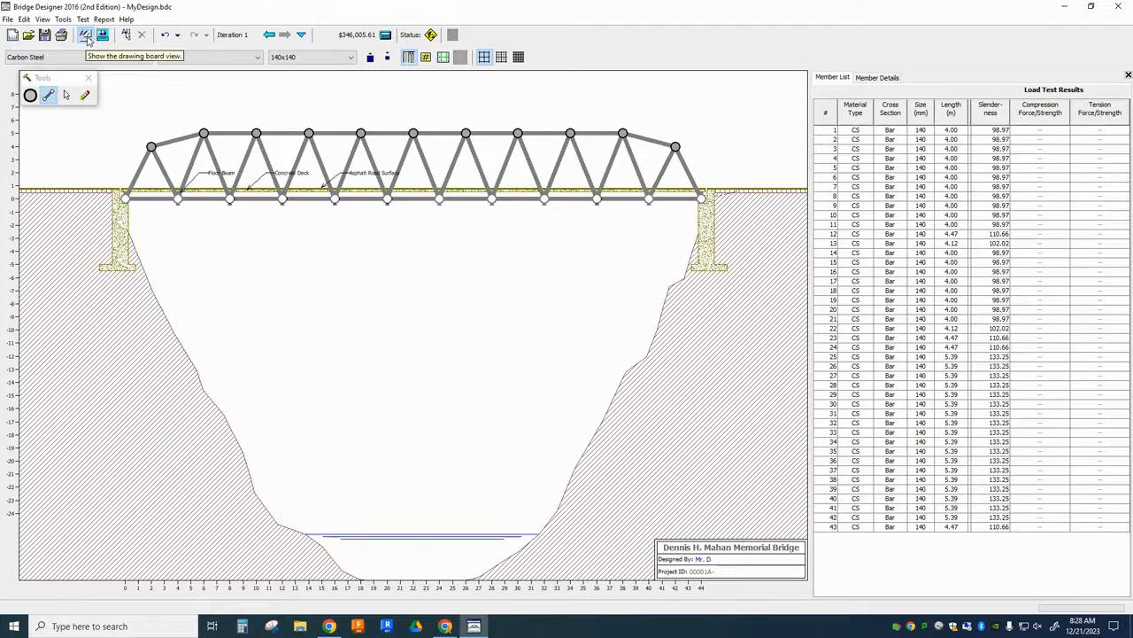
mouse_move(103, 36)
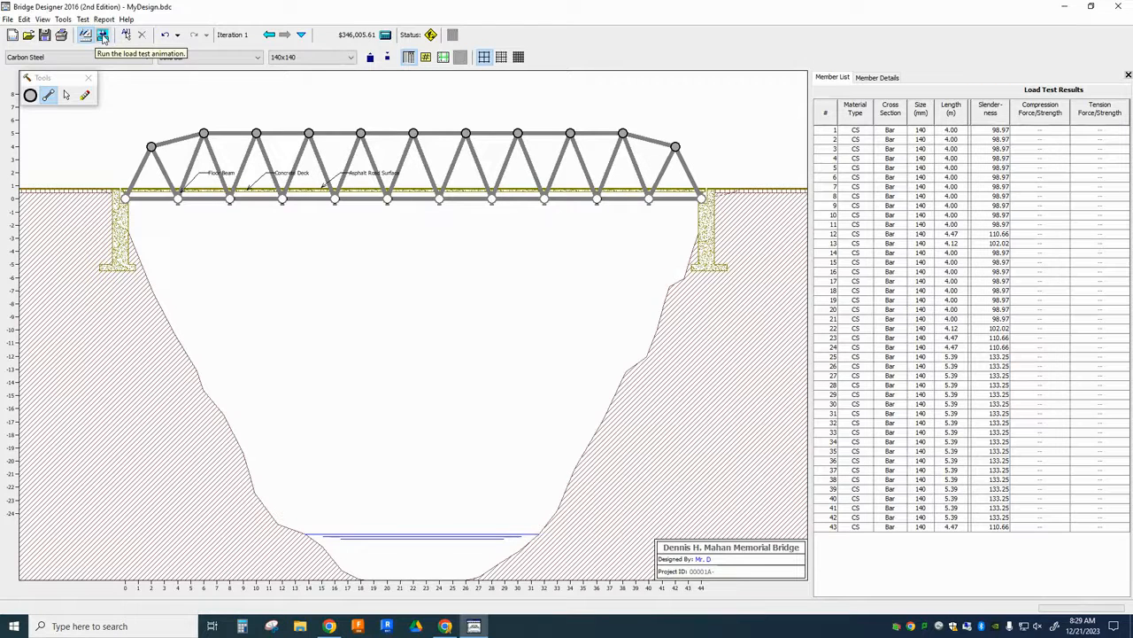
Run the load test on the finished 42-member truss.
click(103, 35)
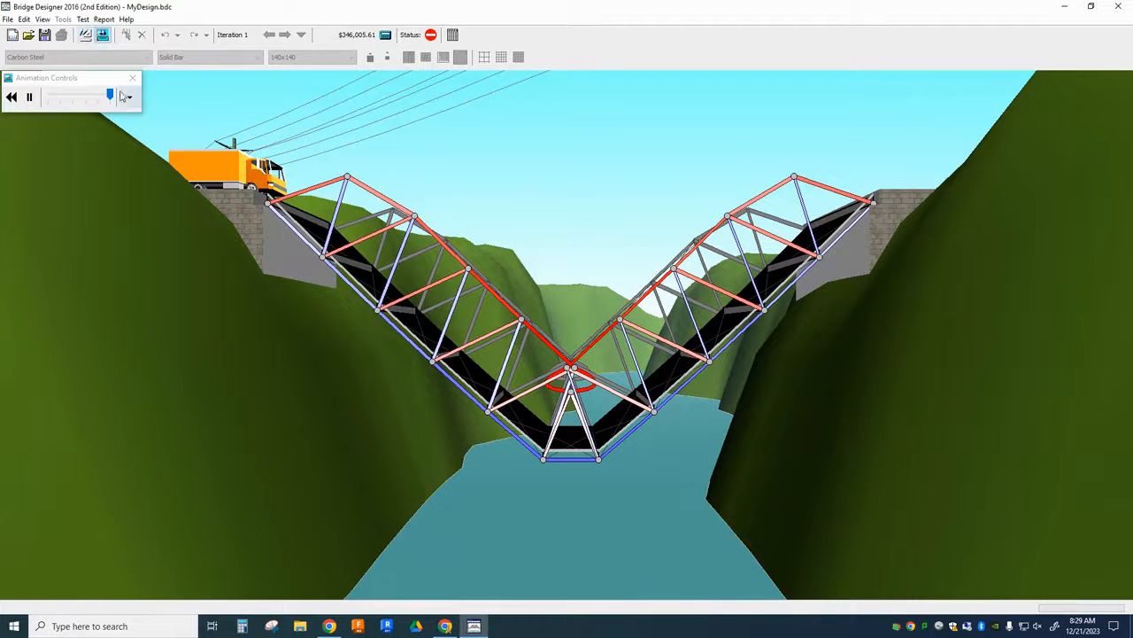
mouse_move(85, 36)
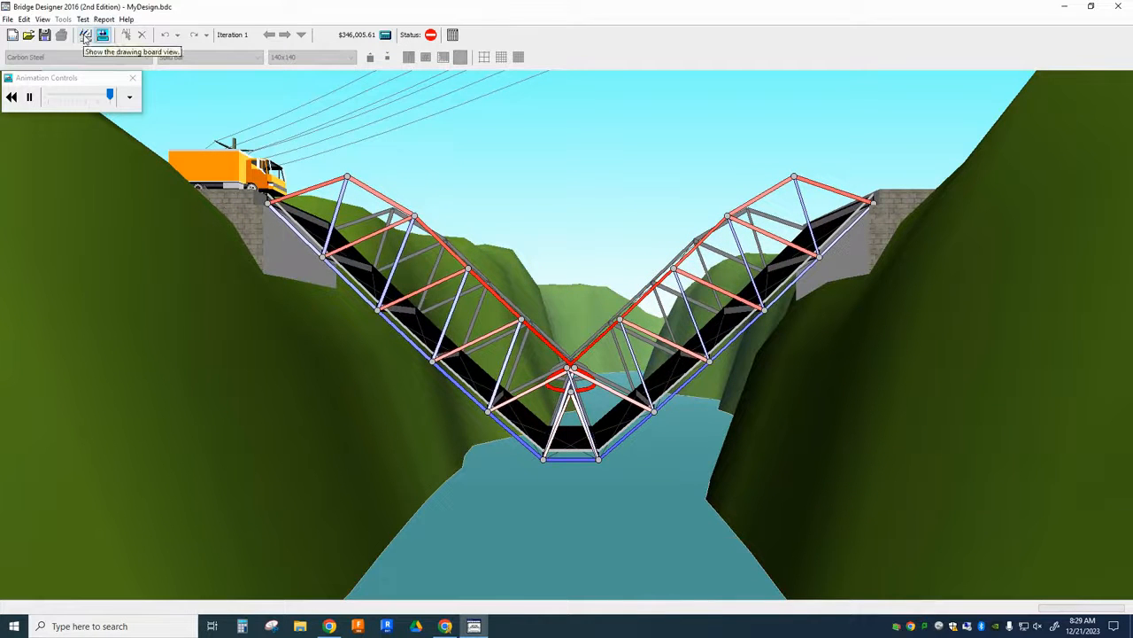
Return to the drawing board and select the top-chord members failing in compression.
click(85, 36)
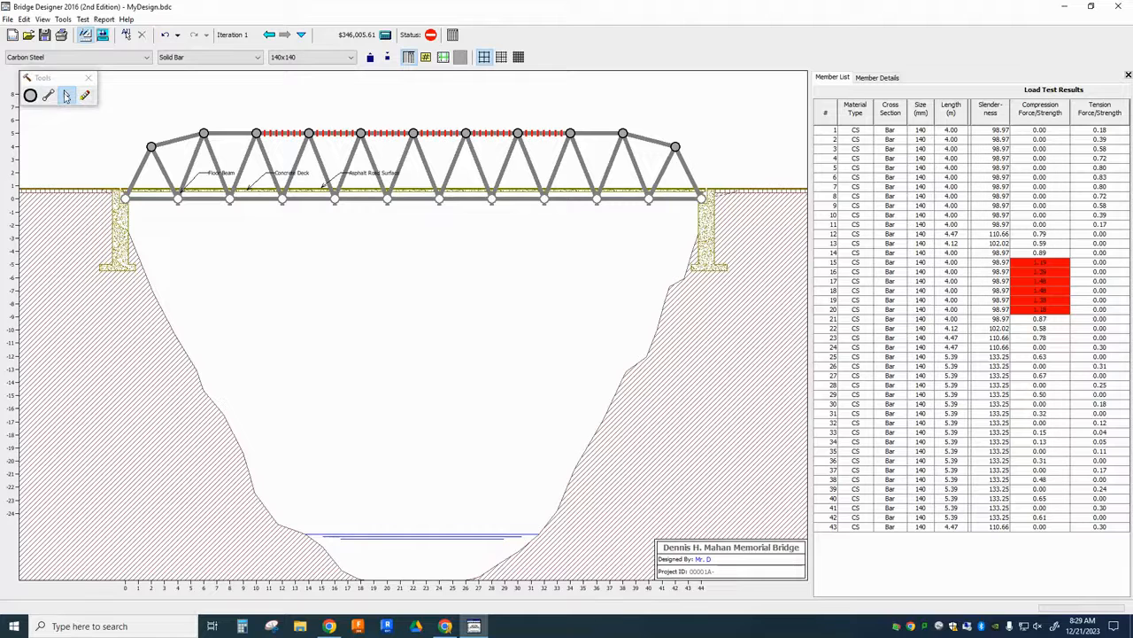
click(282, 135)
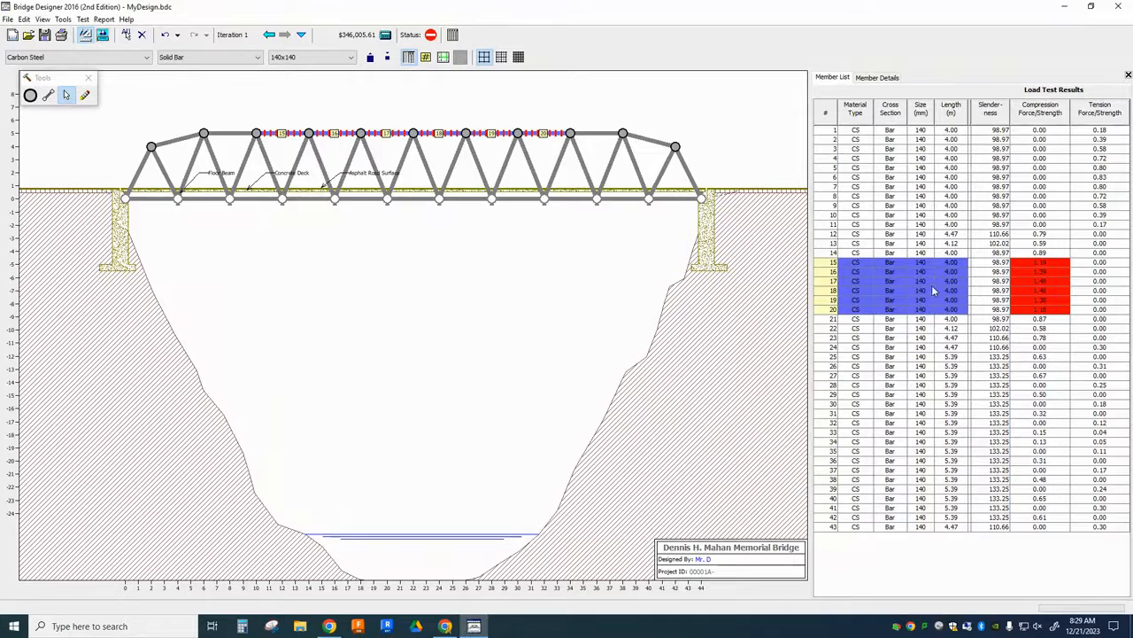
mouse_move(493, 269)
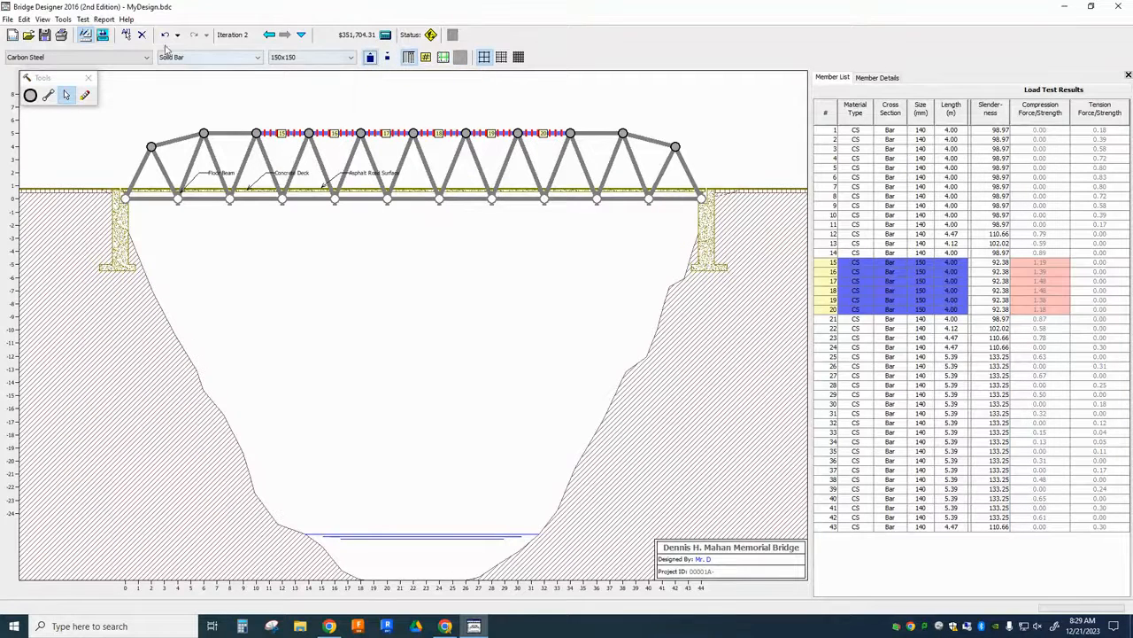
Rerun the load test after each top-chord upsizing until the truck crosses safely.
click(102, 36)
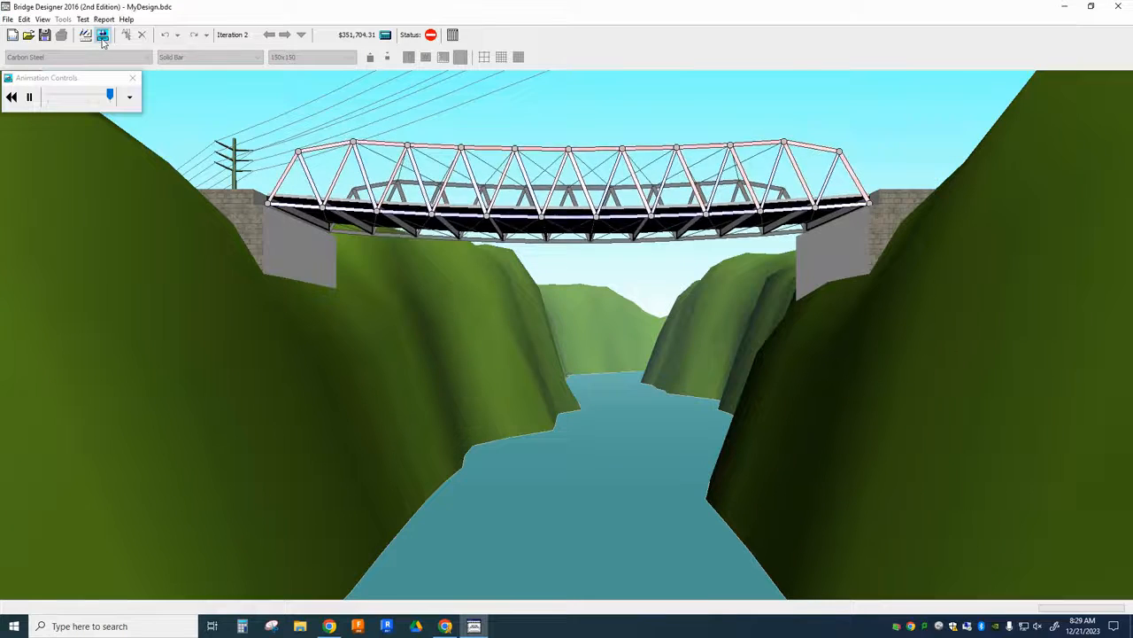
click(102, 35)
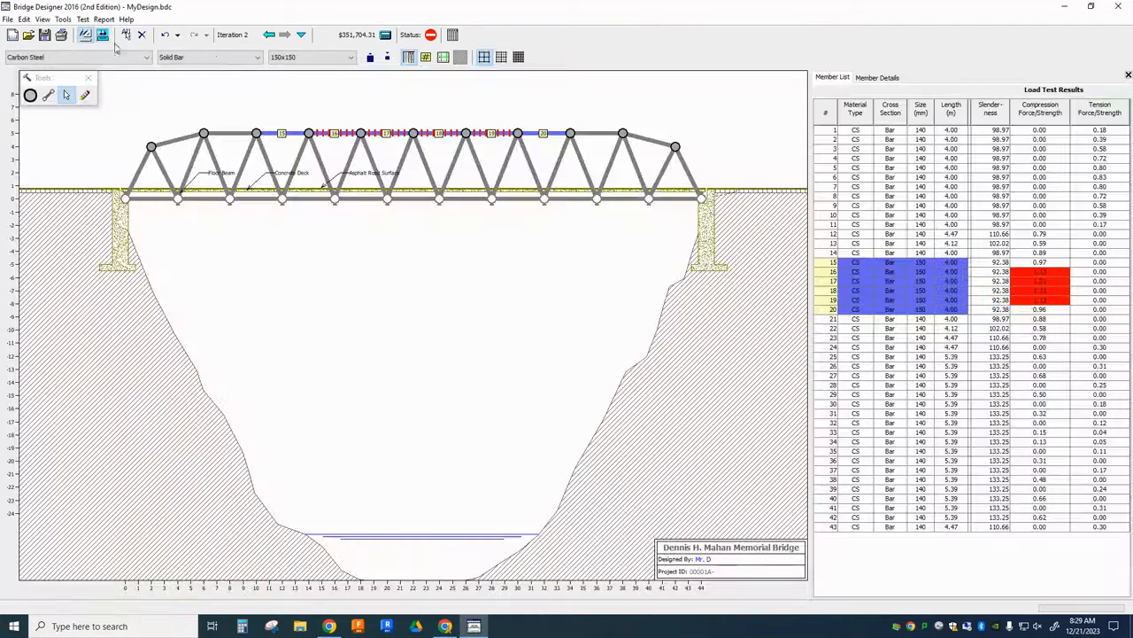
mouse_move(292, 138)
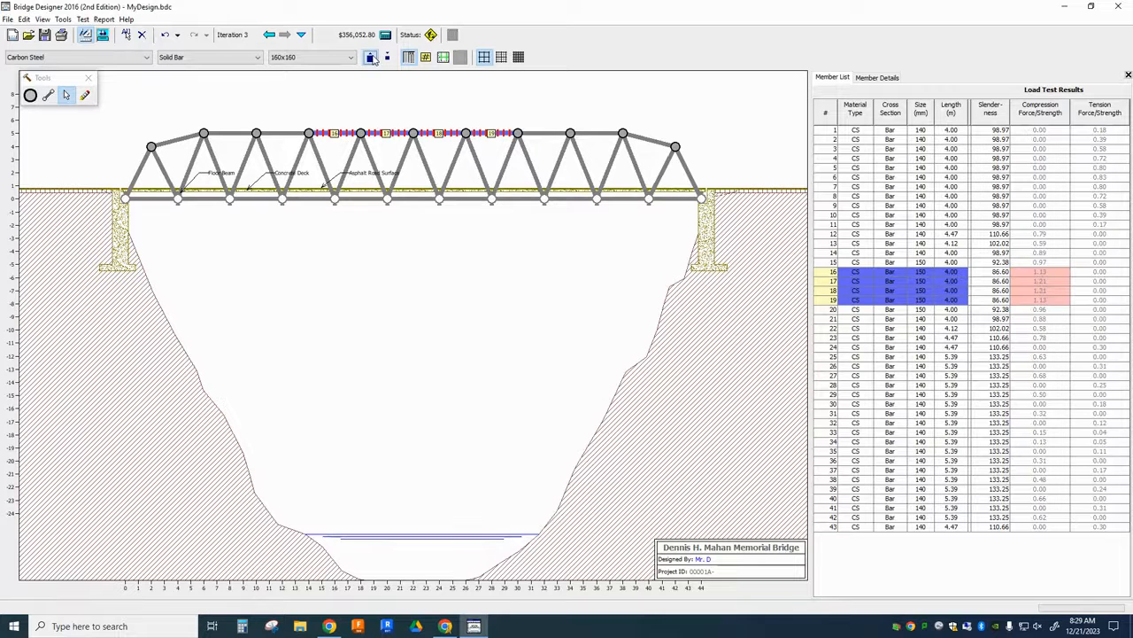
click(103, 36)
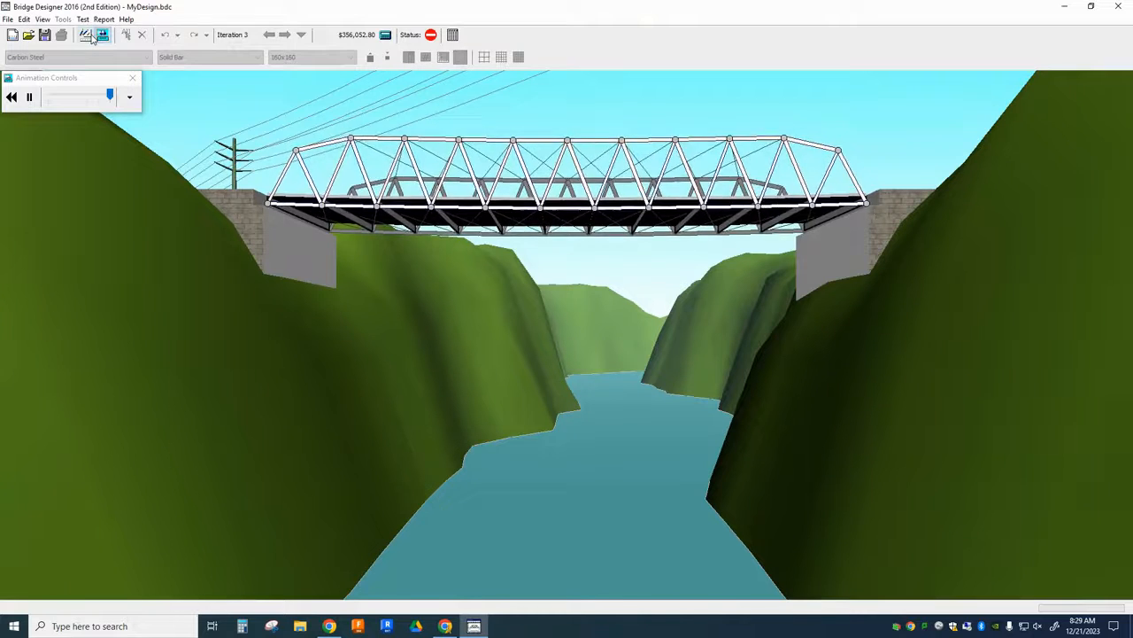
mouse_move(103, 35)
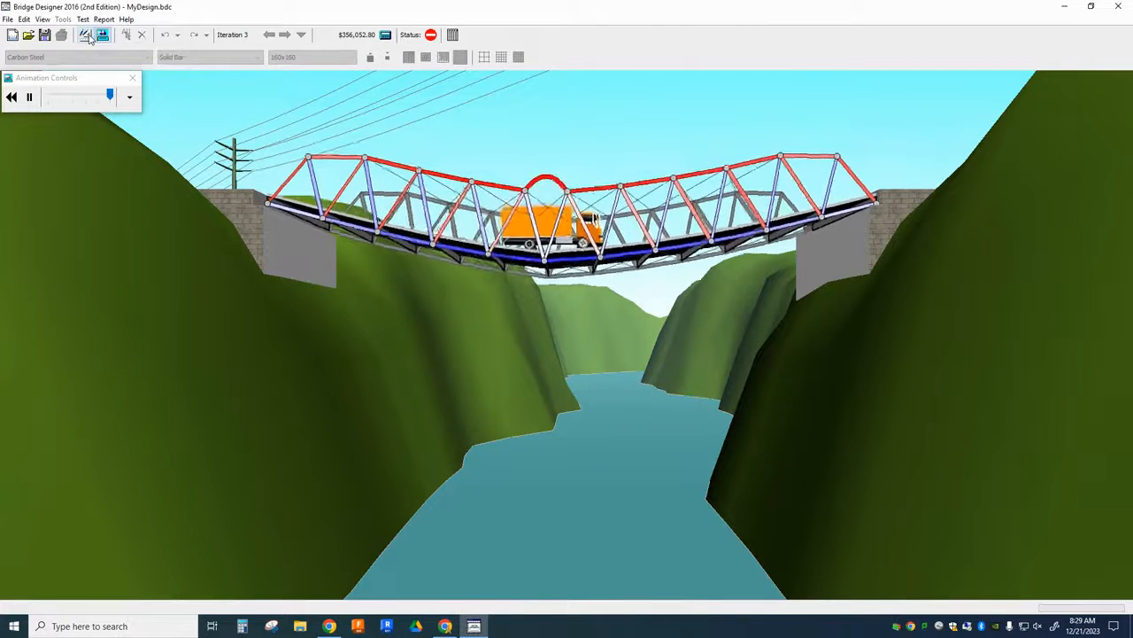
click(103, 36)
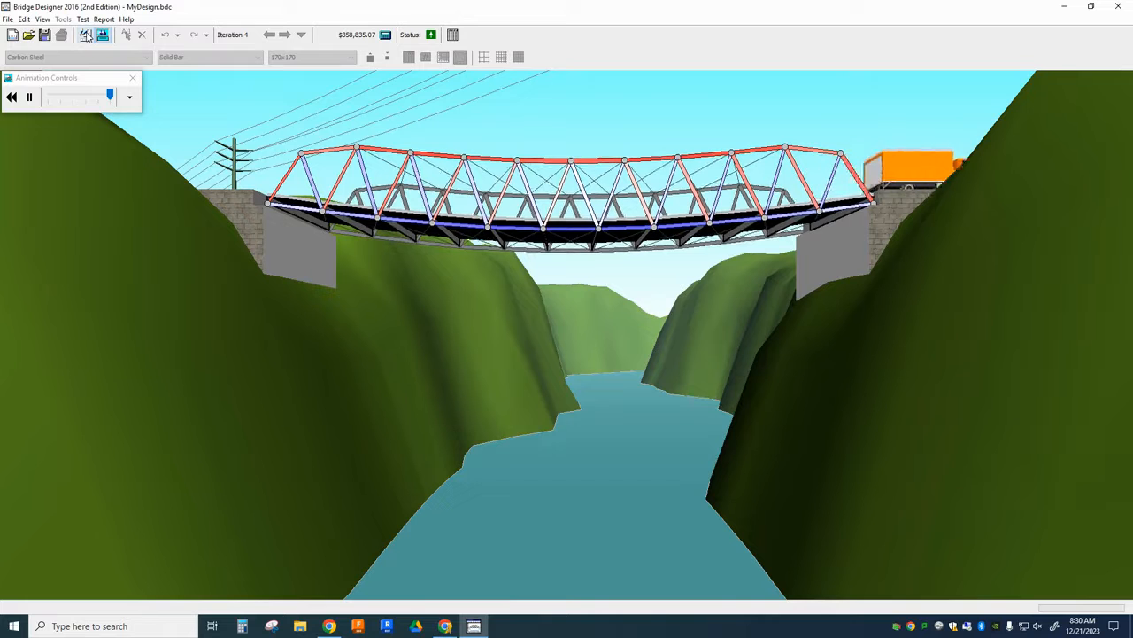
mouse_move(85, 35)
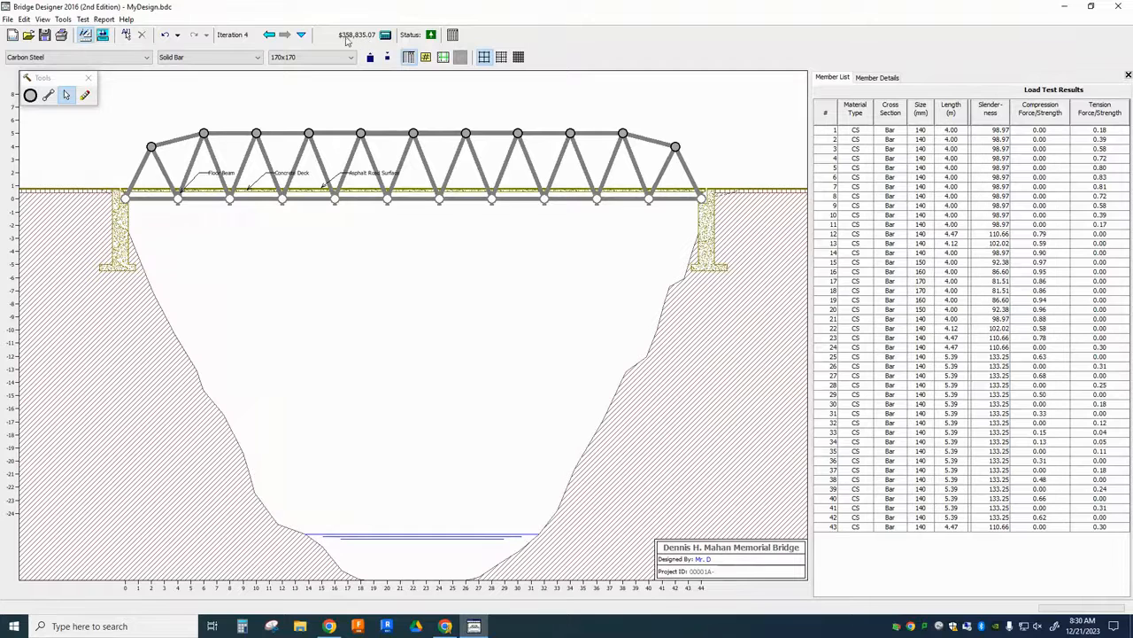
mouse_move(356, 35)
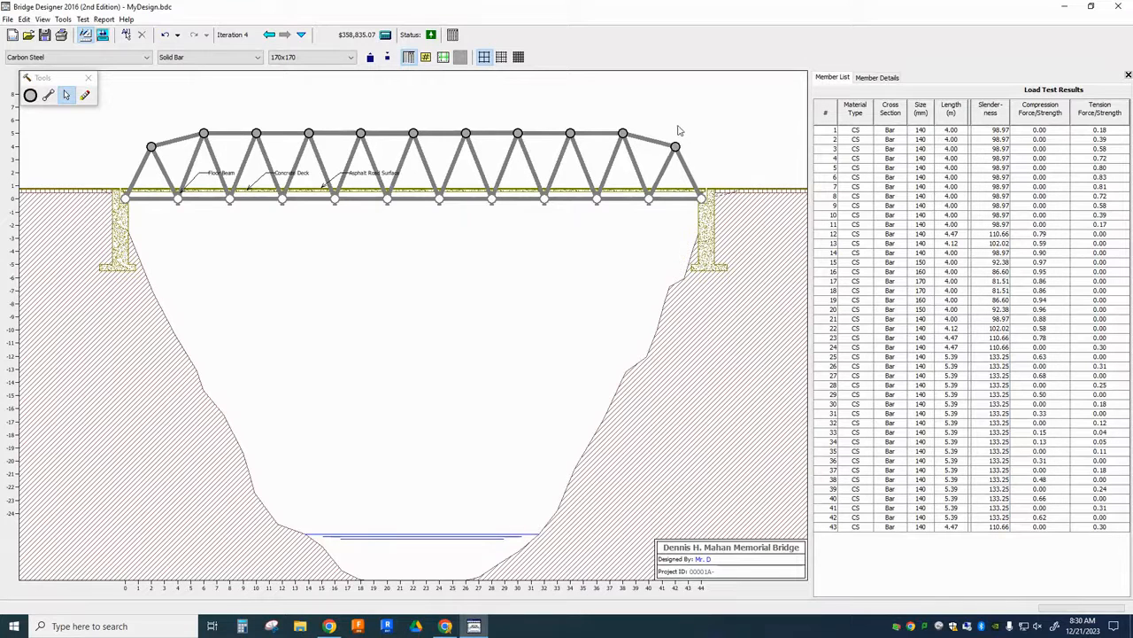
mouse_move(666, 126)
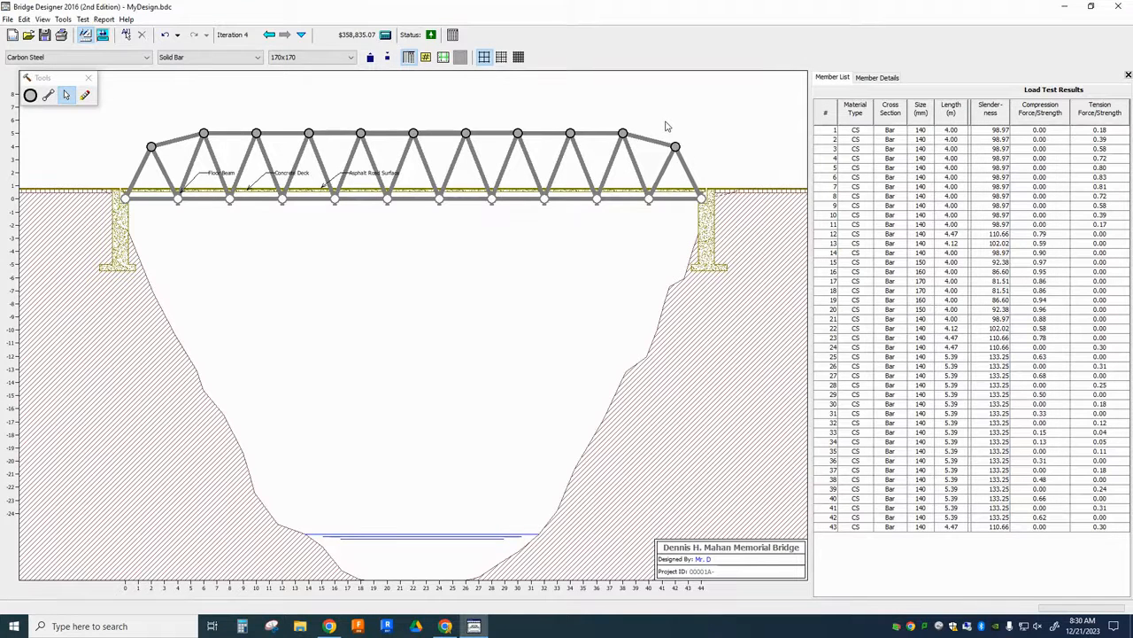
mouse_move(436, 131)
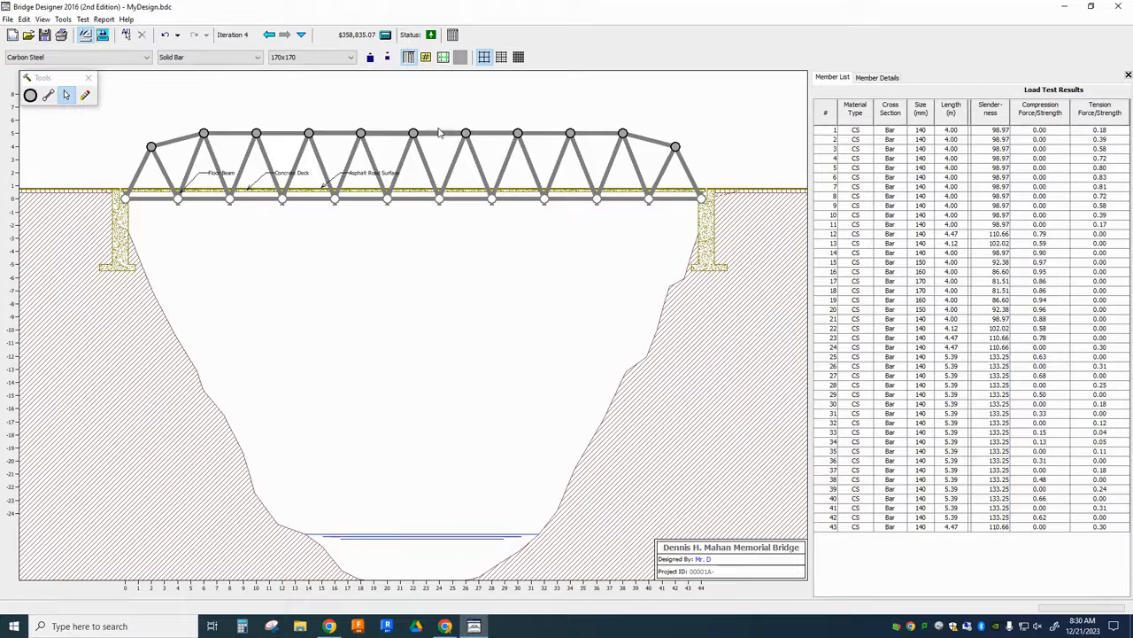
mouse_move(365, 269)
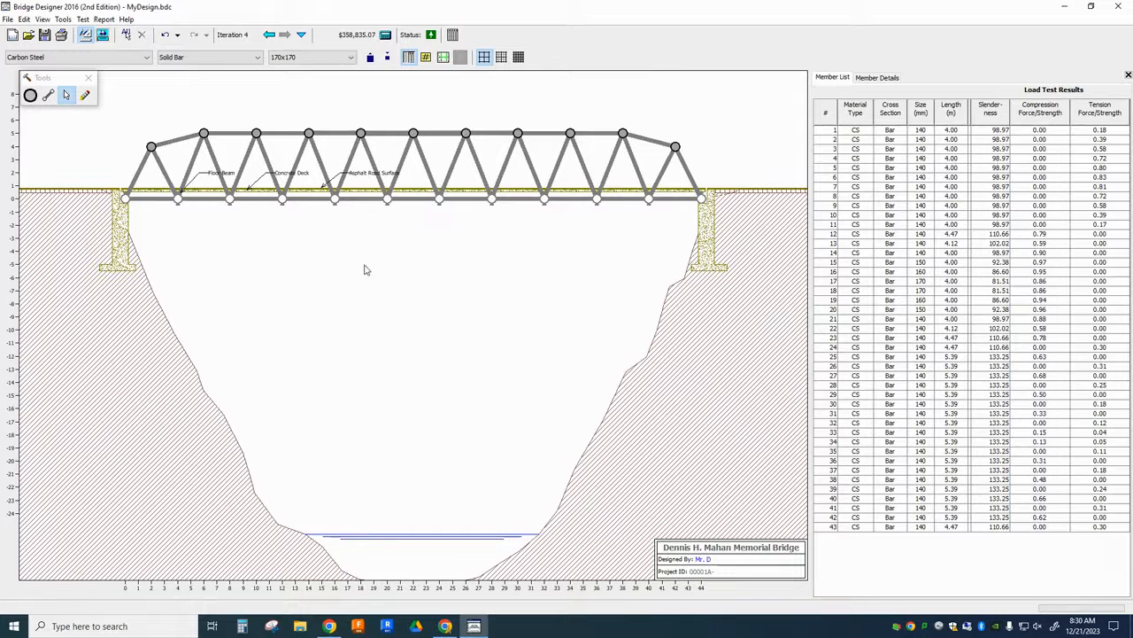
mouse_move(690, 386)
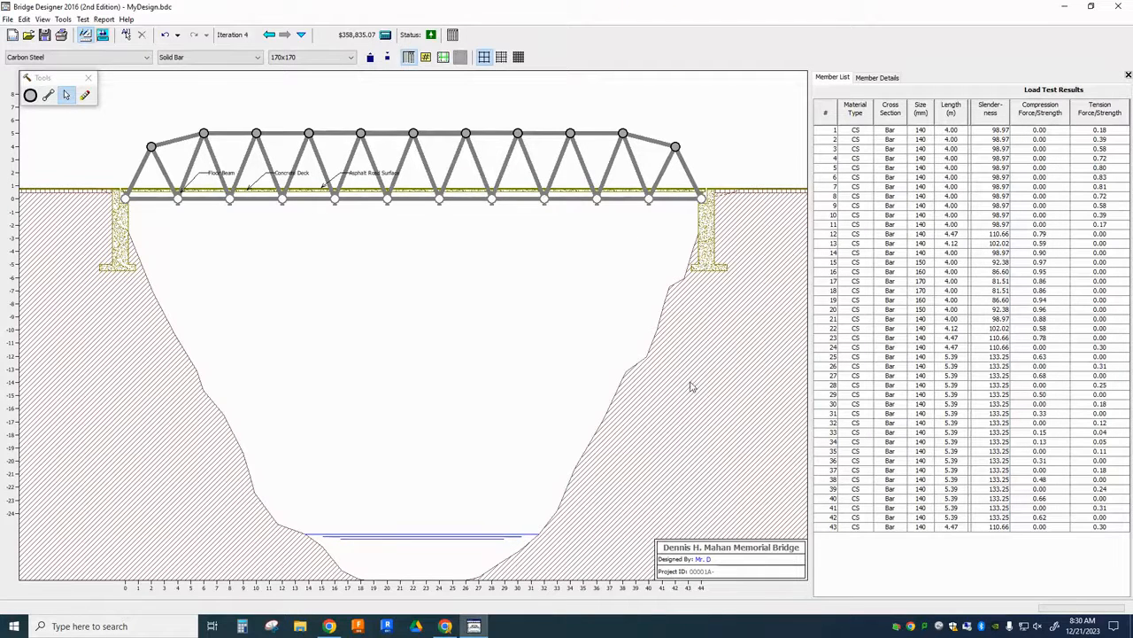
mouse_move(172, 230)
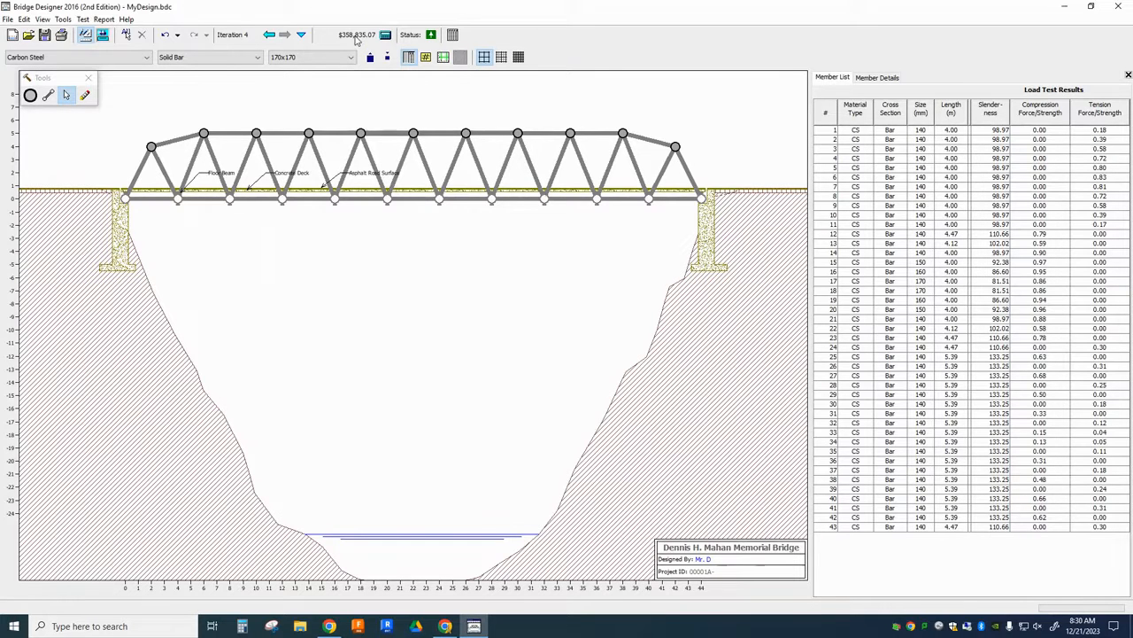
mouse_move(411, 113)
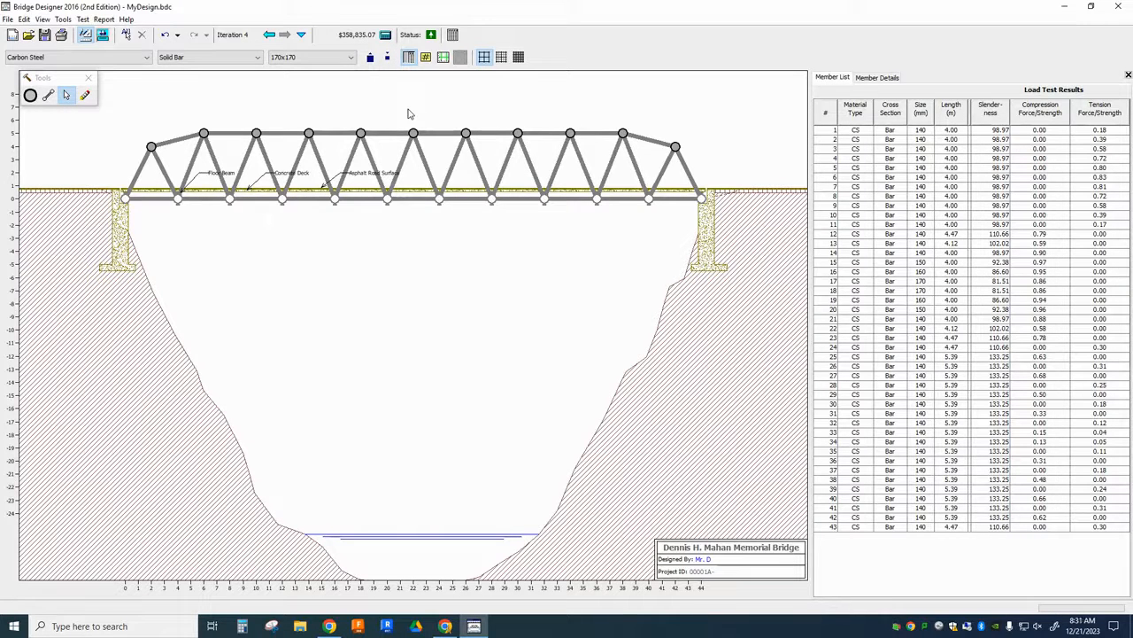
mouse_move(396, 140)
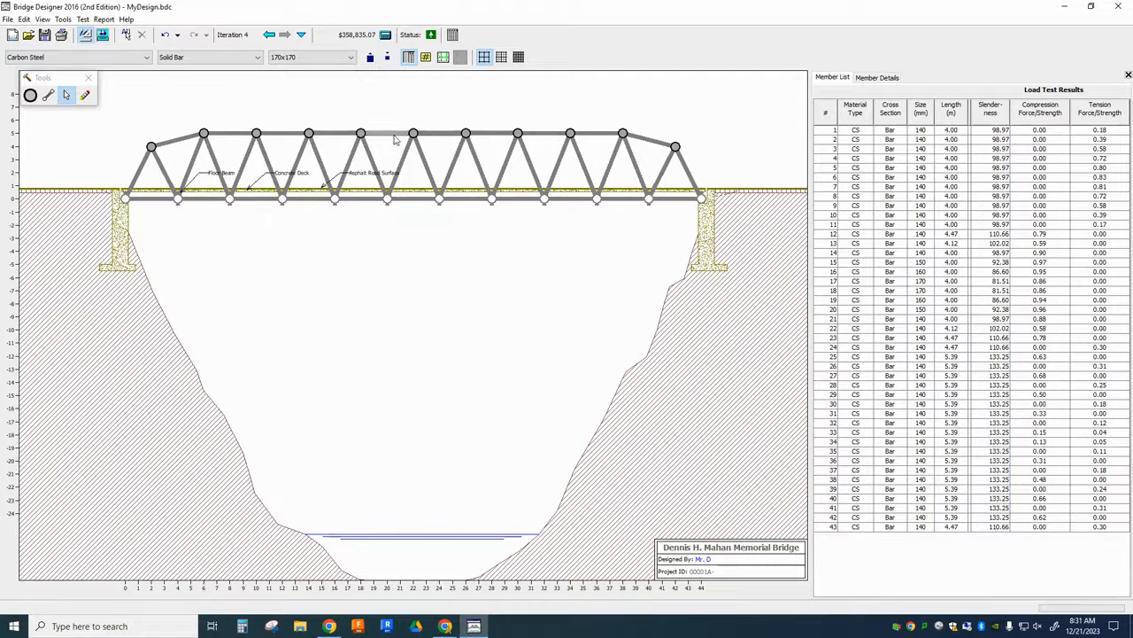
Drag a top-chord end joint to a new grid position to reshape the end panel.
click(152, 147)
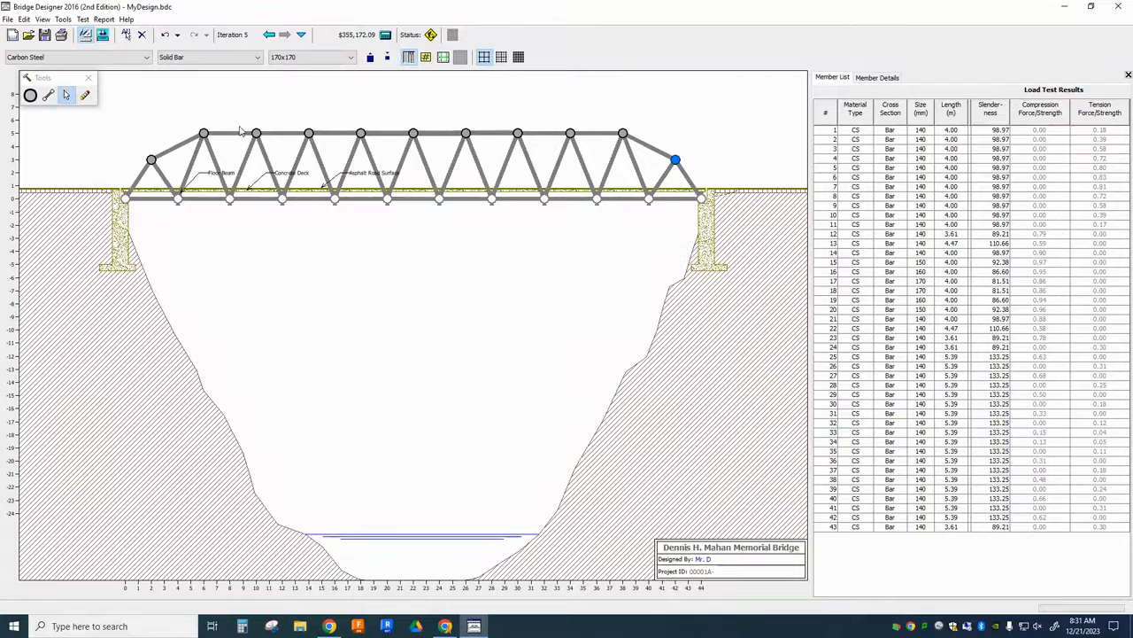
mouse_move(326, 103)
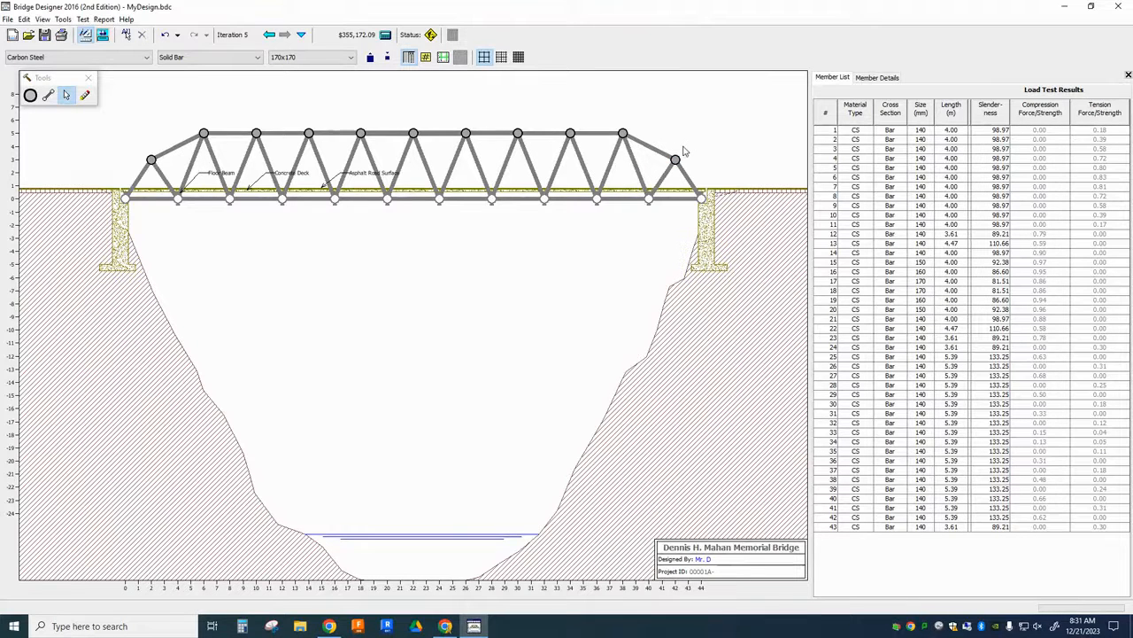
mouse_move(664, 145)
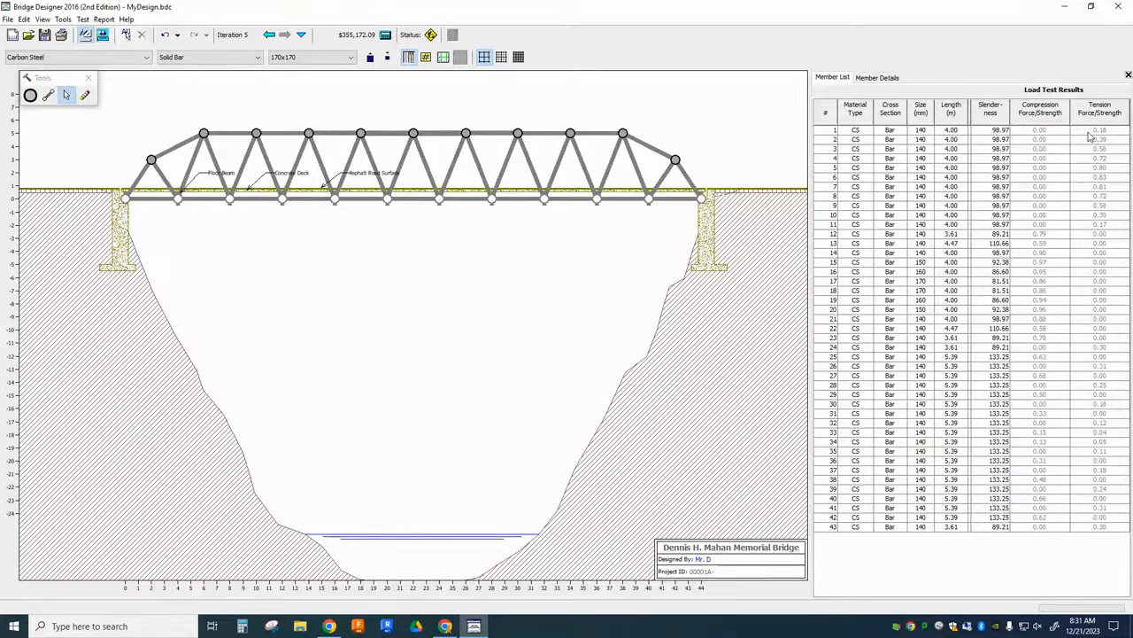
mouse_move(1078, 181)
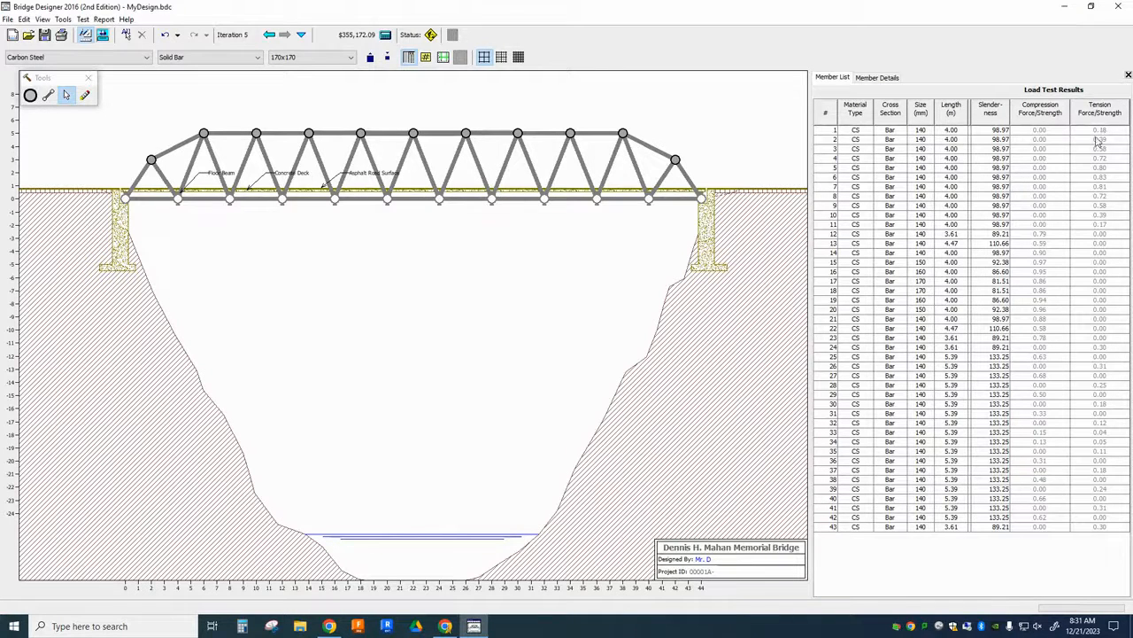
mouse_move(1048, 140)
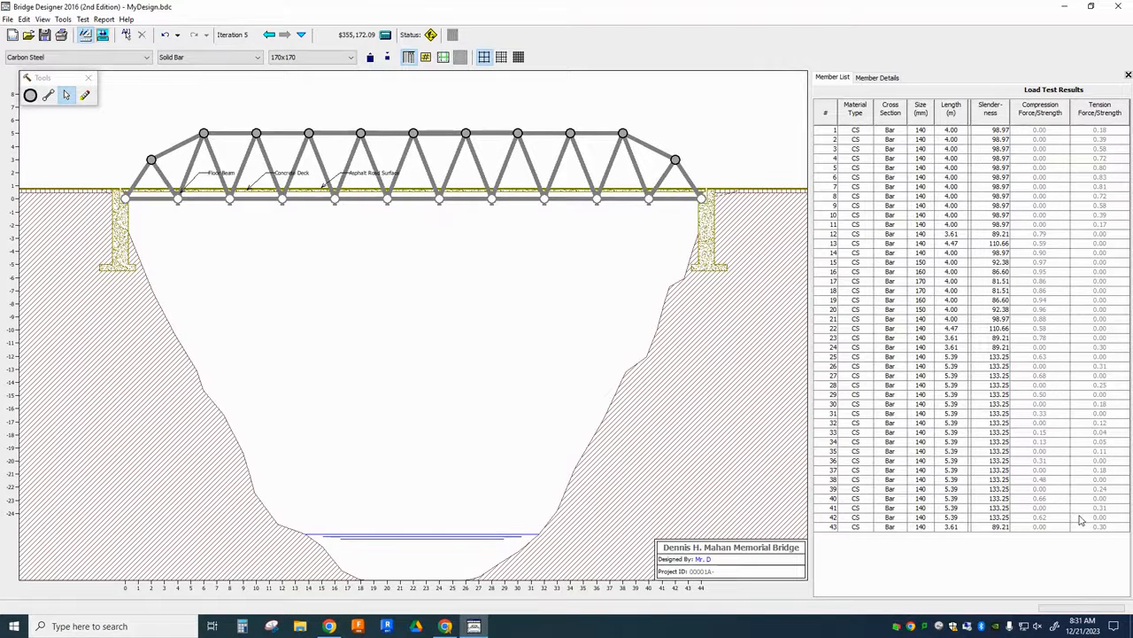
mouse_move(1107, 188)
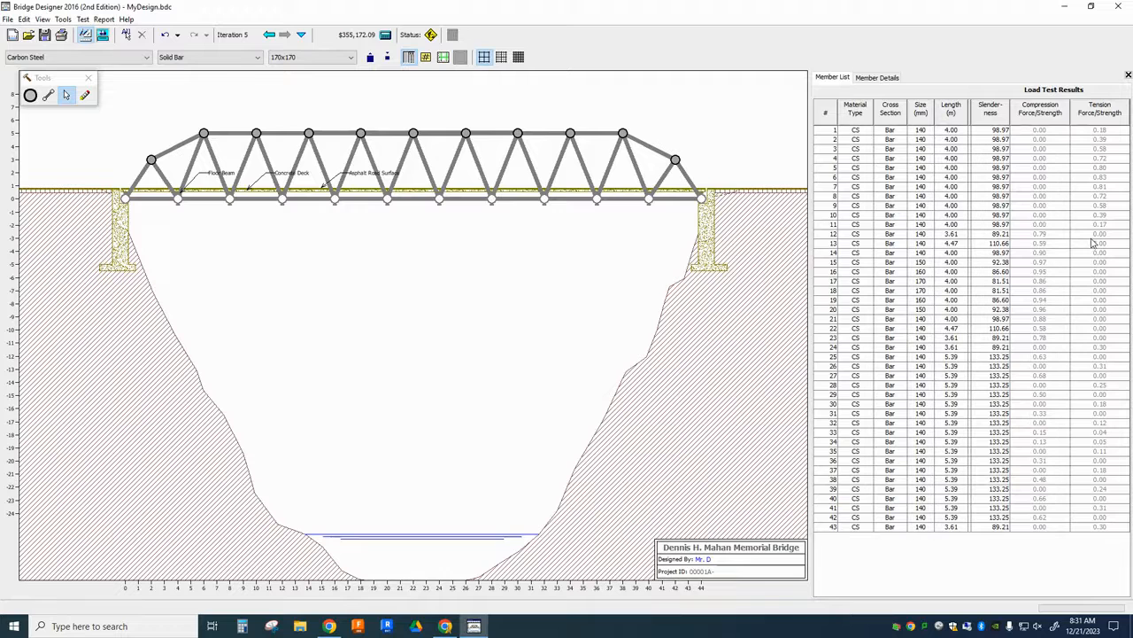
Select top-chord member 15, then begin picking bottom chord members in the Member List.
click(854, 262)
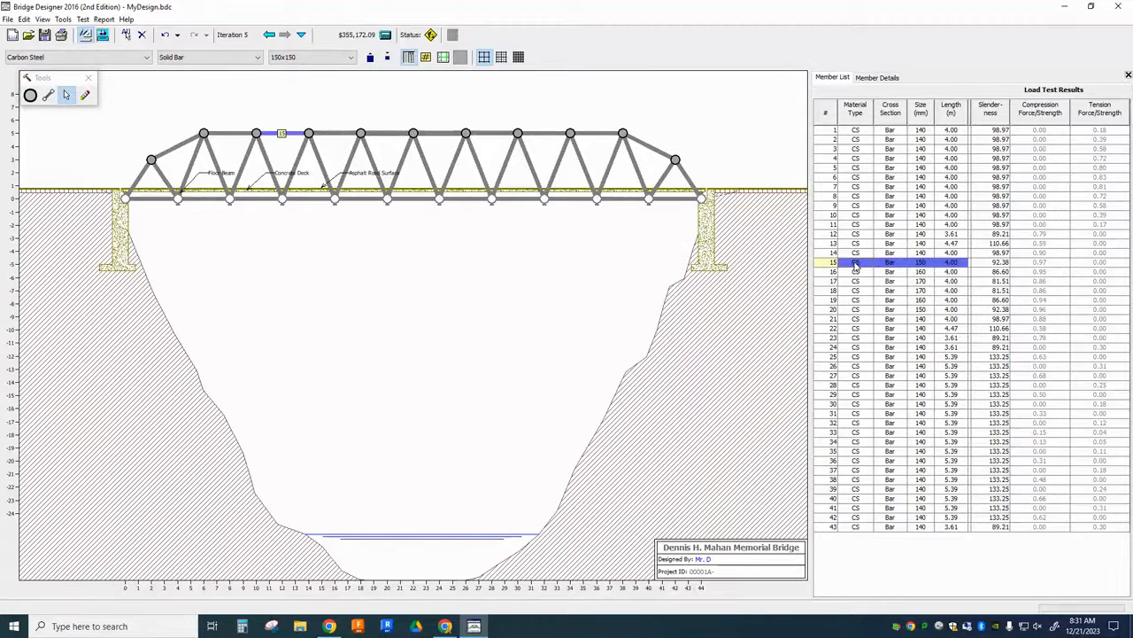
mouse_move(1059, 269)
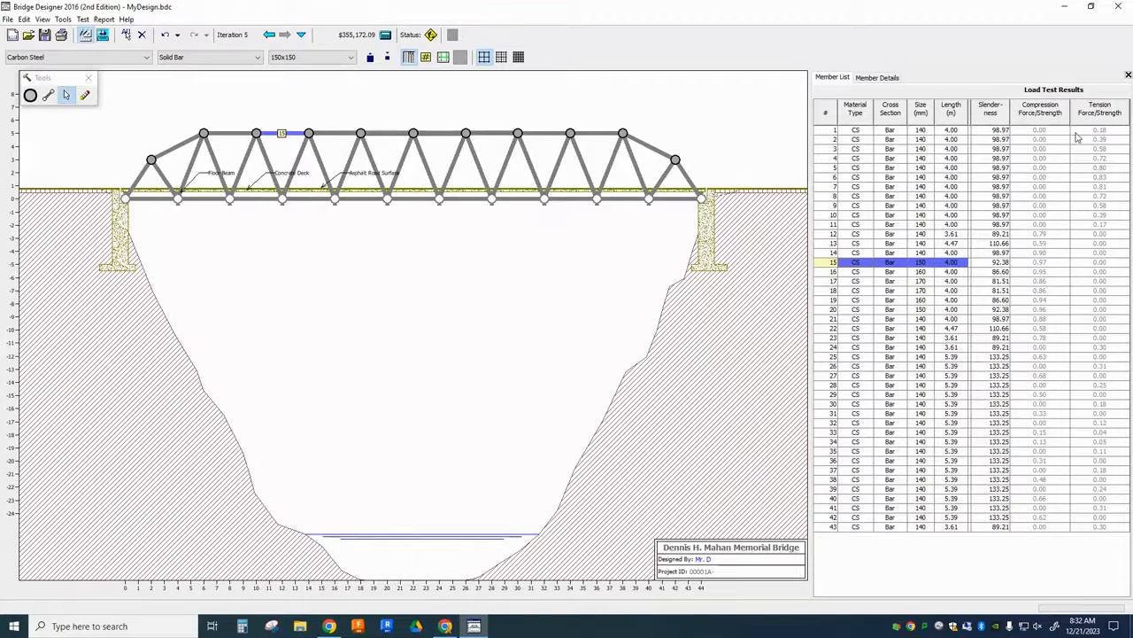
click(832, 131)
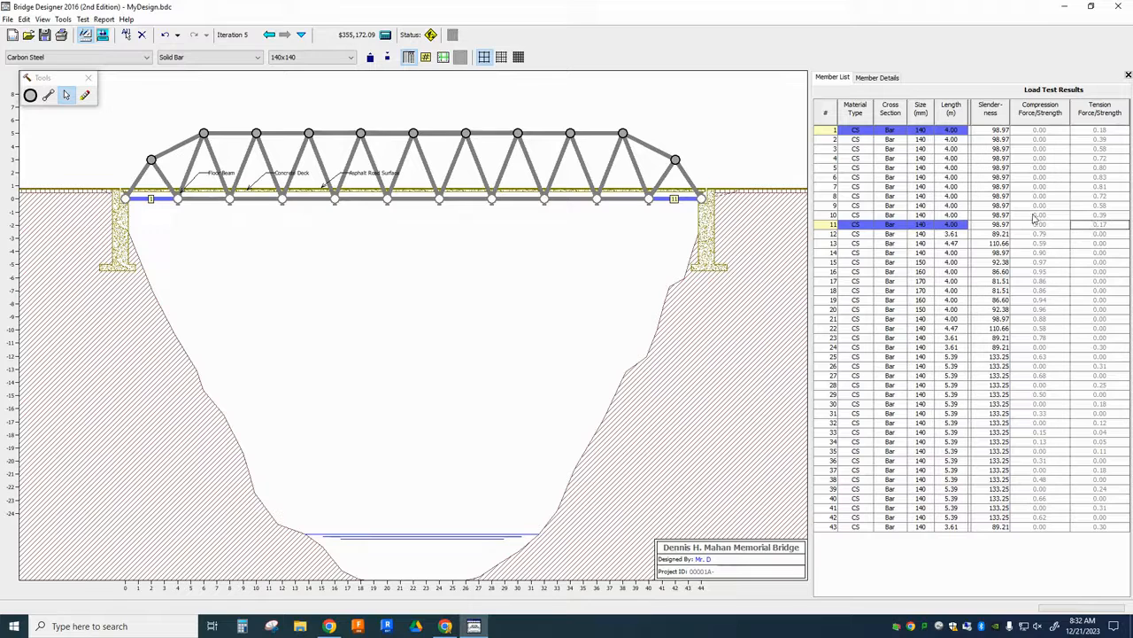
mouse_move(450, 114)
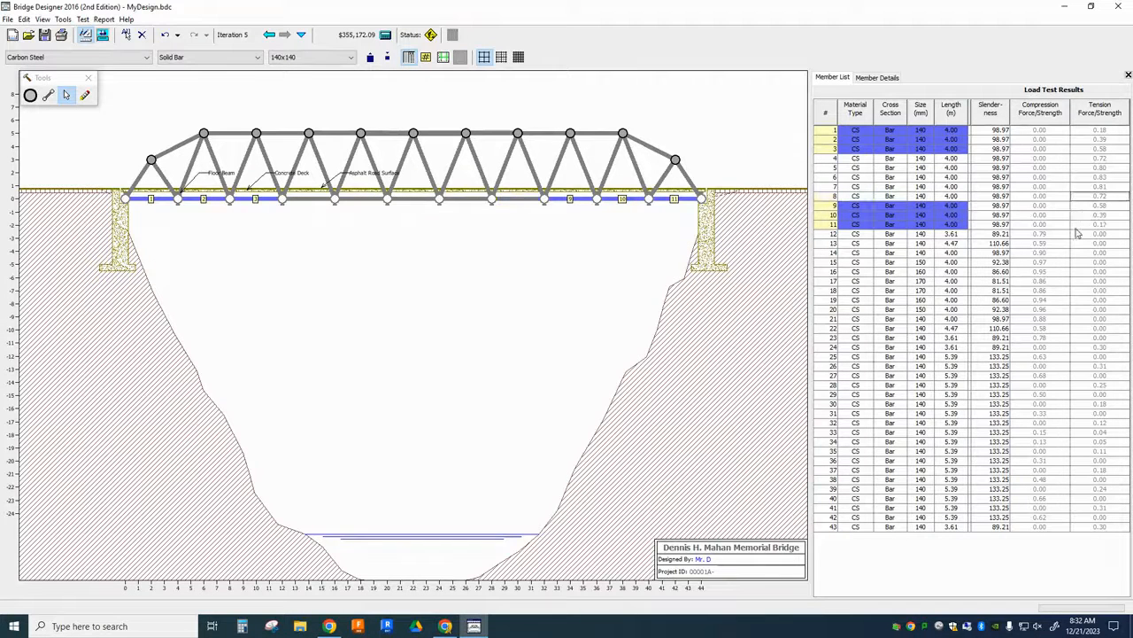
mouse_move(225, 233)
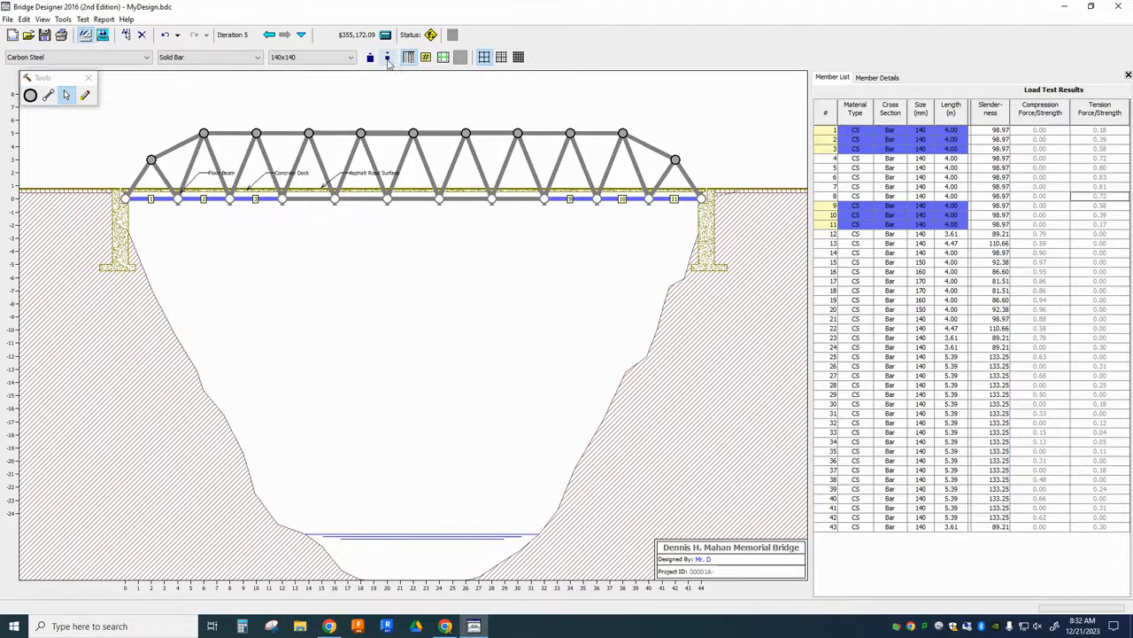
mouse_move(386, 57)
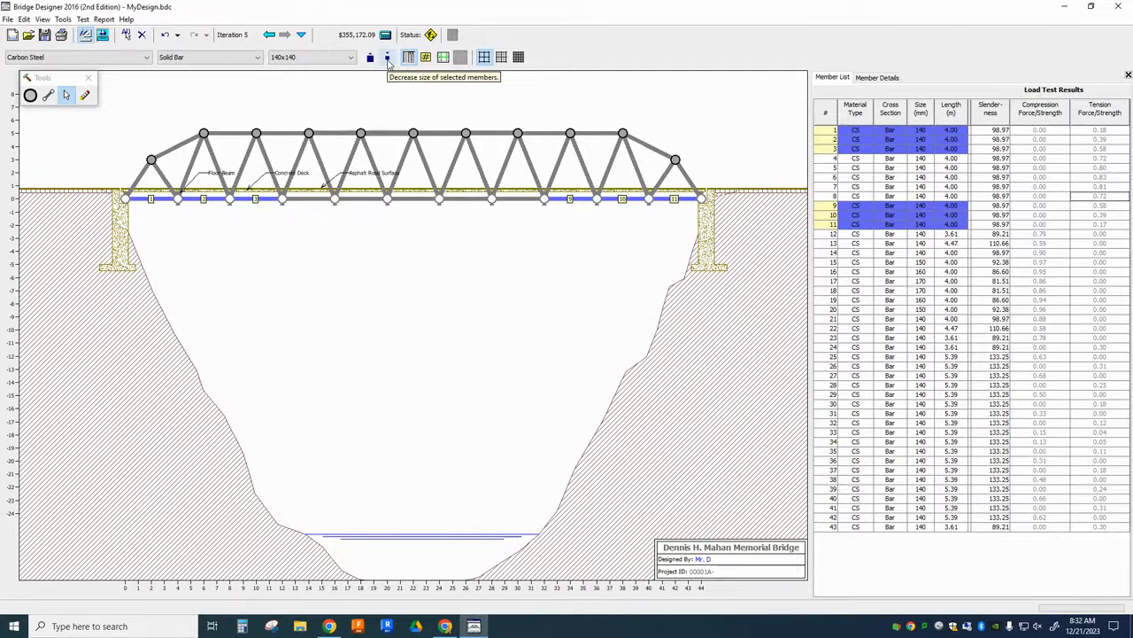
Shrink the selected bottom chord members to 130 mm bars and retest the bridge.
click(386, 57)
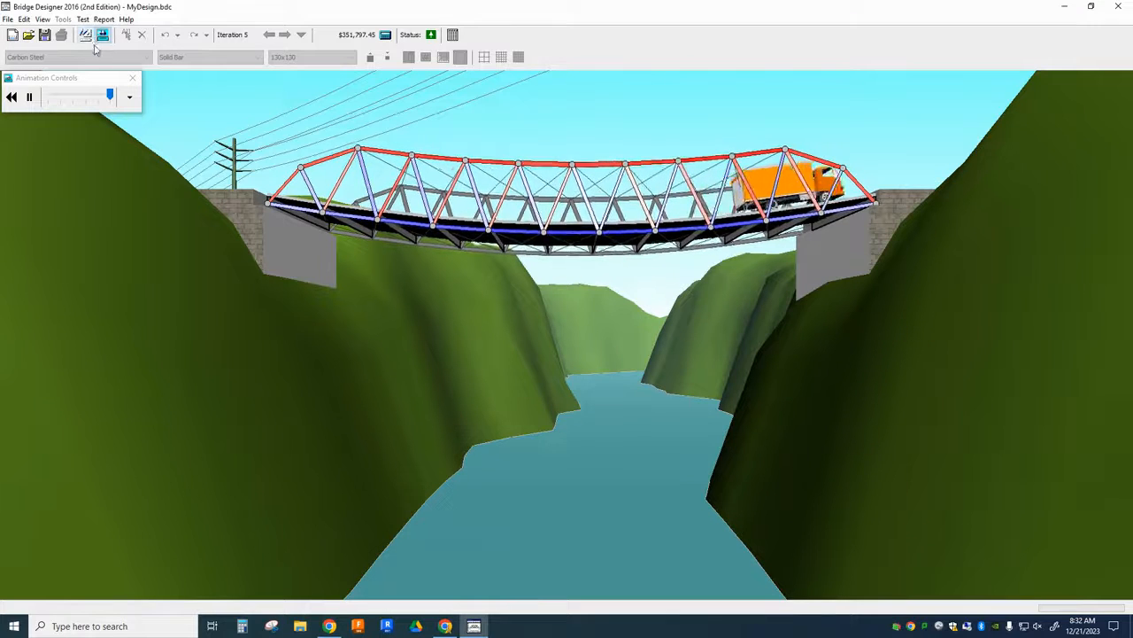
click(85, 35)
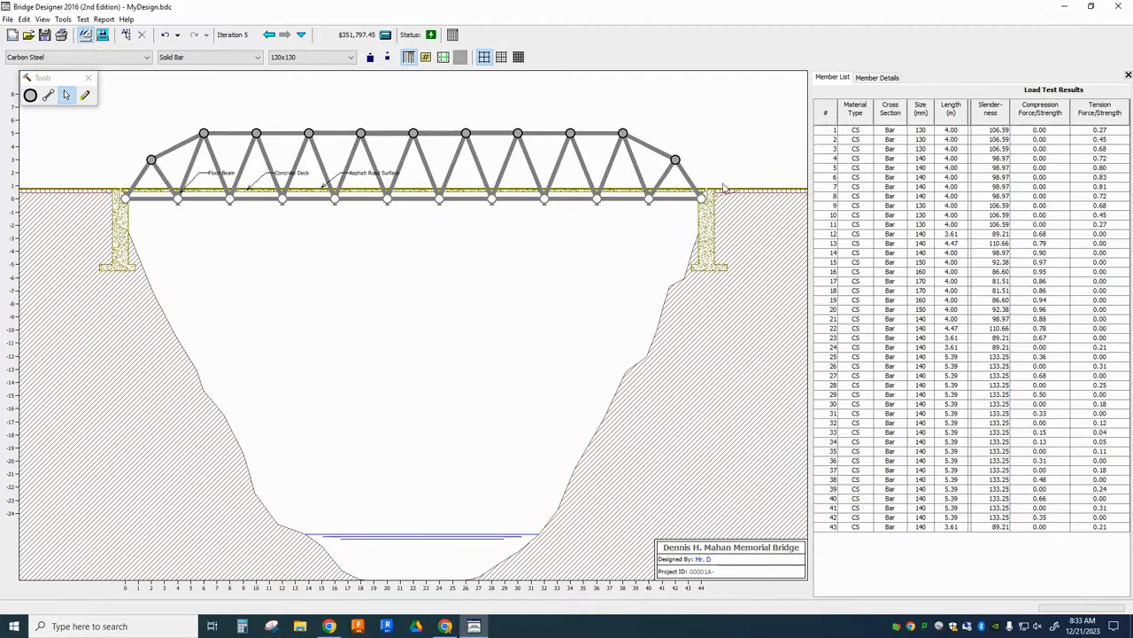
mouse_move(638, 382)
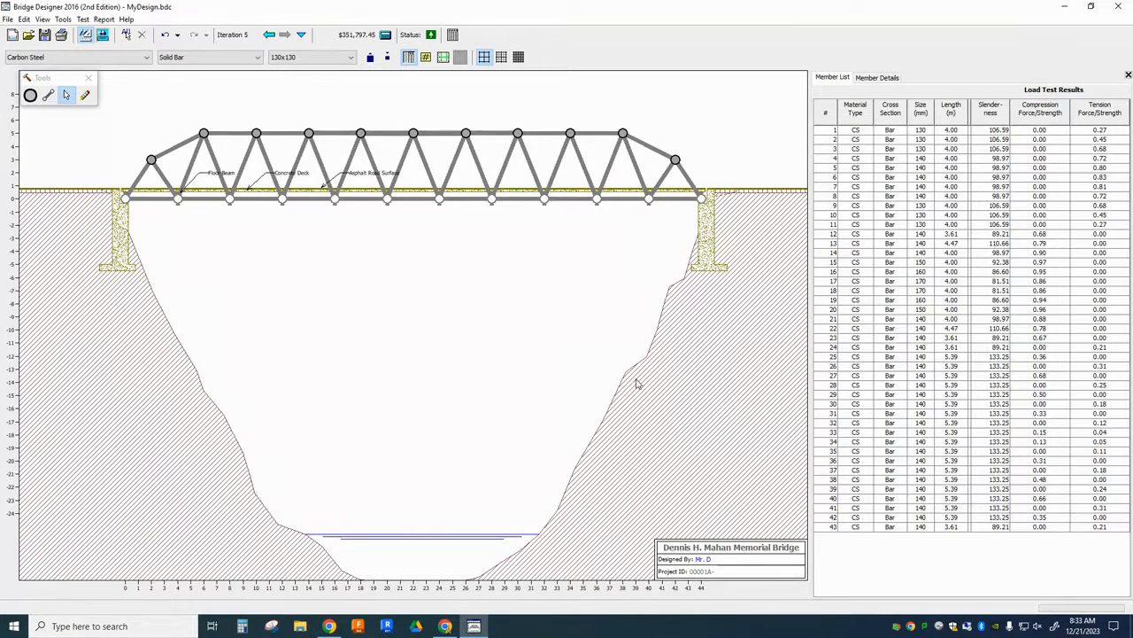
mouse_move(510, 322)
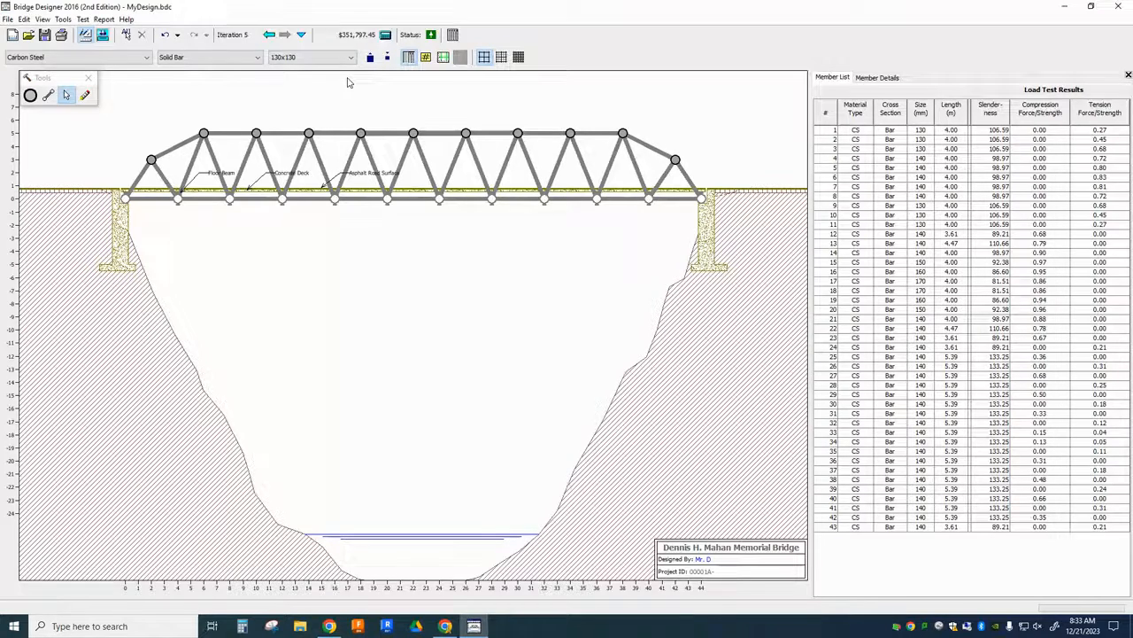
mouse_move(400, 269)
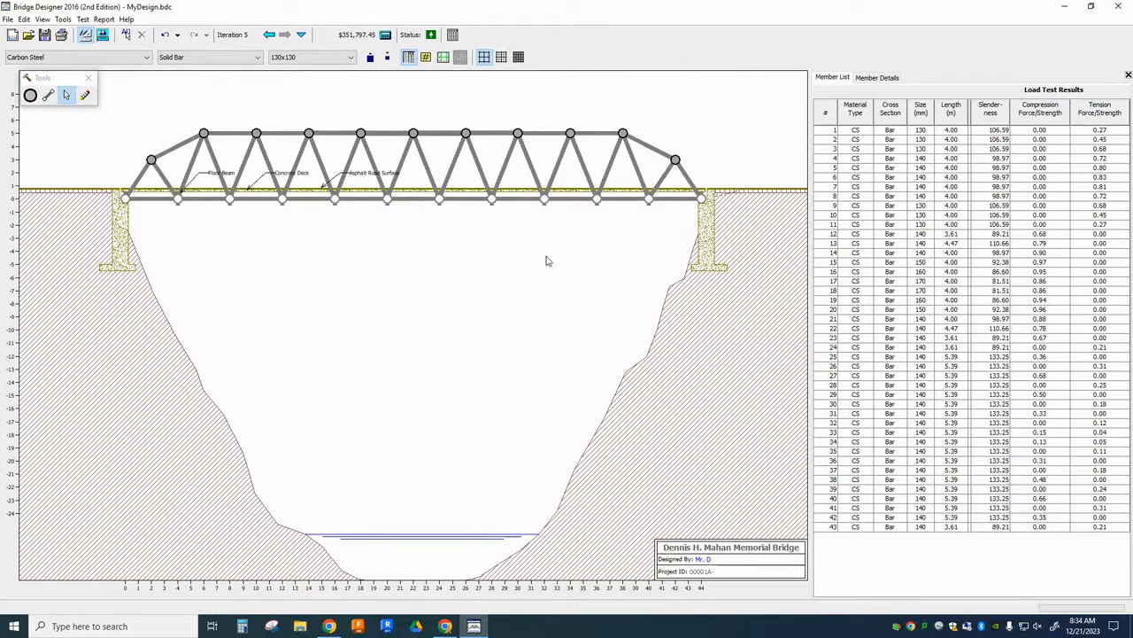
mouse_move(408, 124)
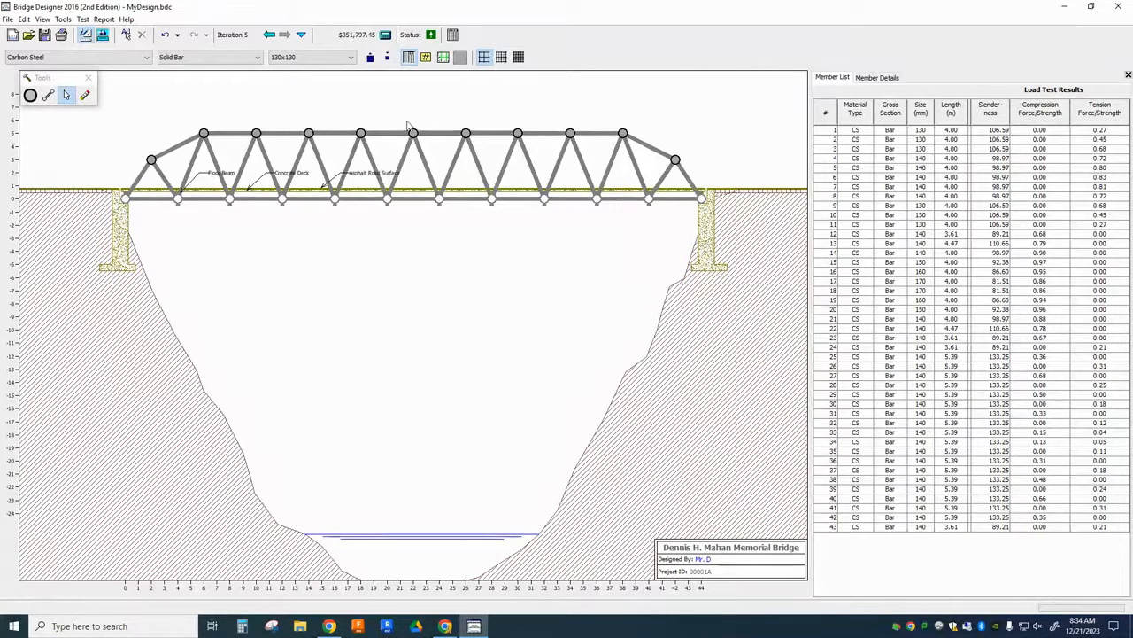
mouse_move(481, 114)
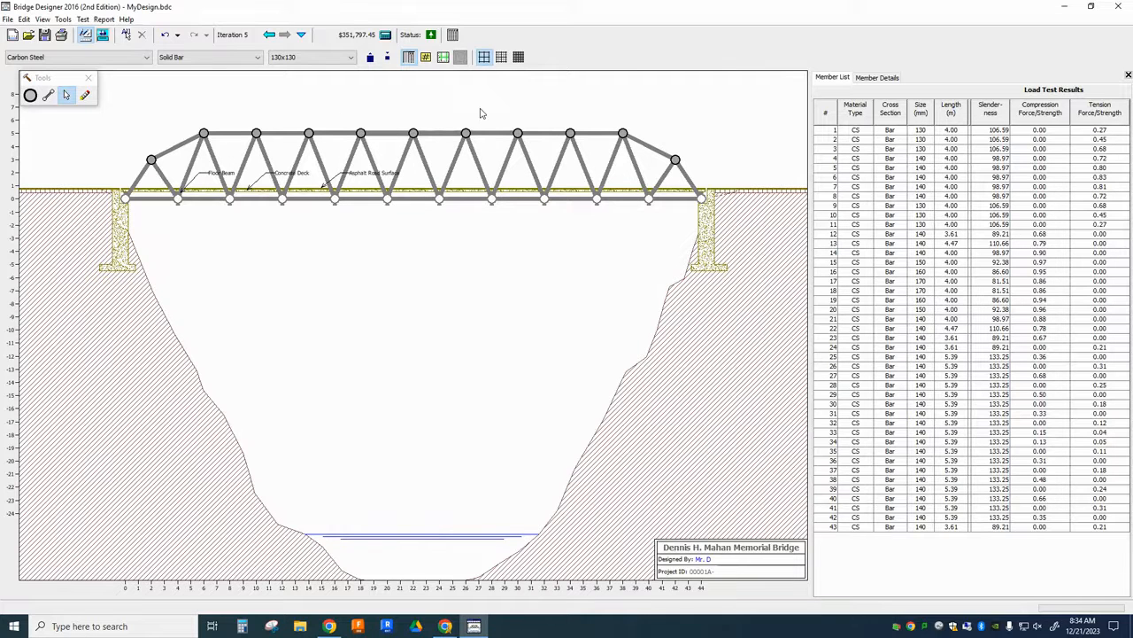
mouse_move(700, 129)
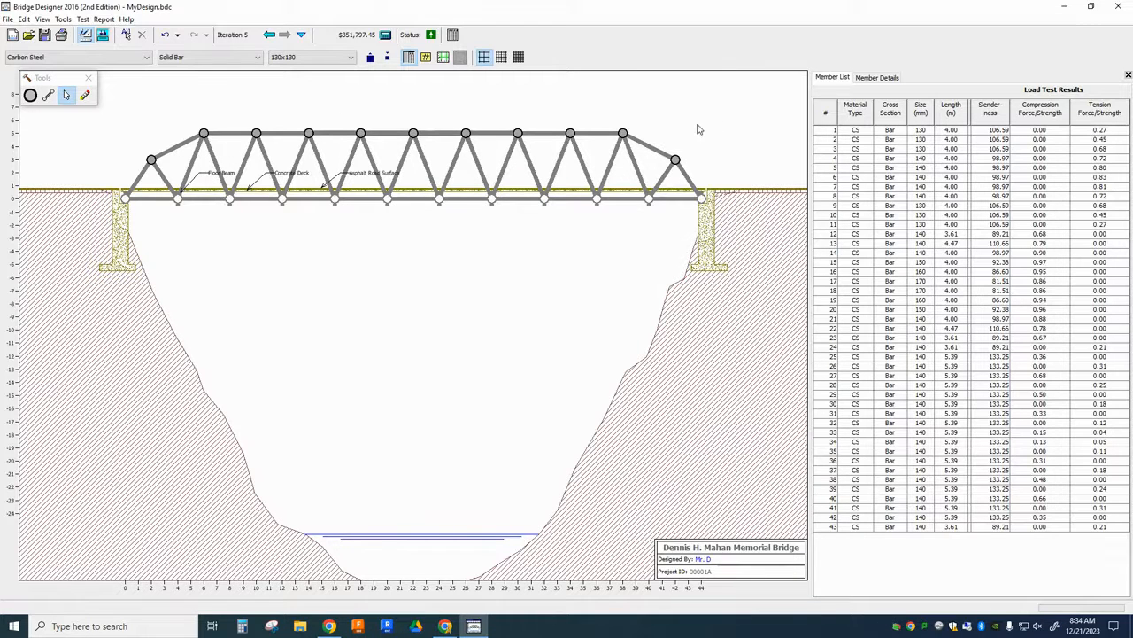
mouse_move(287, 88)
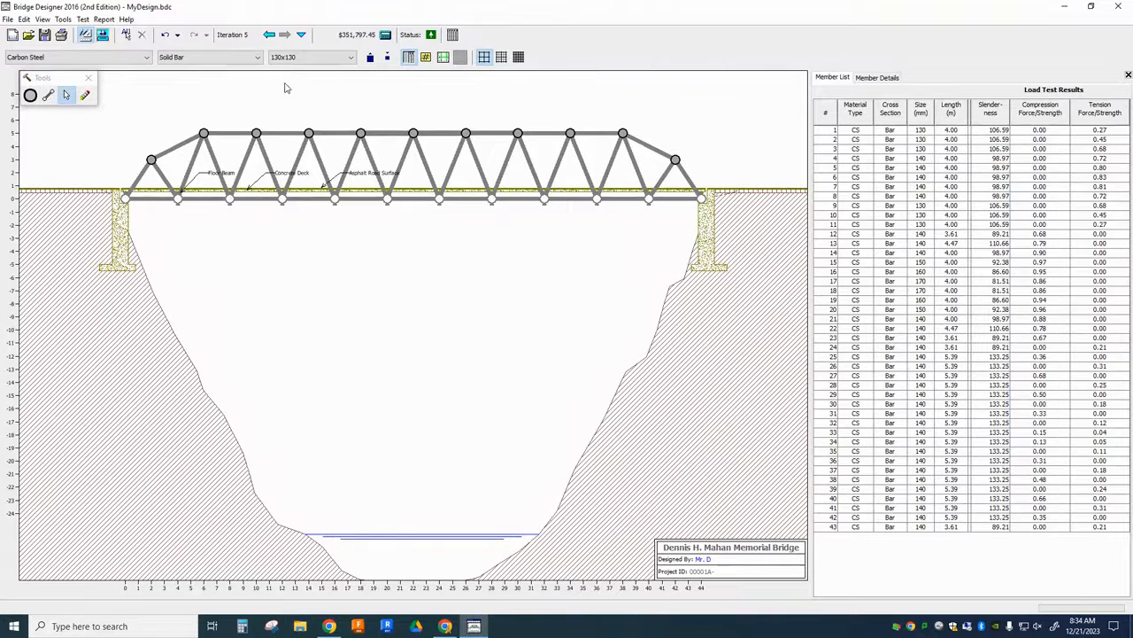
mouse_move(229, 103)
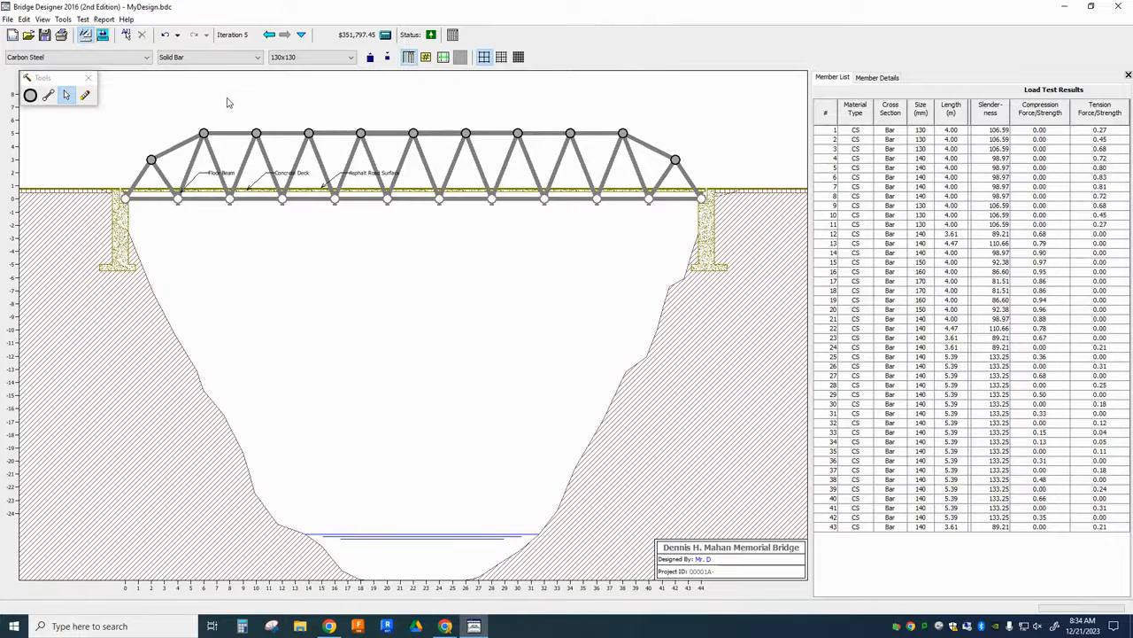
mouse_move(163, 145)
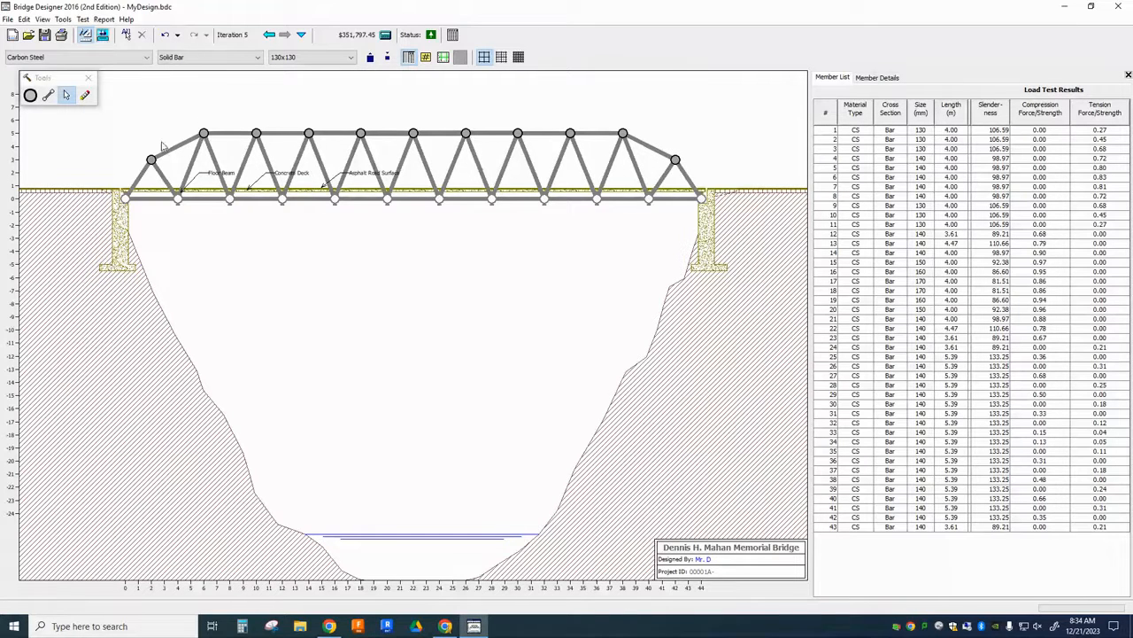
click(169, 145)
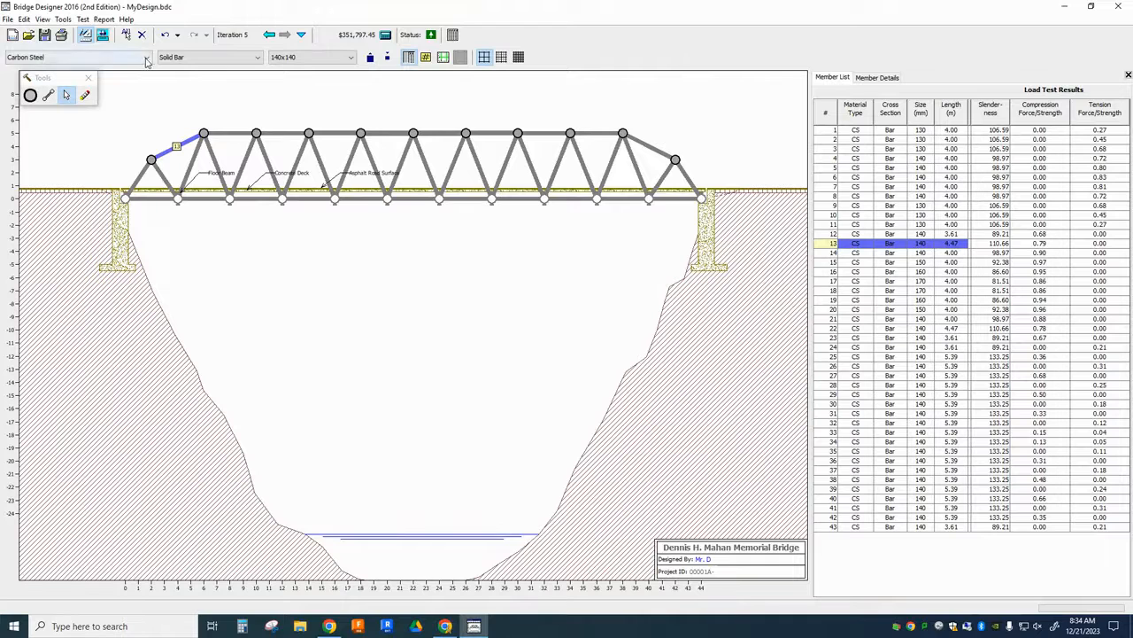
click(146, 57)
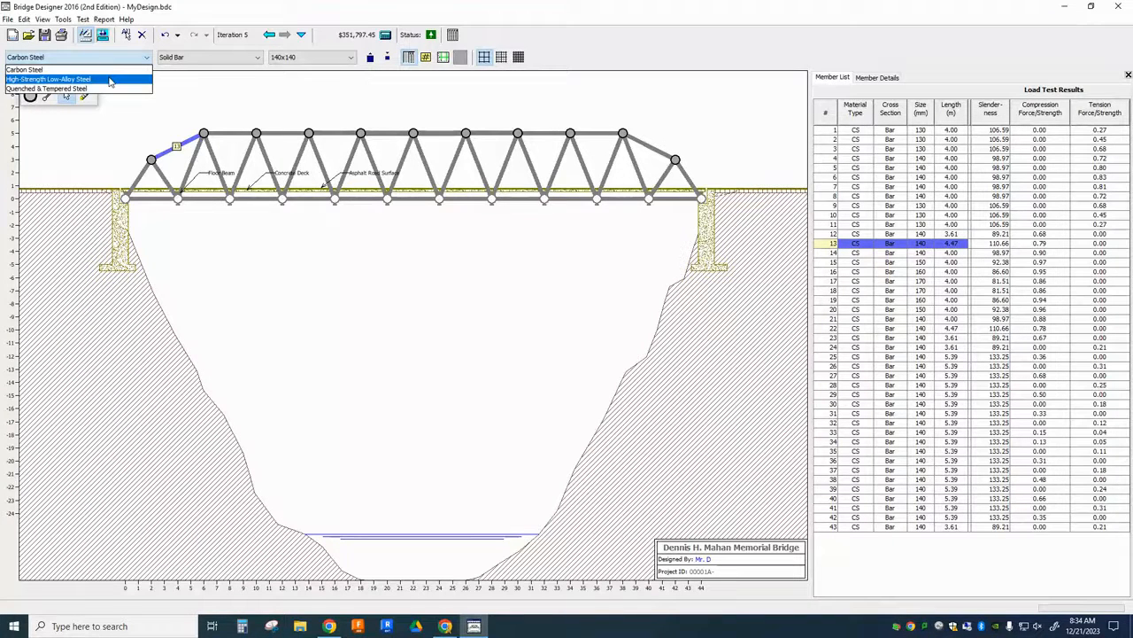
mouse_move(105, 89)
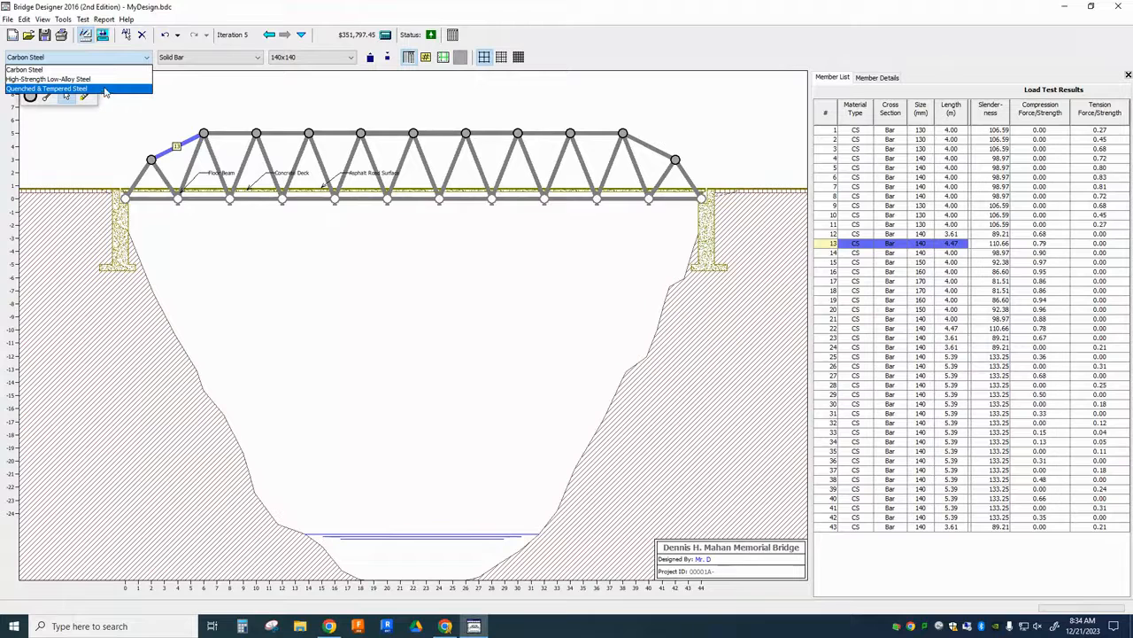
mouse_move(138, 114)
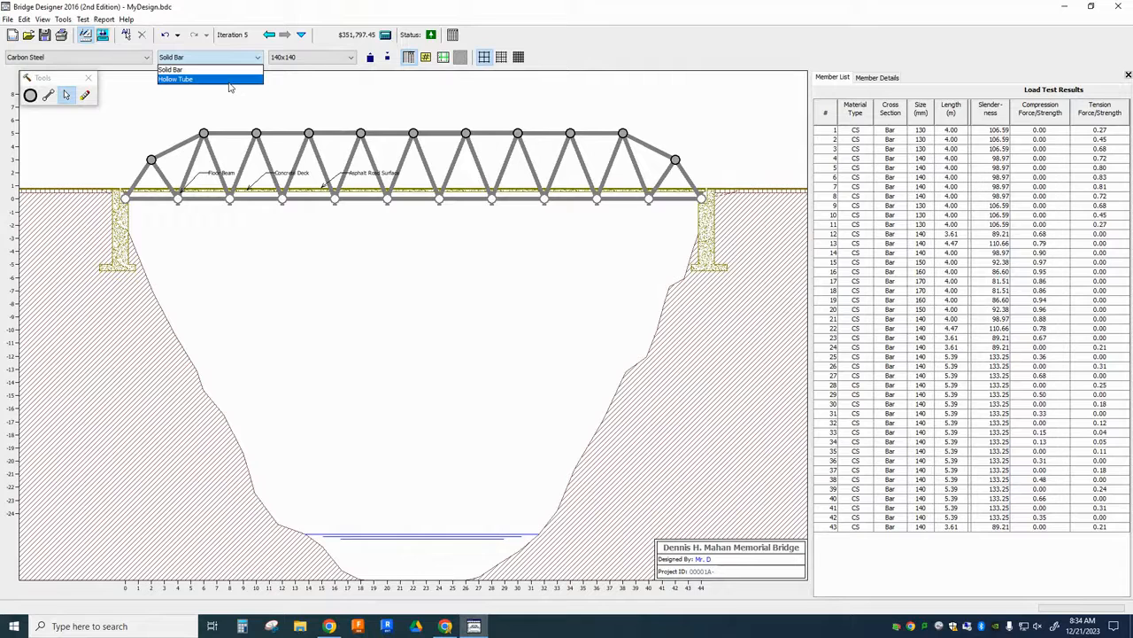
click(170, 69)
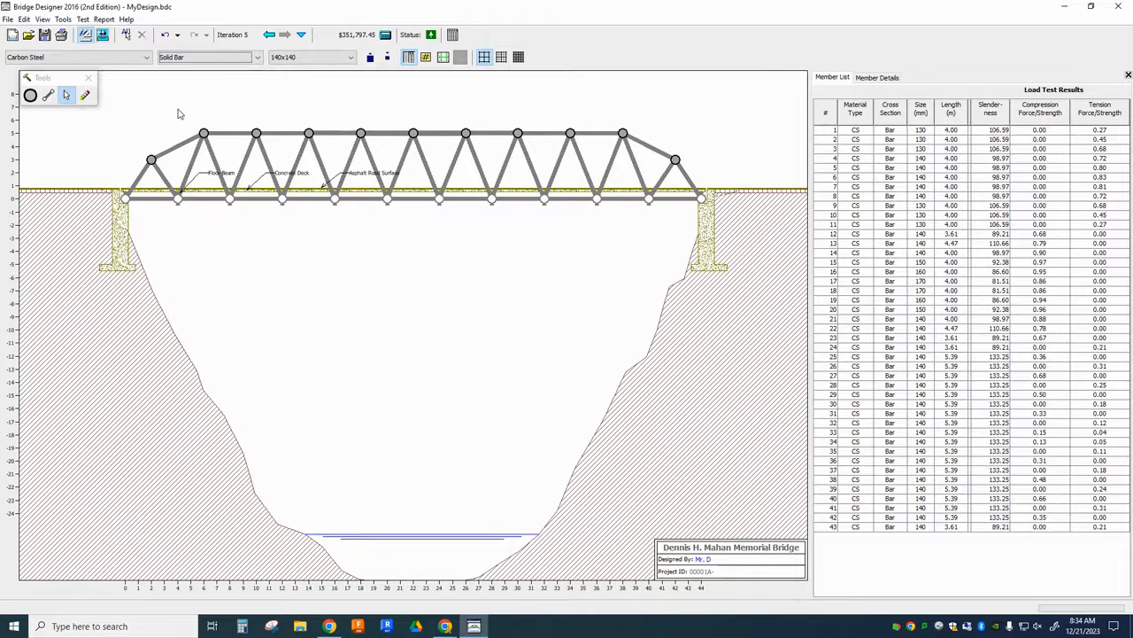
mouse_move(145, 180)
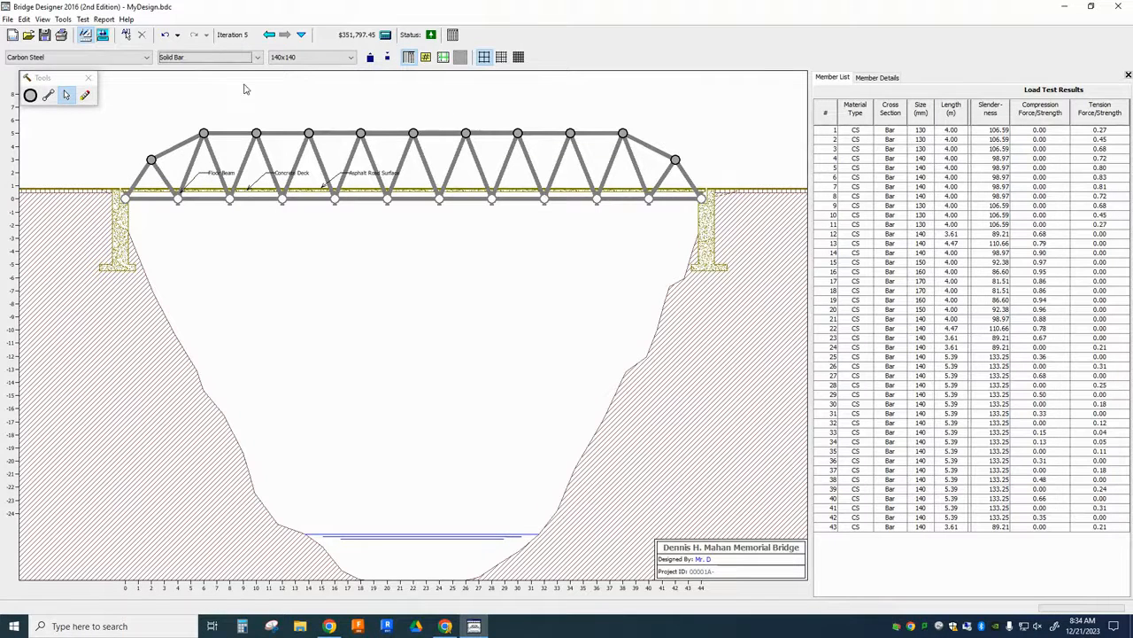
mouse_move(175, 81)
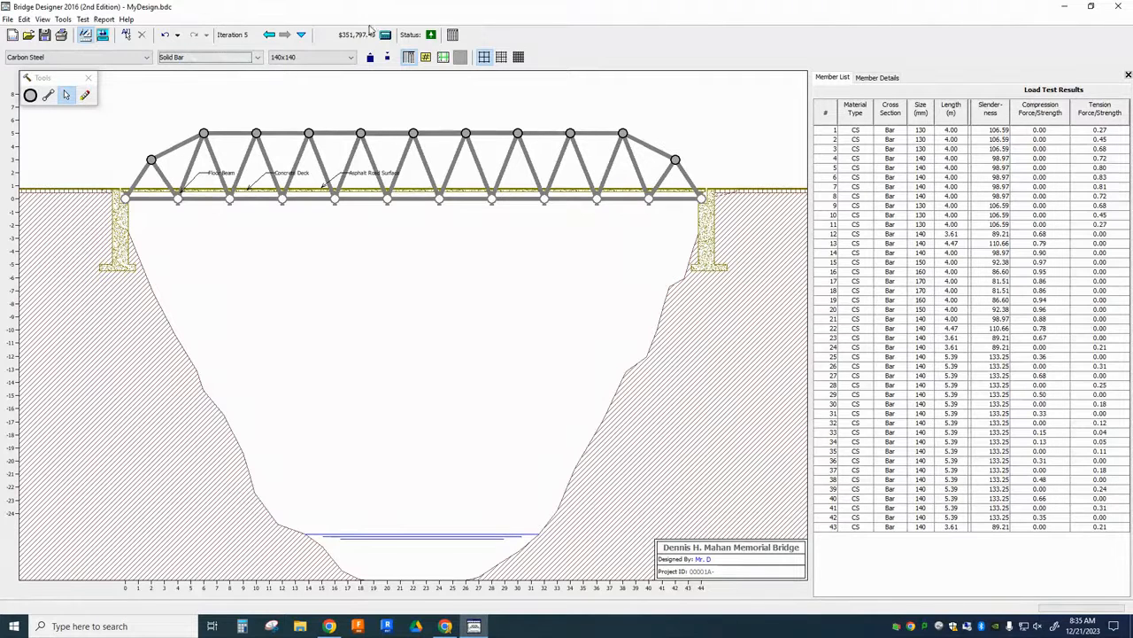
mouse_move(350, 96)
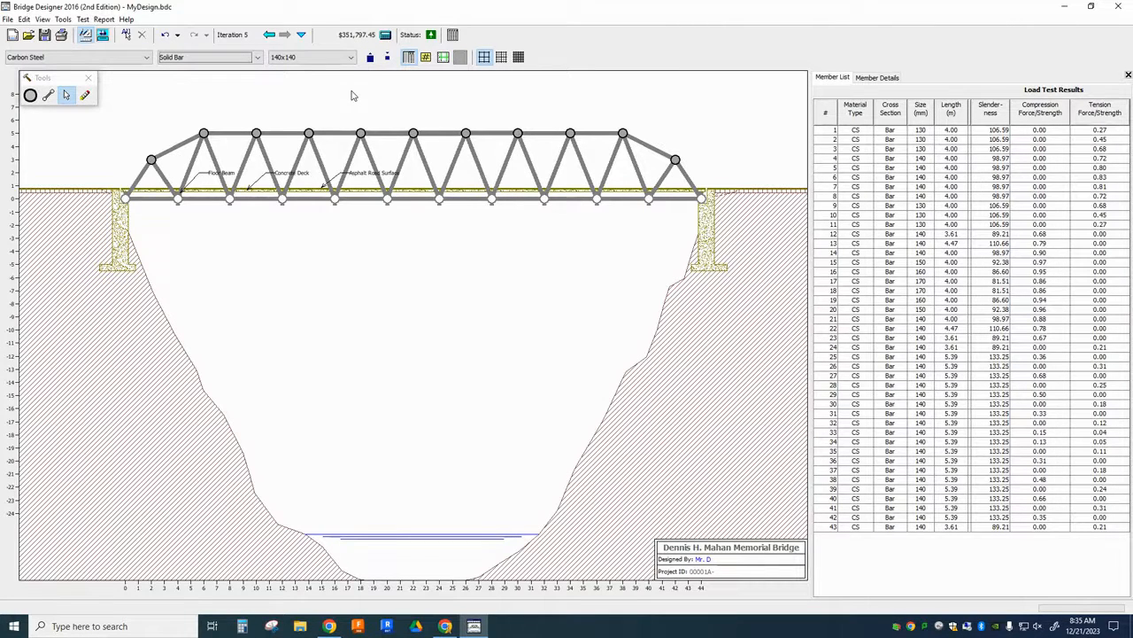
mouse_move(214, 108)
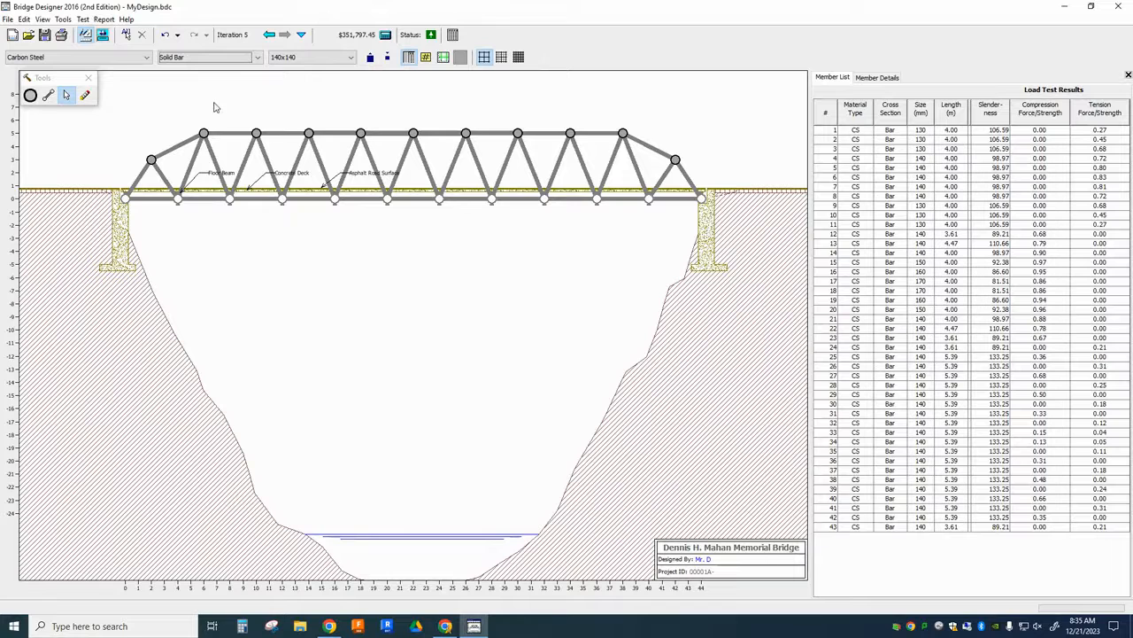
mouse_move(200, 110)
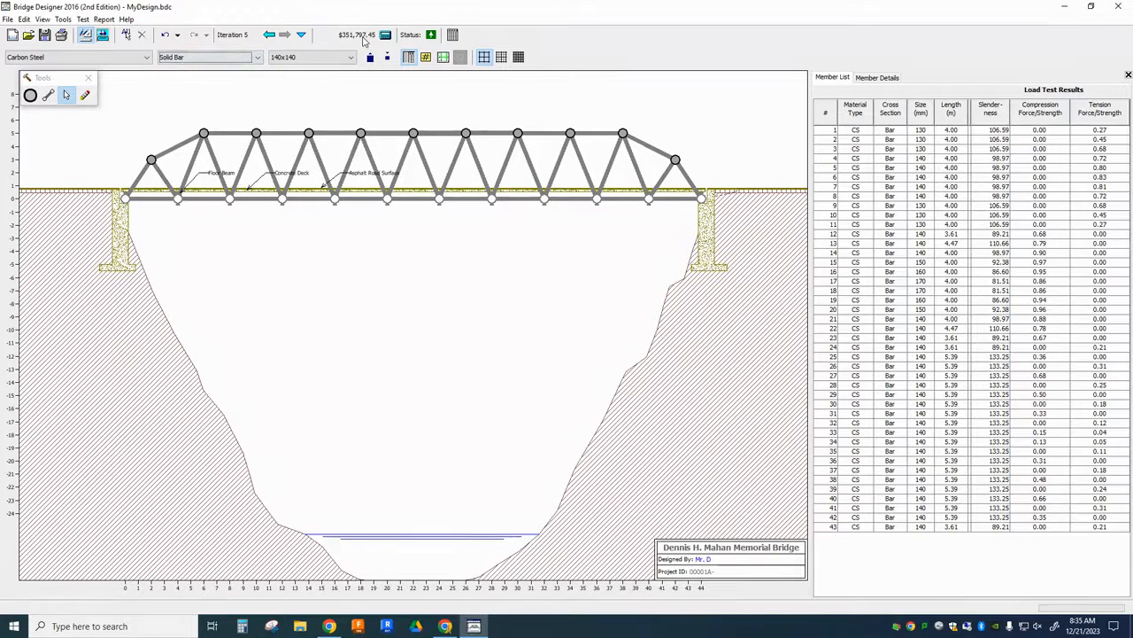
mouse_move(362, 46)
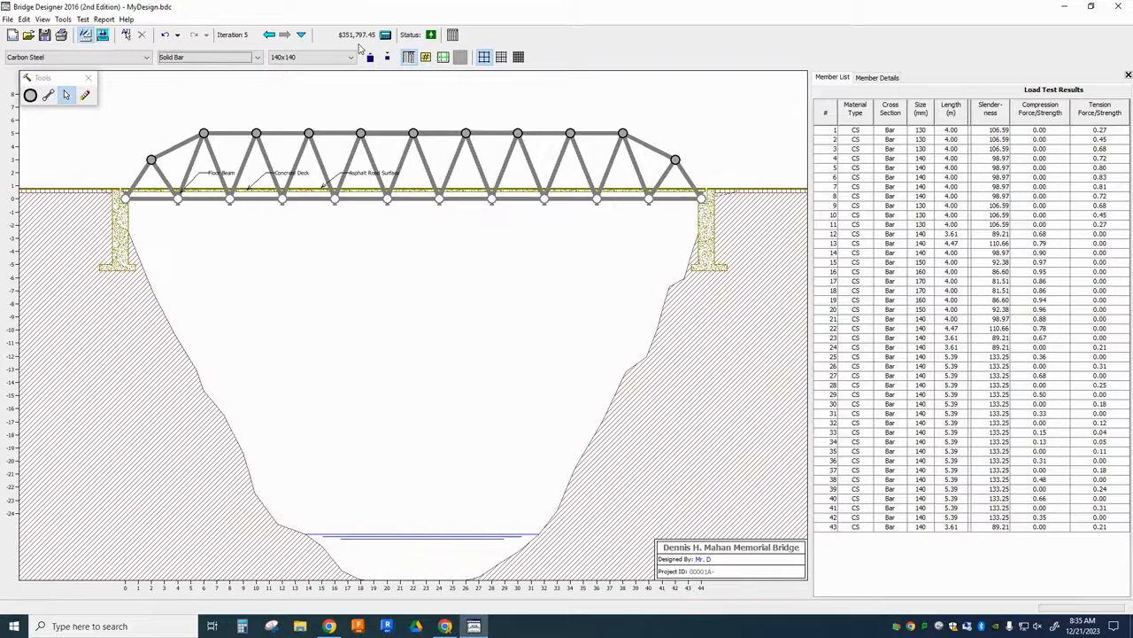
mouse_move(347, 110)
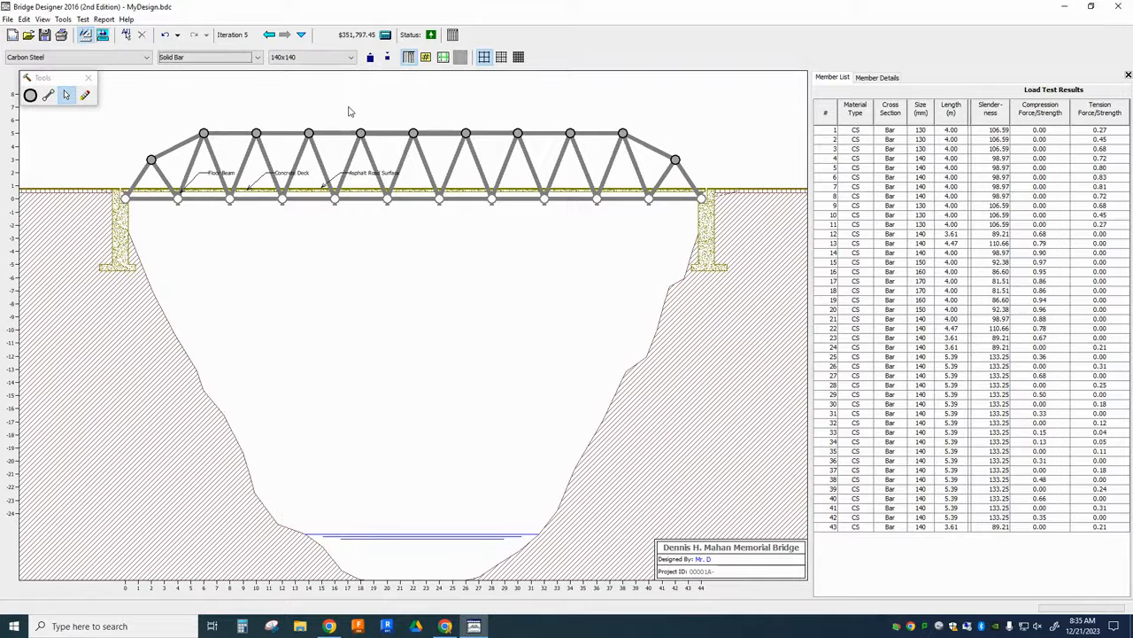
mouse_move(354, 87)
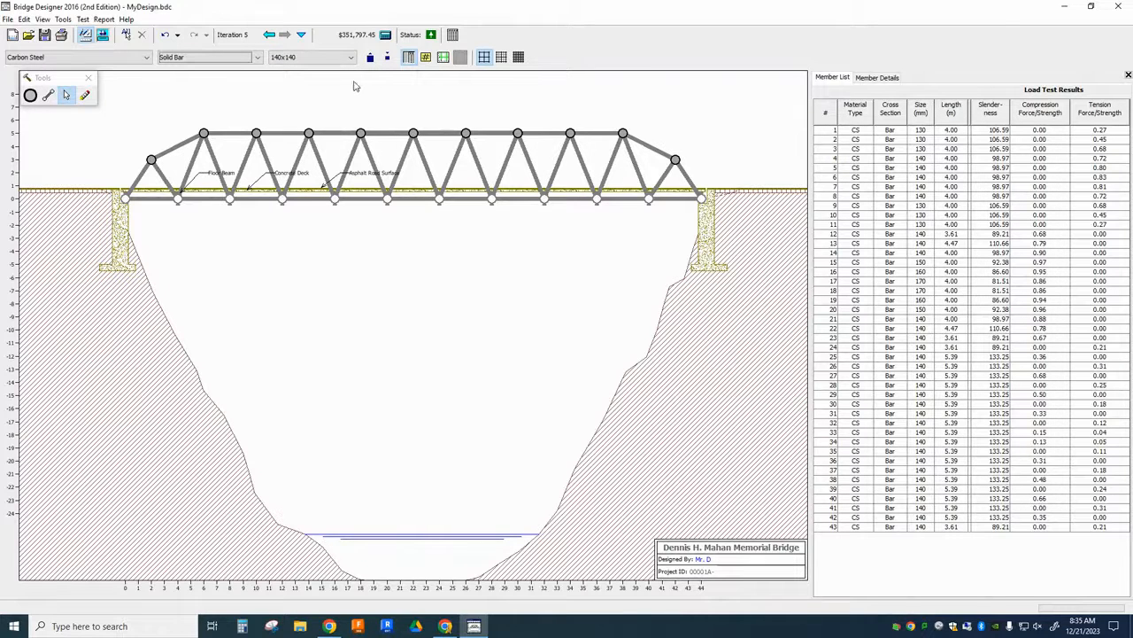
mouse_move(363, 14)
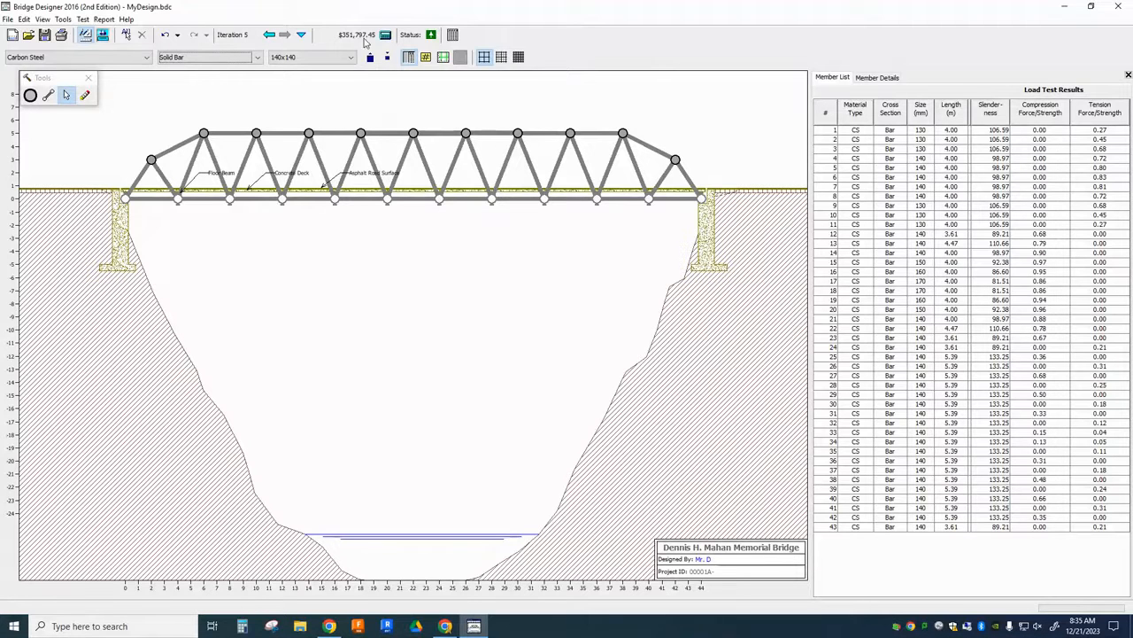
mouse_move(347, 92)
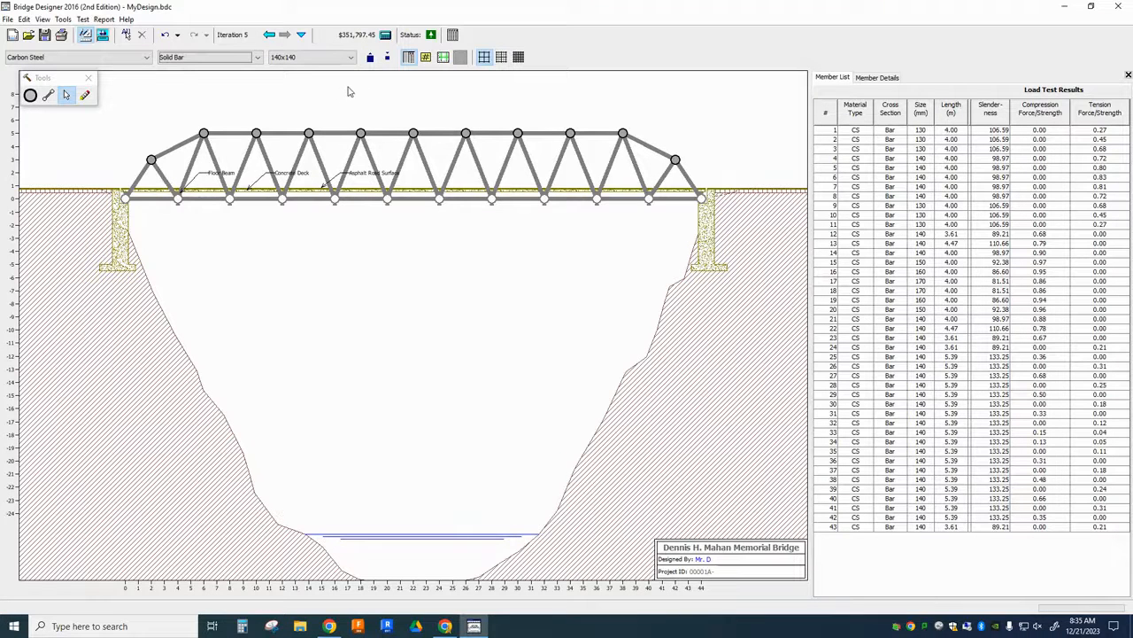
mouse_move(357, 43)
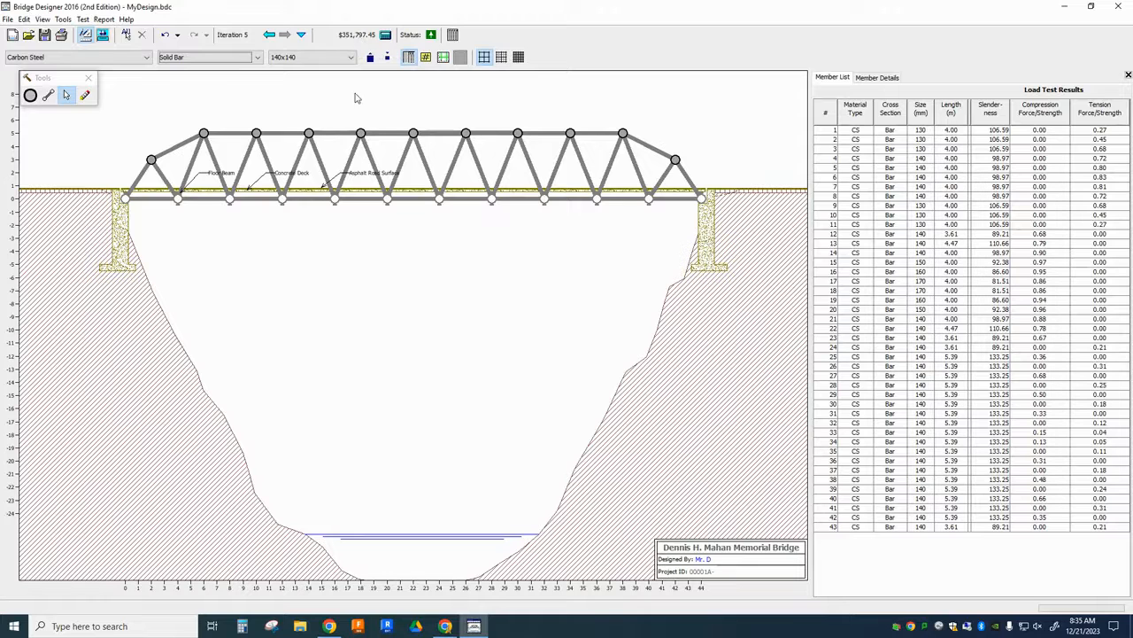
mouse_move(510, 112)
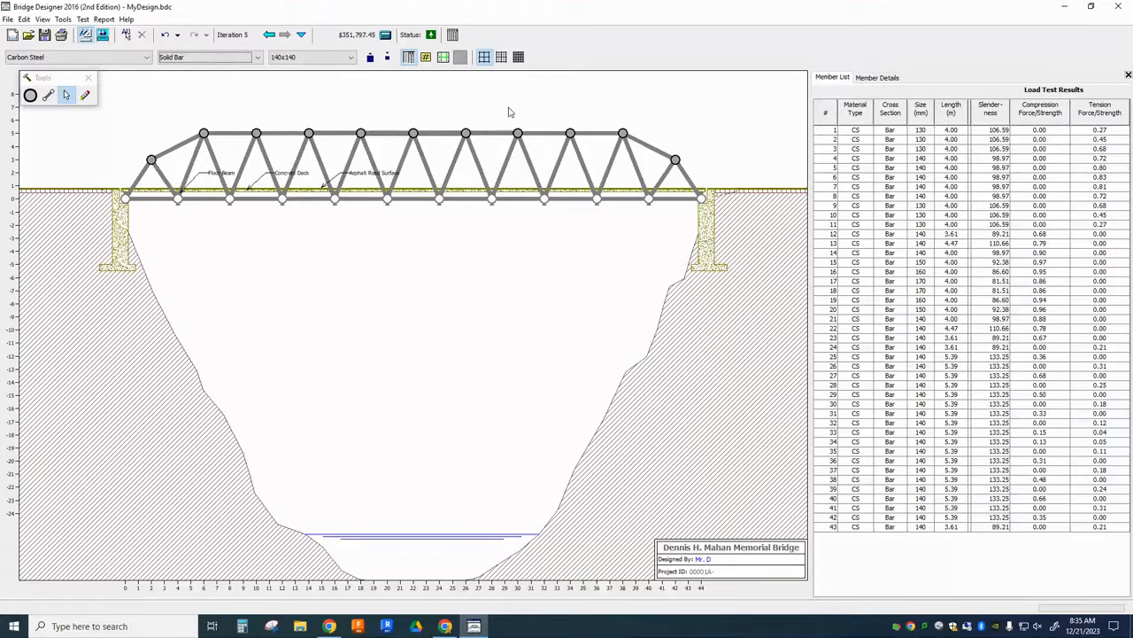
mouse_move(352, 117)
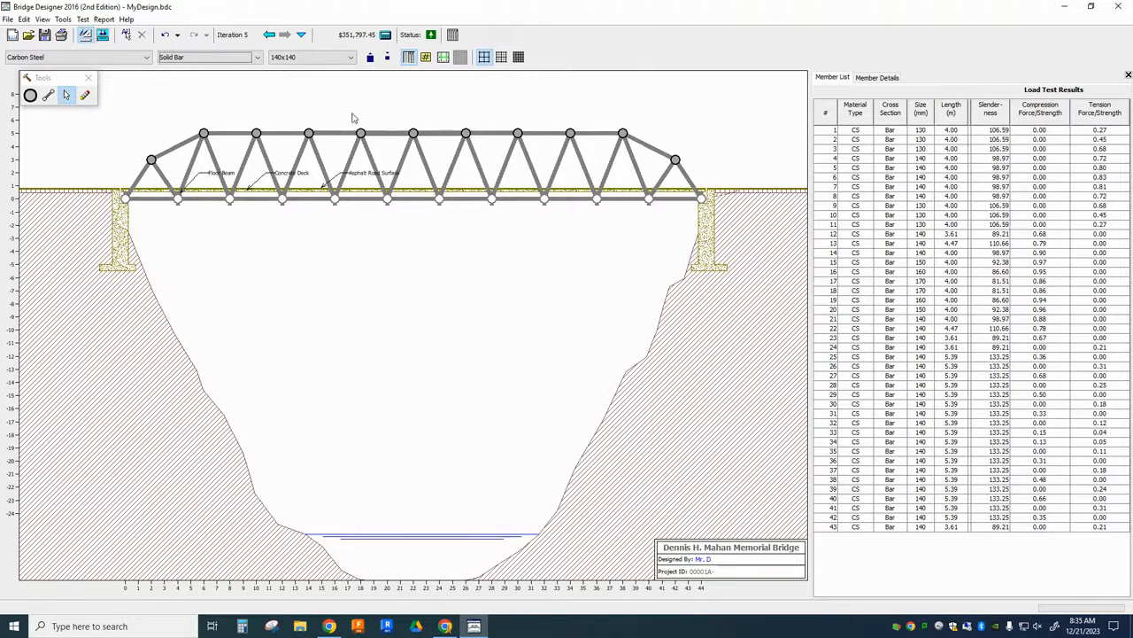
mouse_move(241, 113)
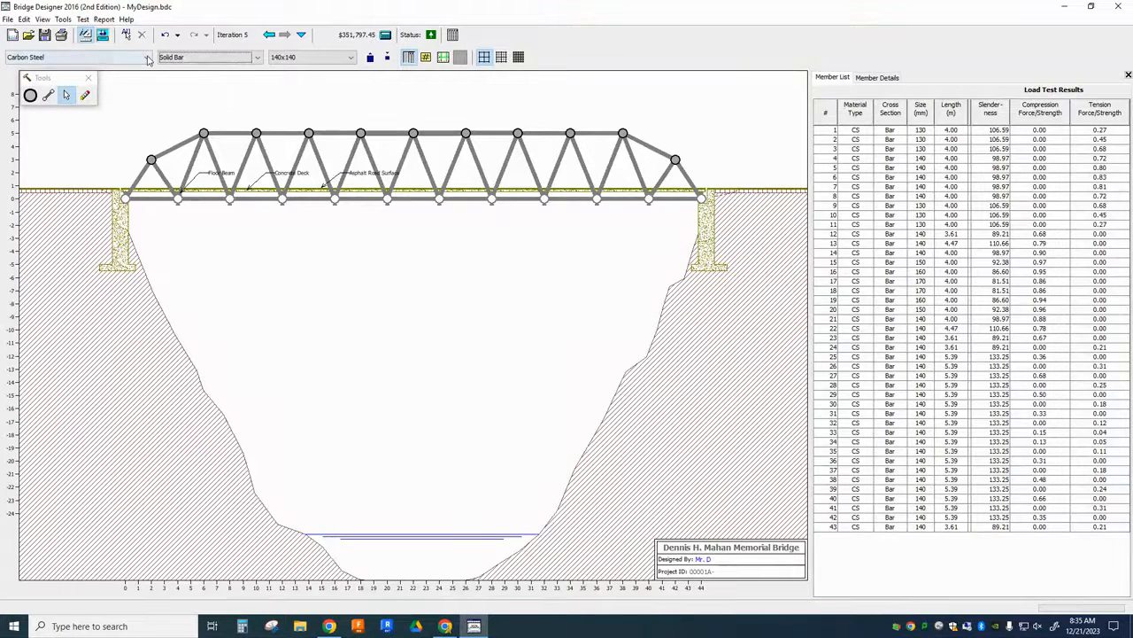
mouse_move(264, 60)
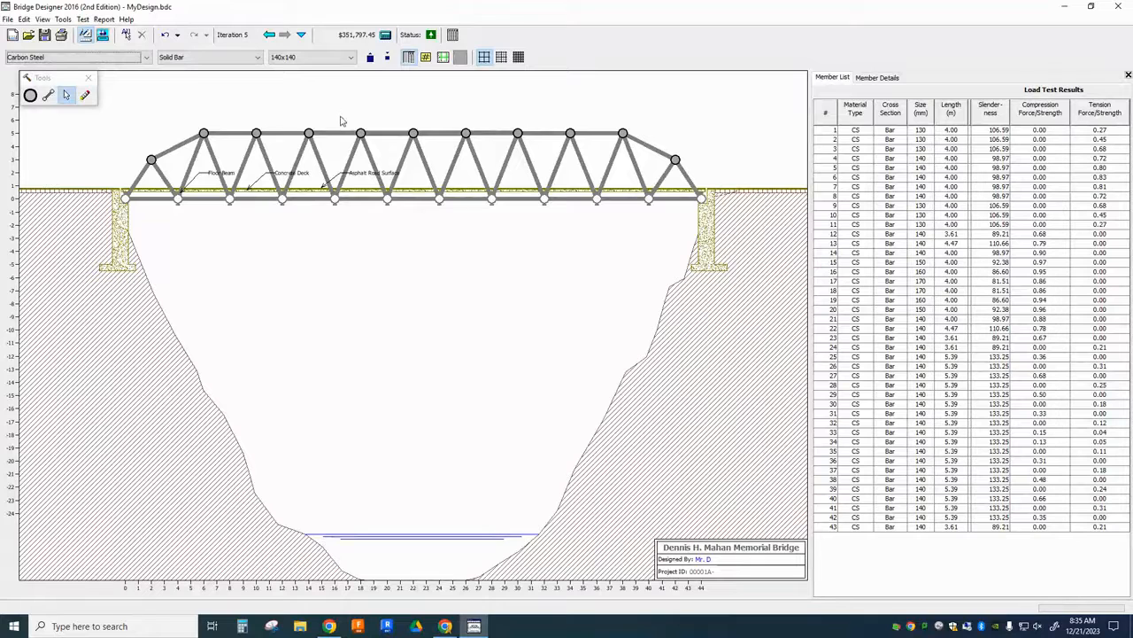
mouse_move(447, 108)
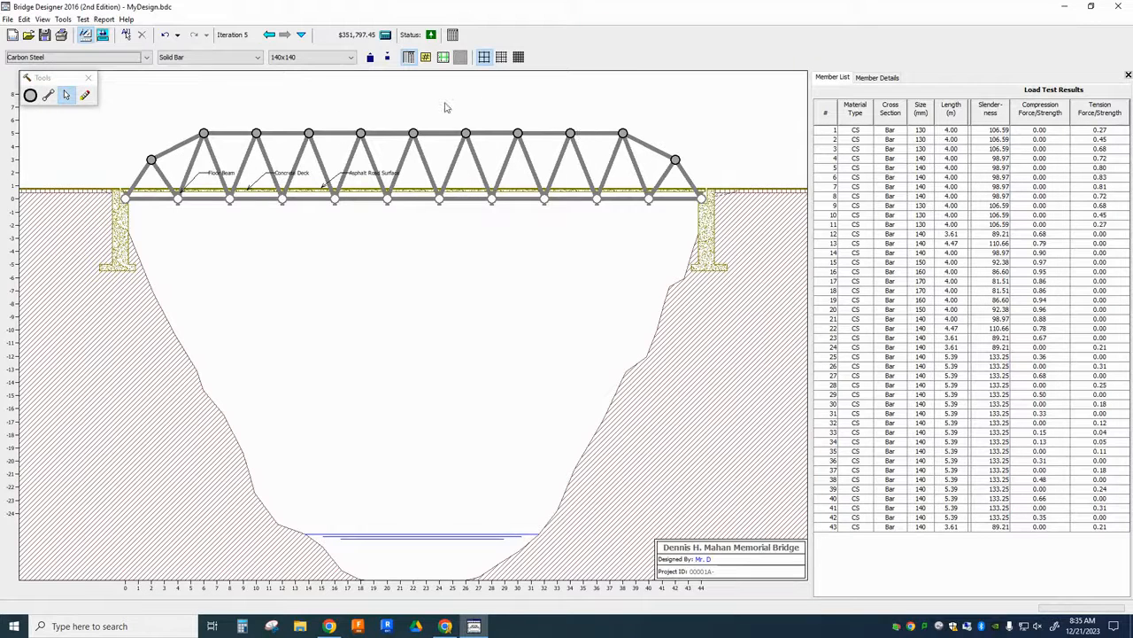
Enlarge the selected members to 150x150 mm solid bars, resetting the load test status.
click(386, 35)
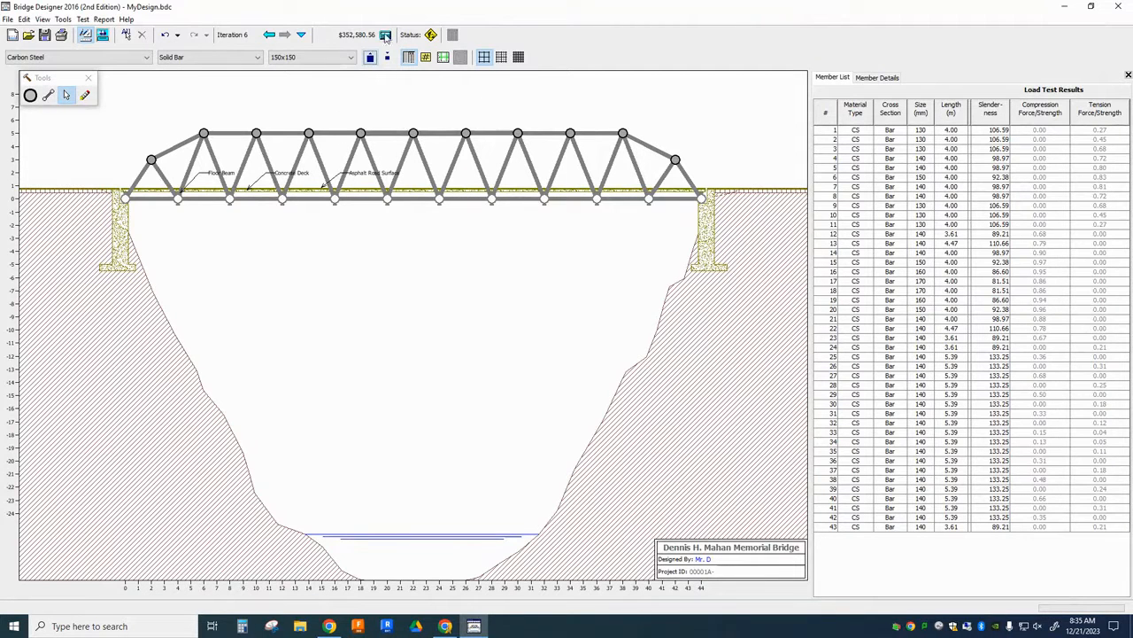
click(386, 35)
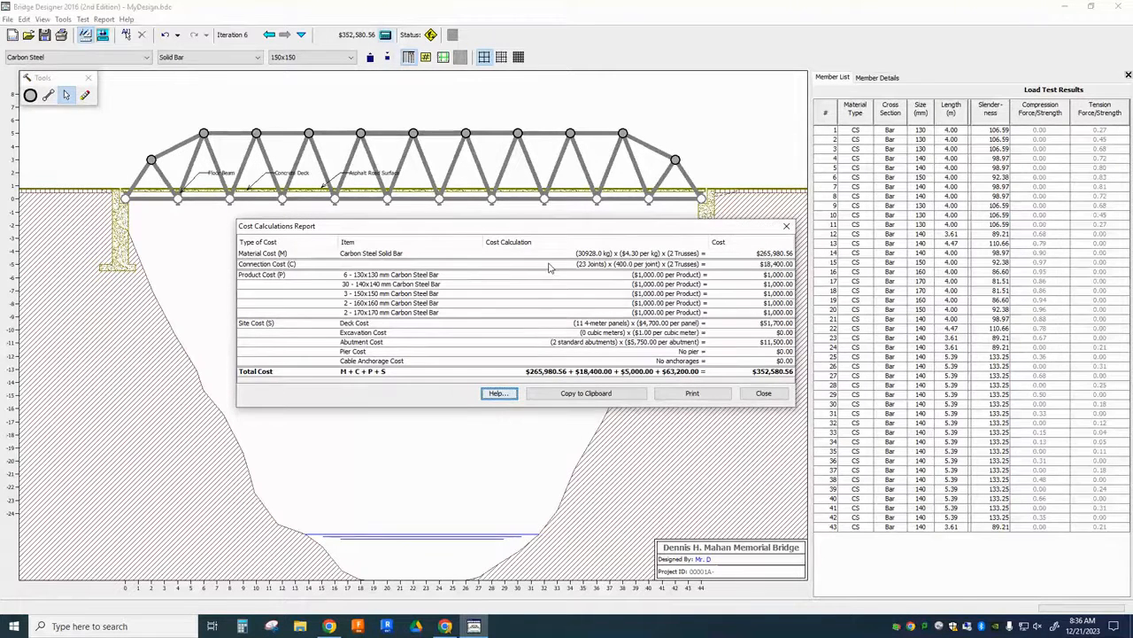
mouse_move(398, 340)
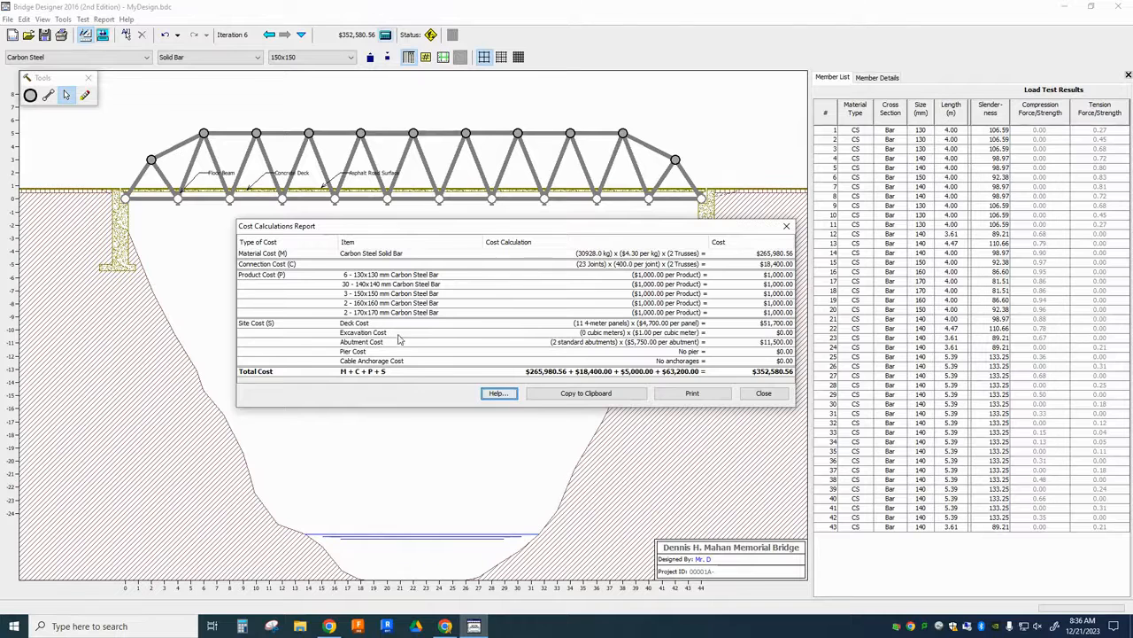
mouse_move(393, 347)
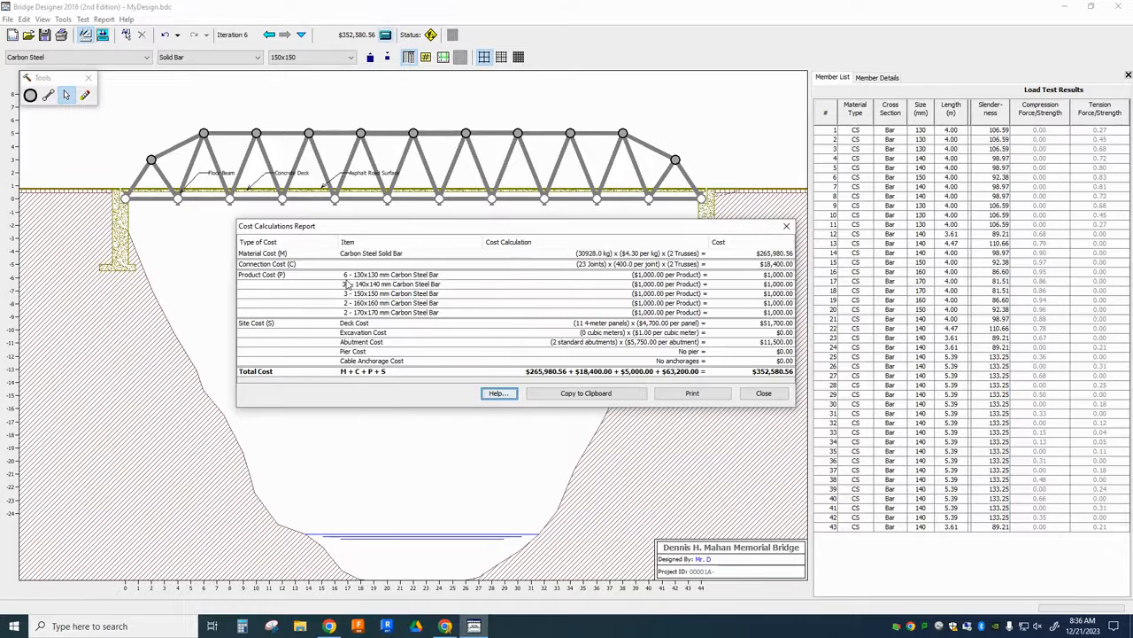
mouse_move(347, 322)
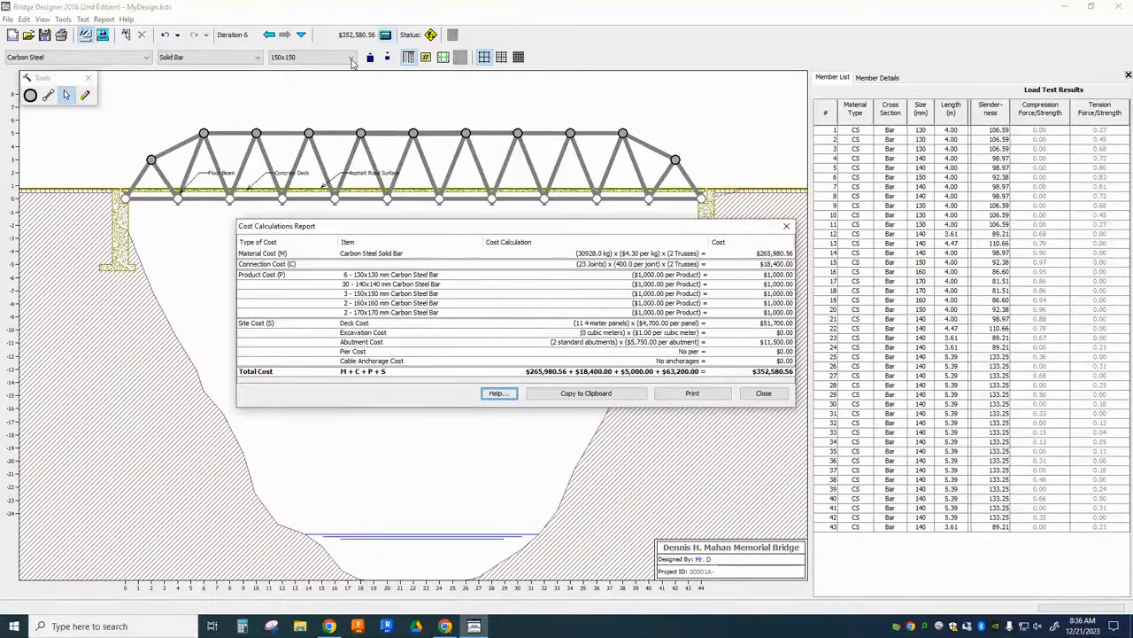
mouse_move(206, 57)
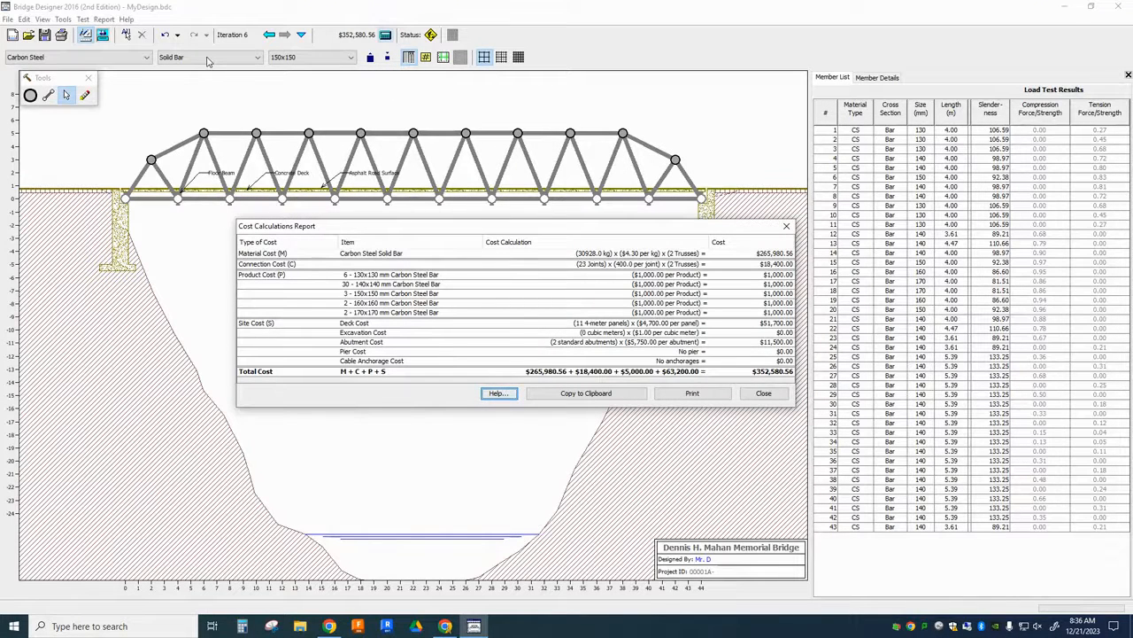
mouse_move(152, 67)
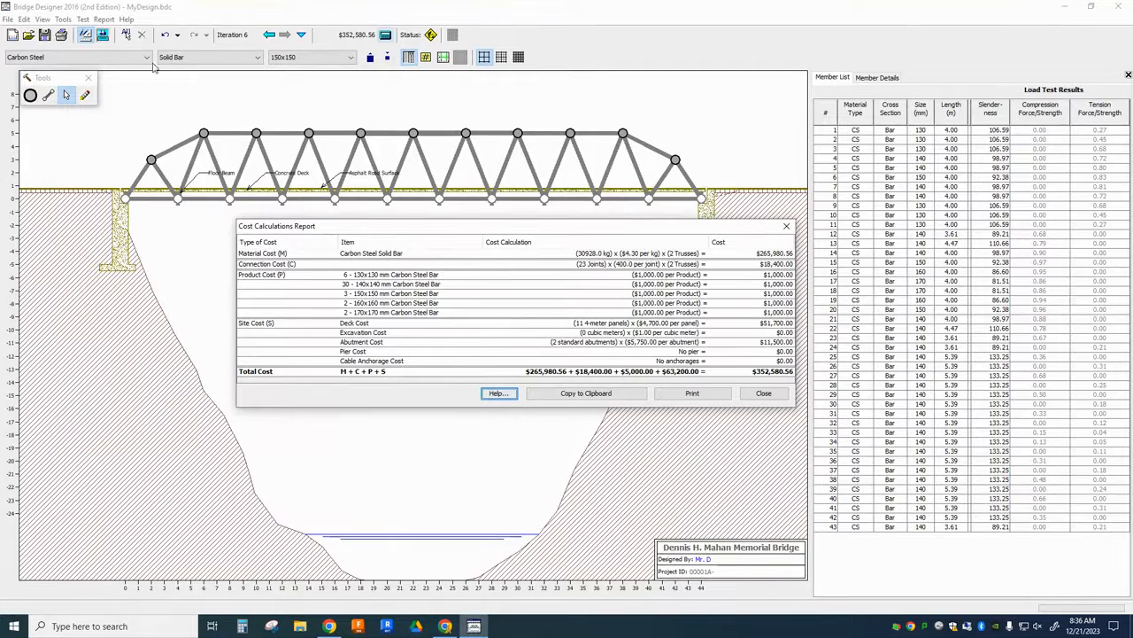
mouse_move(401, 304)
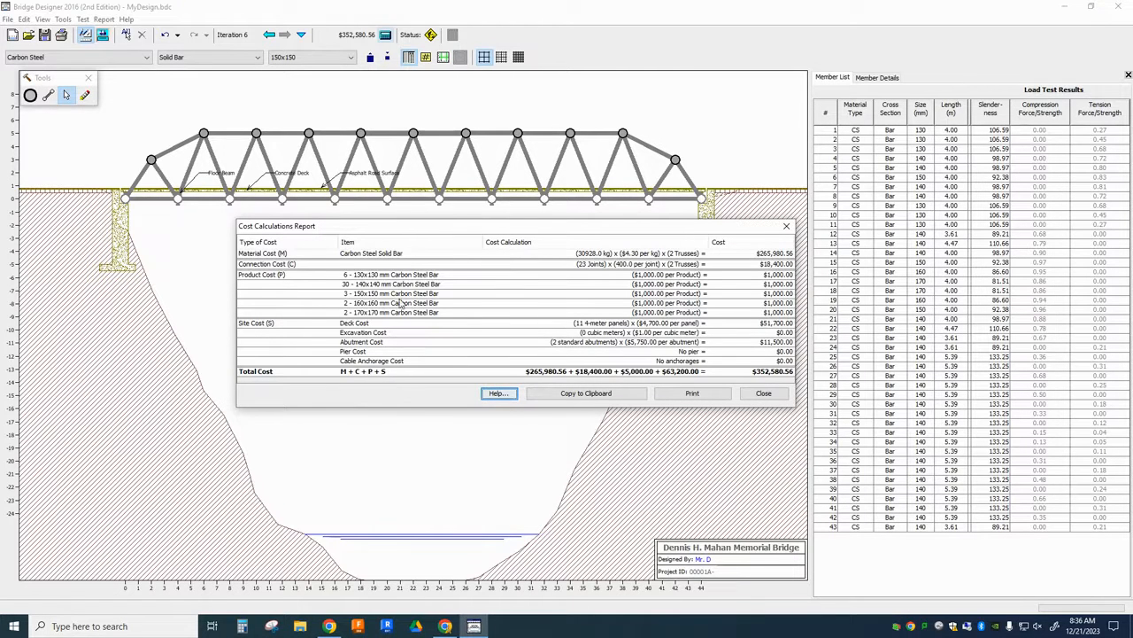
mouse_move(433, 319)
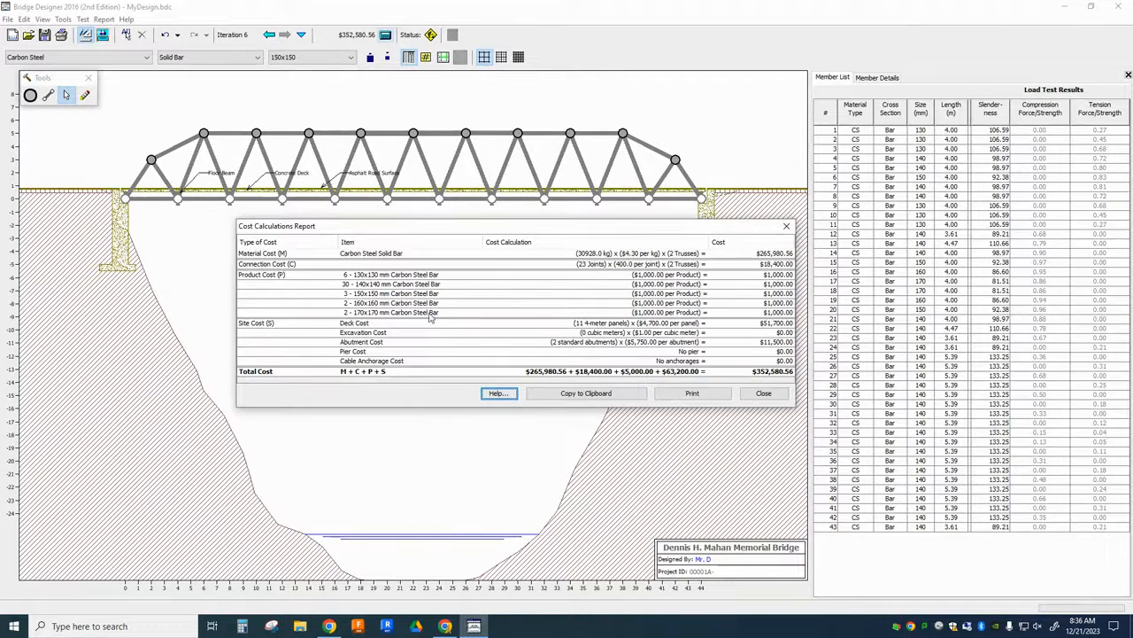
mouse_move(372, 303)
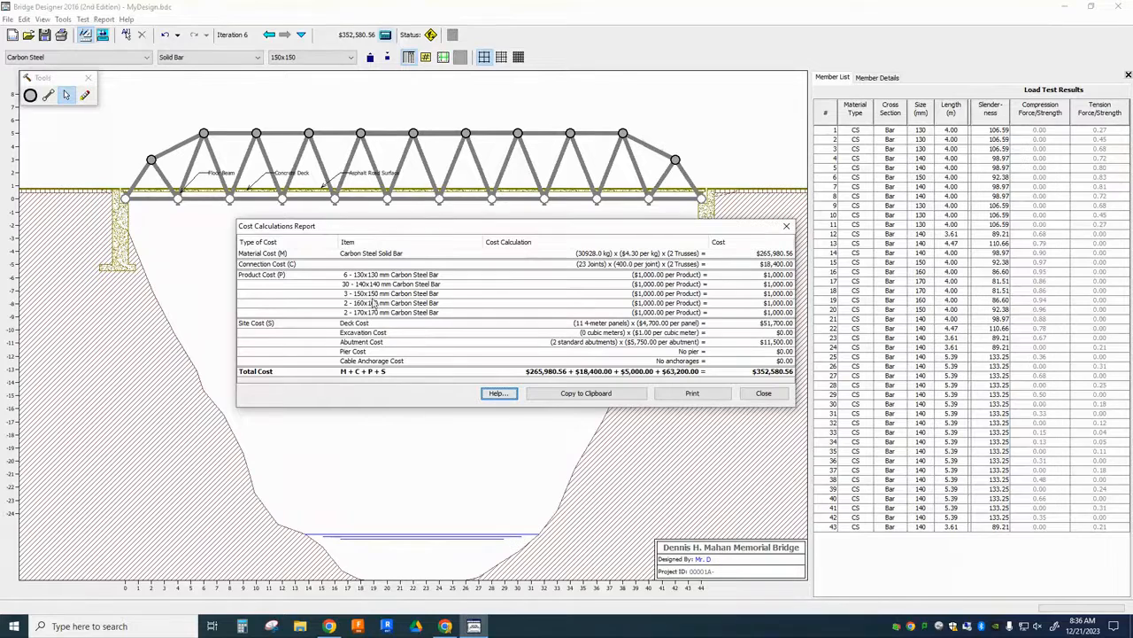
mouse_move(372, 301)
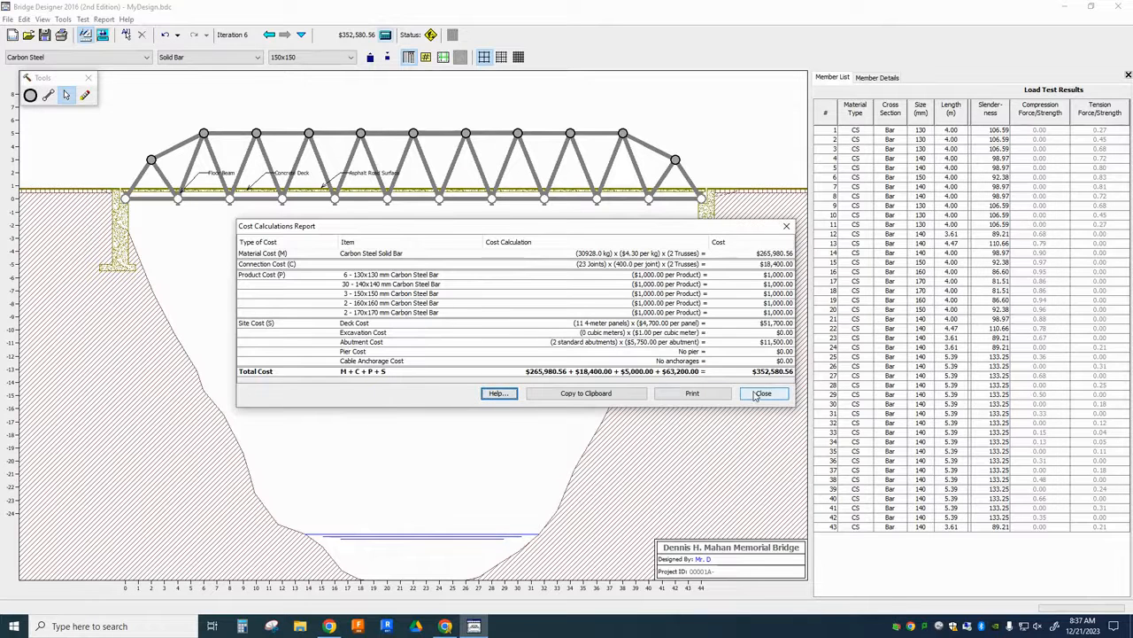
click(764, 393)
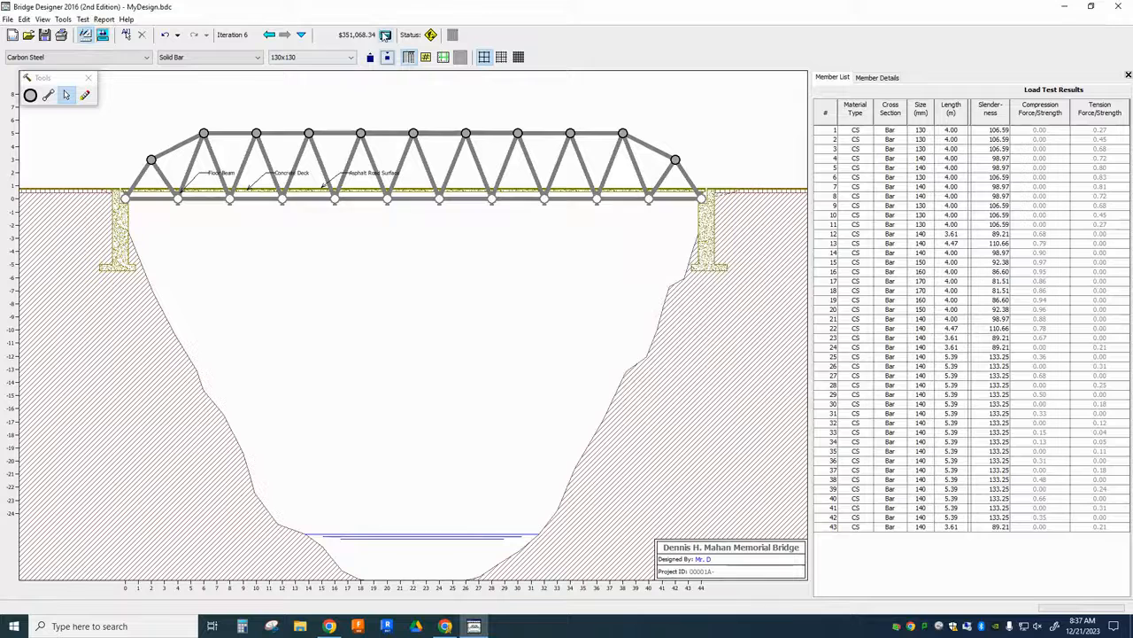
Reduce member 12 to a 120x120 mm bar, adding that size to the products used.
click(309, 57)
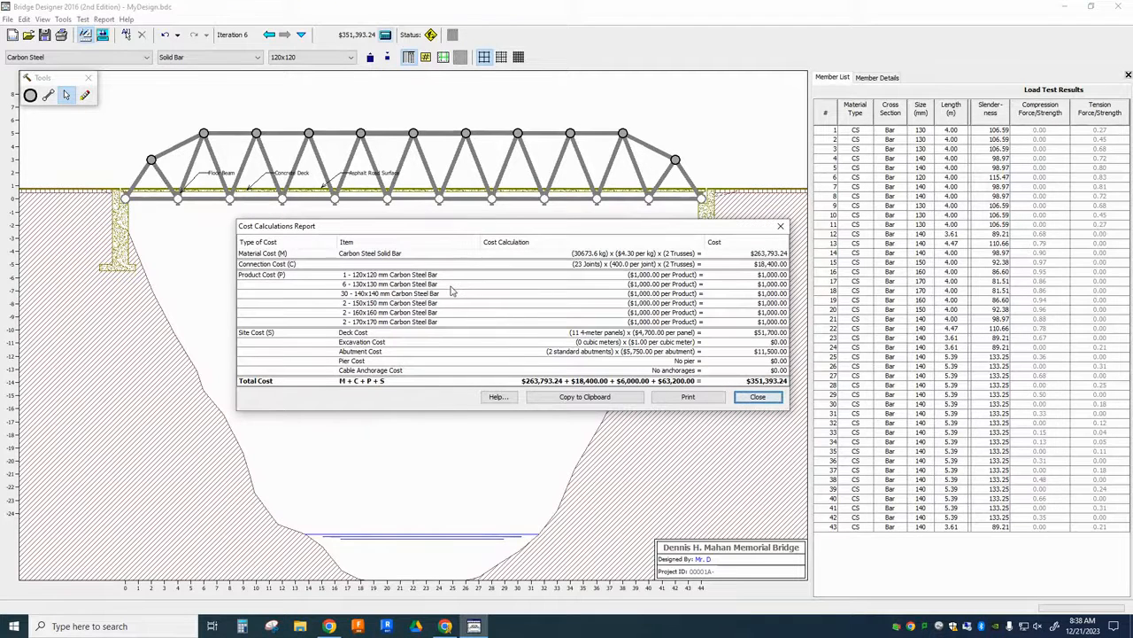
mouse_move(598, 310)
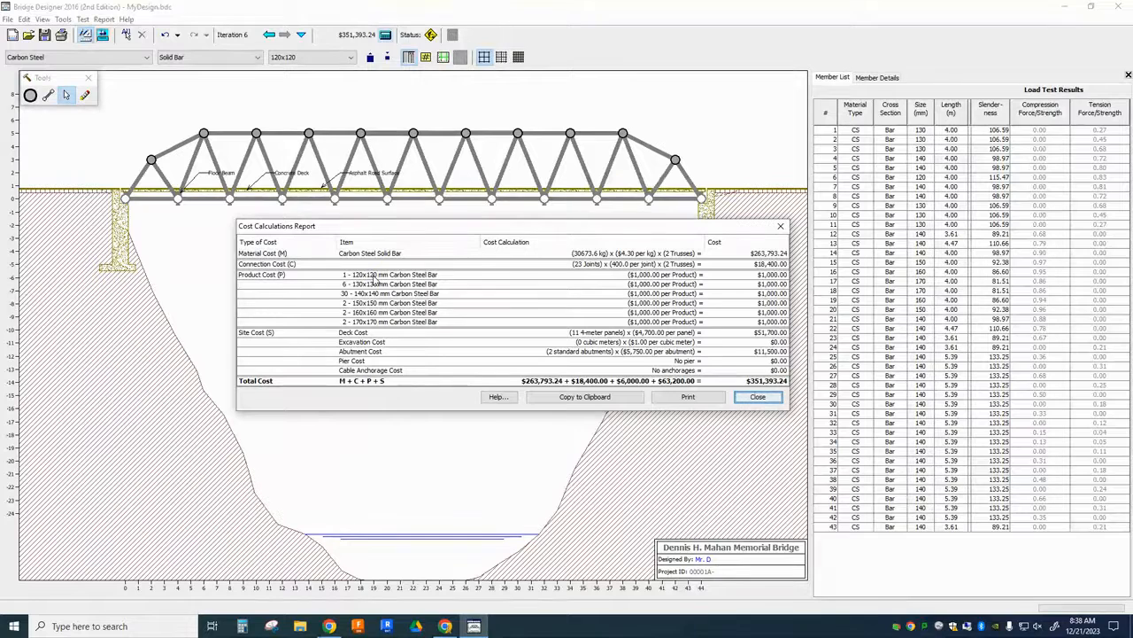
mouse_move(758, 411)
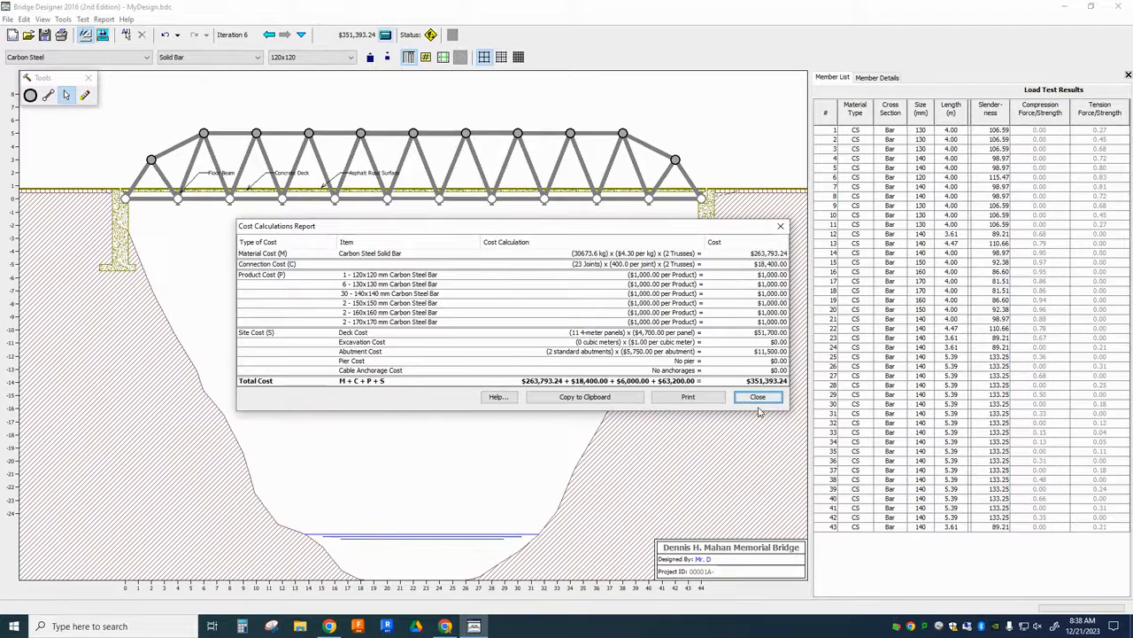
click(758, 396)
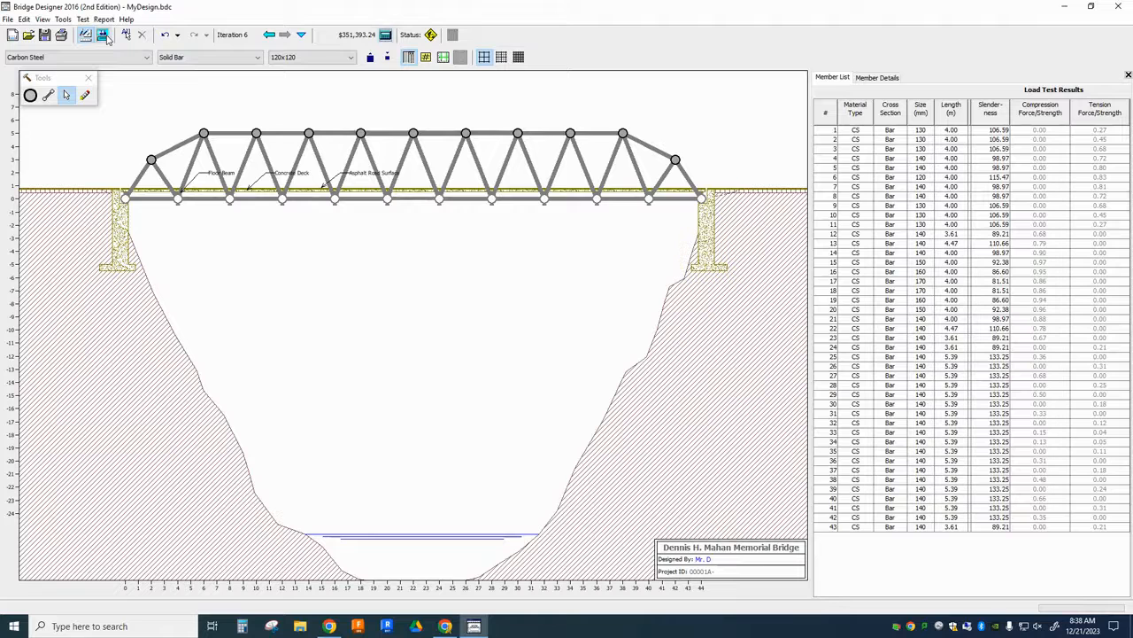
mouse_move(102, 35)
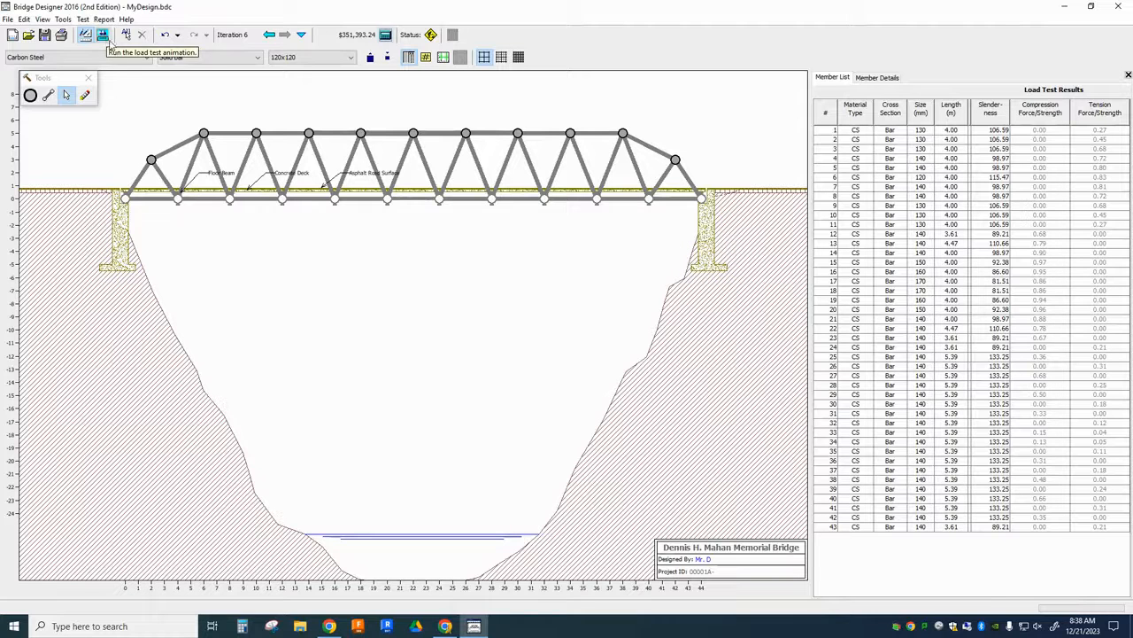